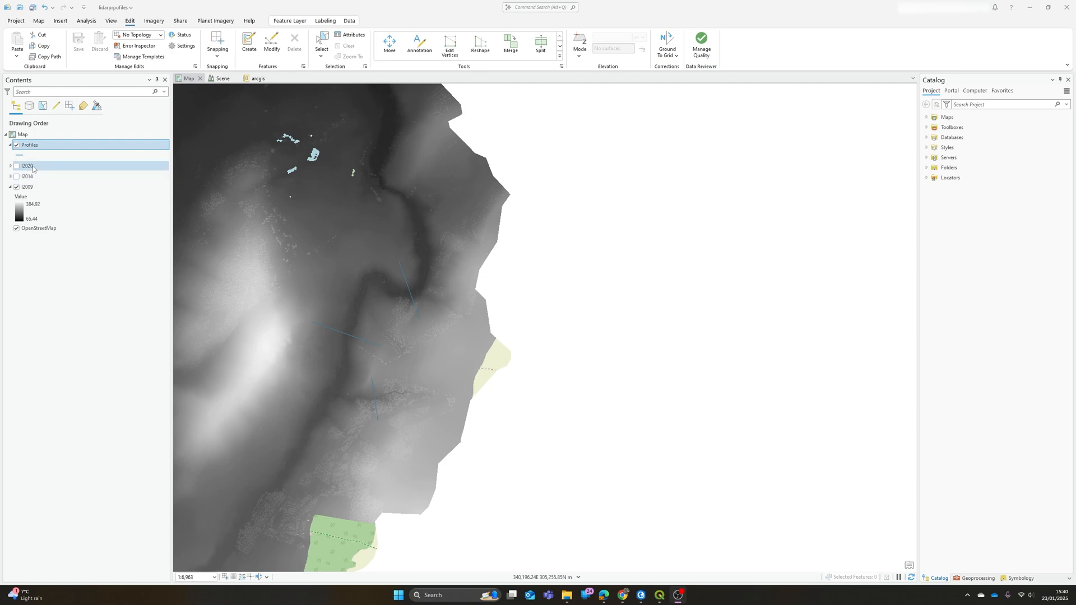
Step: Create a Surface Profile chart from the l2009 layer's context menu
click(24, 186)
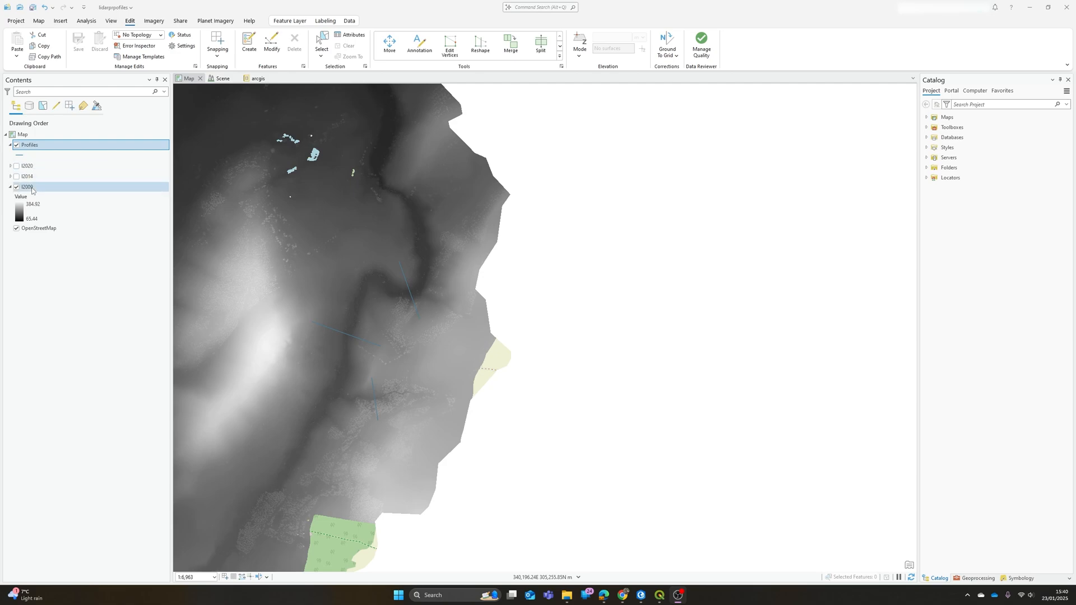
right_click(24, 186)
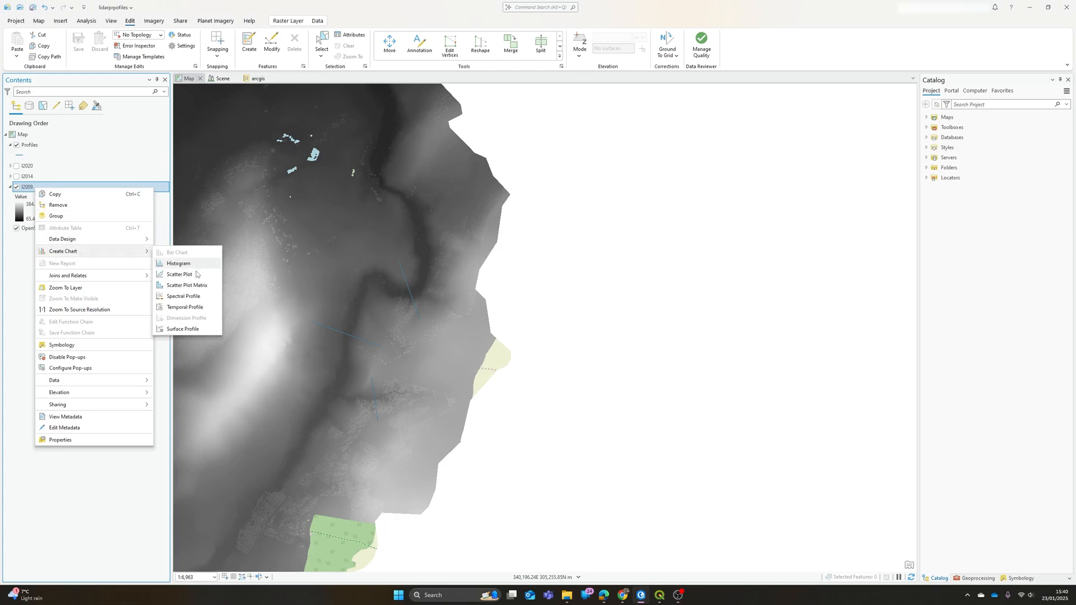
mouse_move(189, 331)
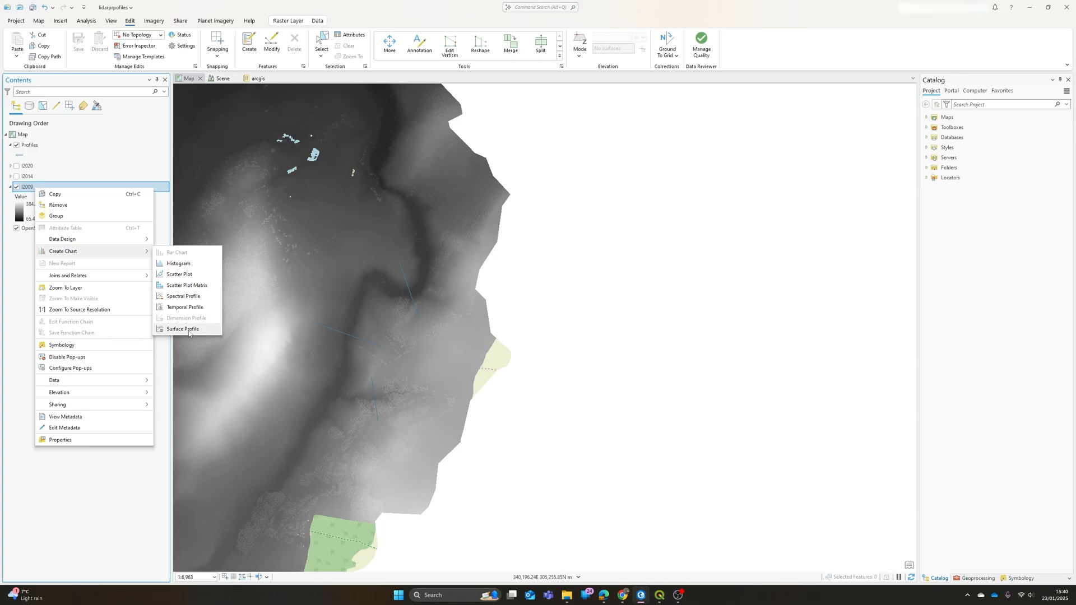
click(182, 329)
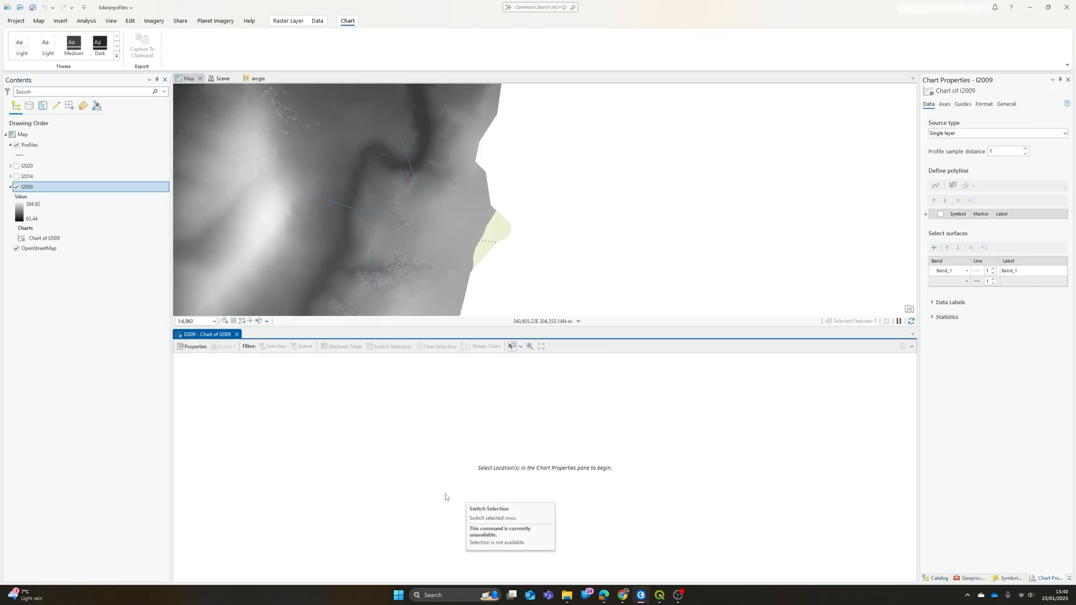
mouse_move(381, 325)
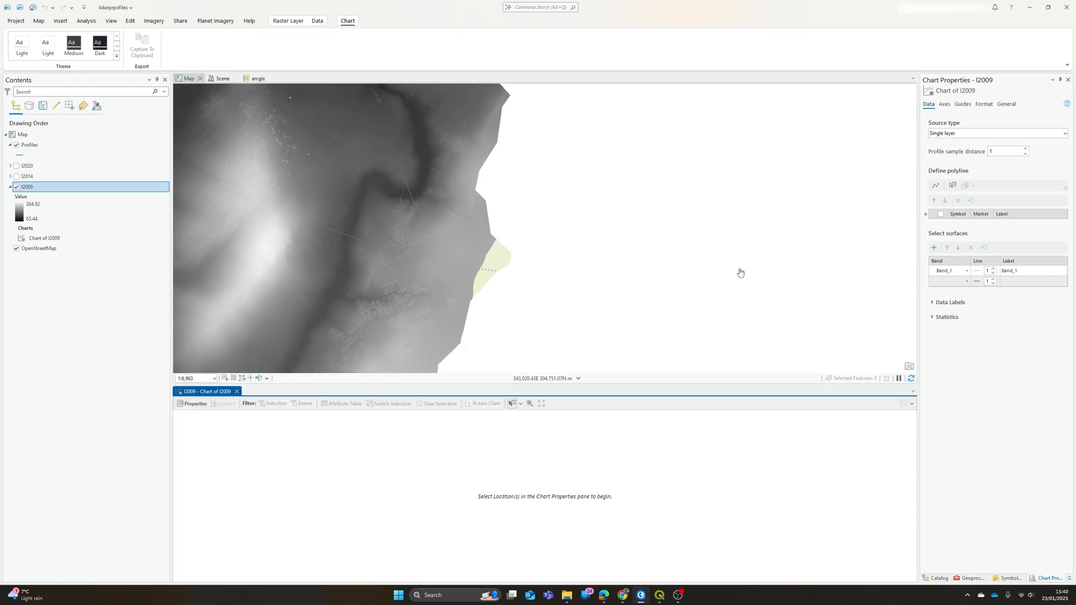
mouse_move(758, 266)
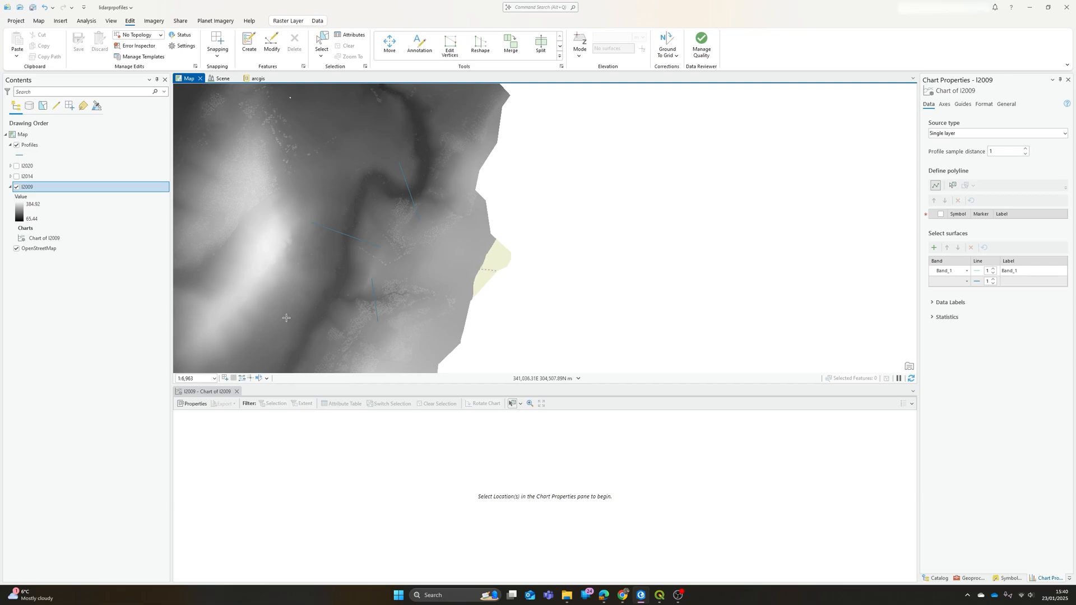
Step: Draw a multi-vertex profile line across the terrain to plot l2009 elevation
drag(280, 304, 339, 335)
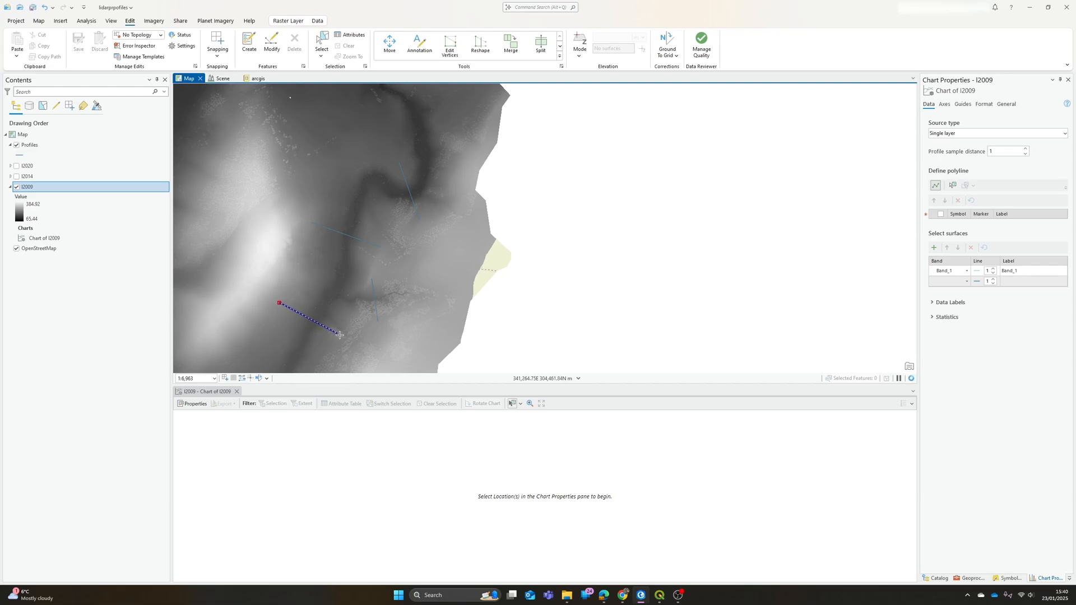
click(357, 287)
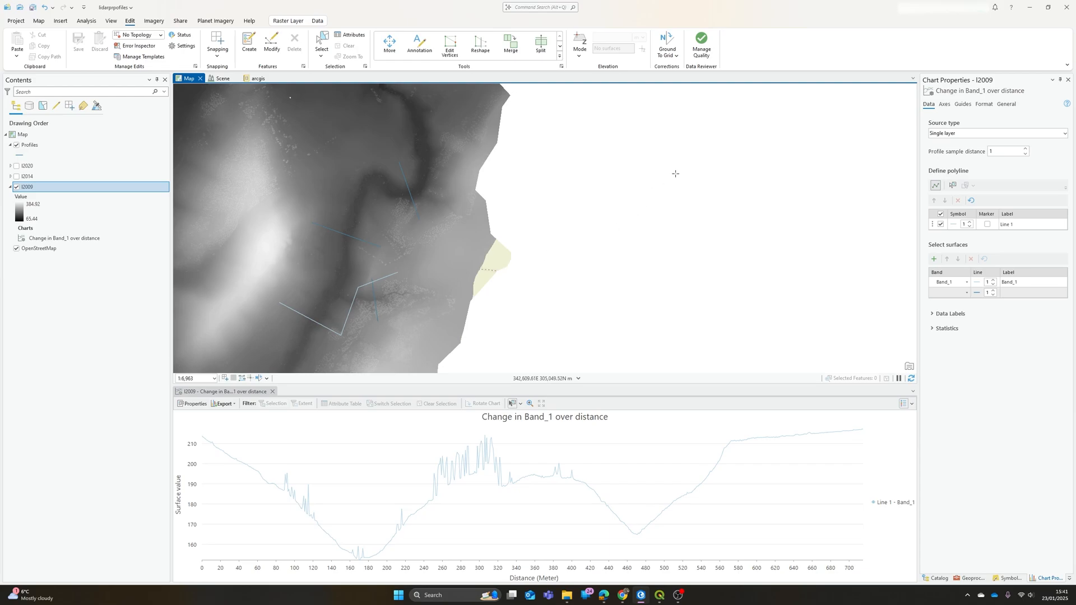
mouse_move(644, 165)
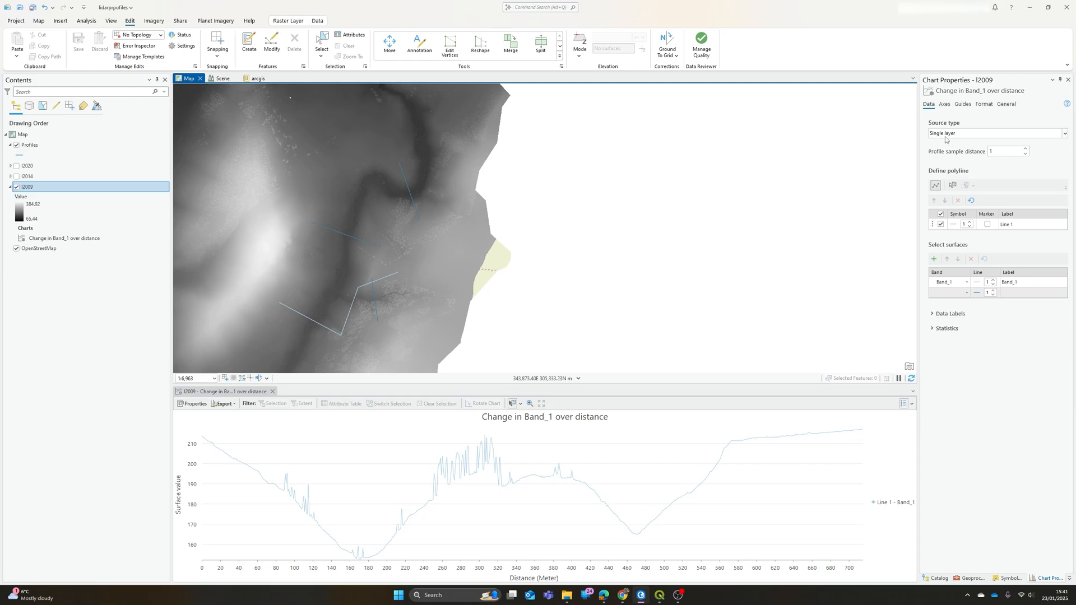
mouse_move(952, 139)
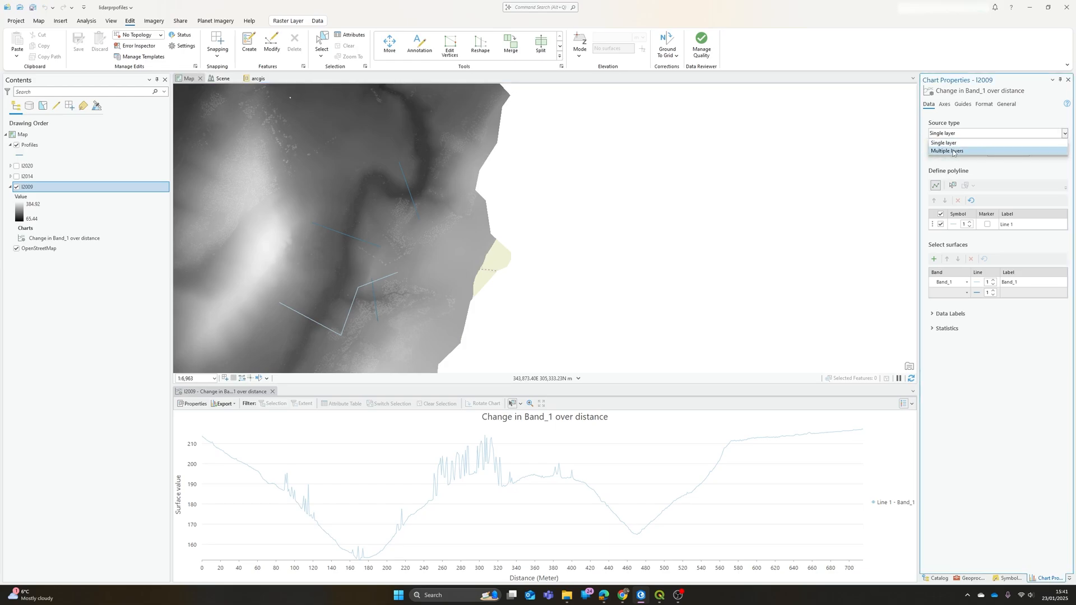
Step: Switch the profile source to multiple layers and add l2014 and l2020 as surfaces
click(951, 152)
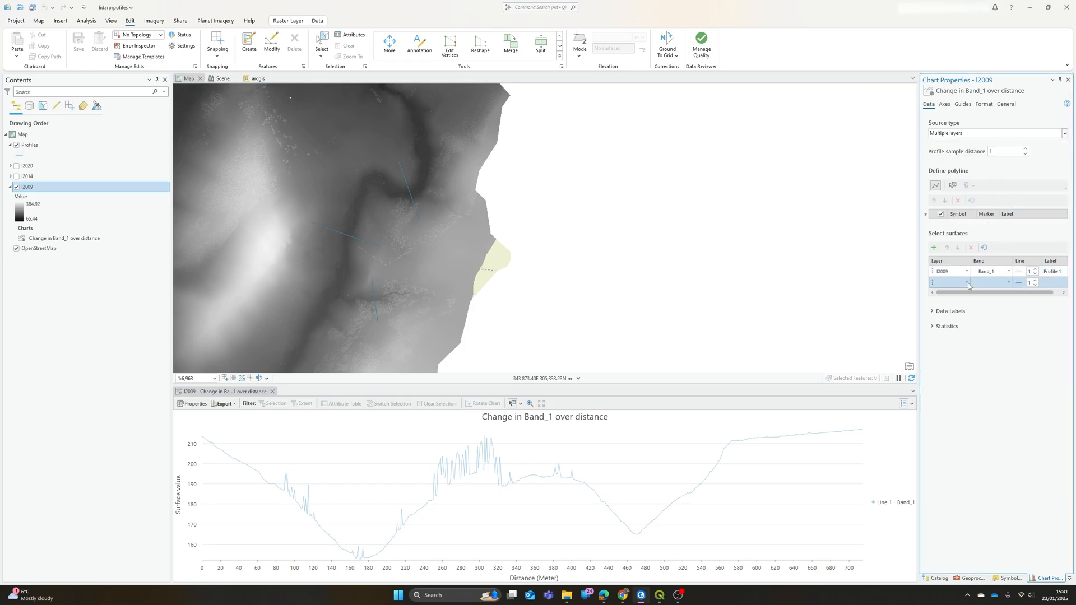
click(966, 282)
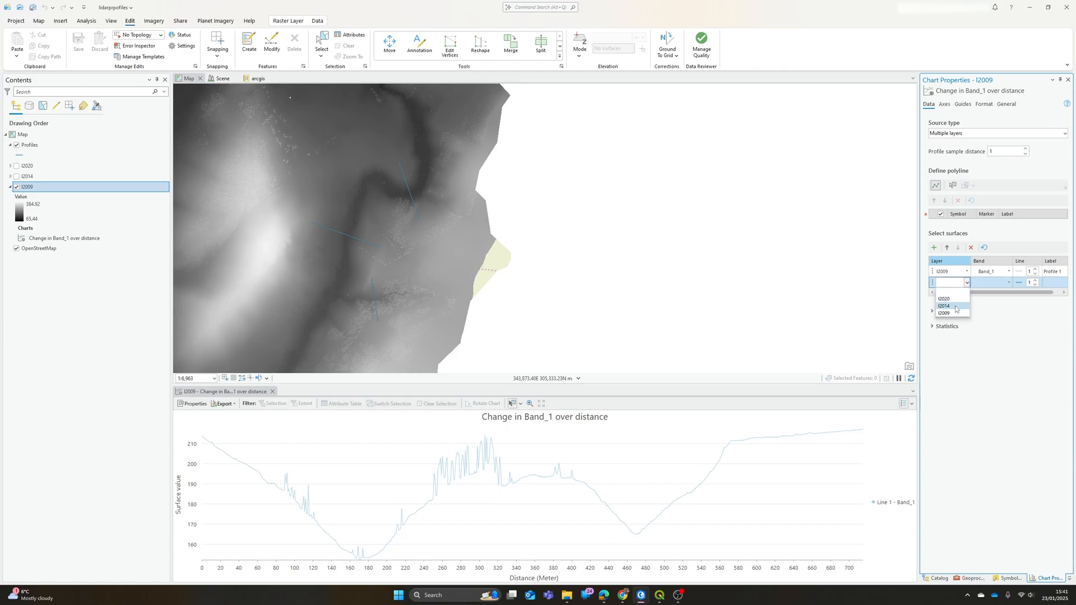
click(944, 306)
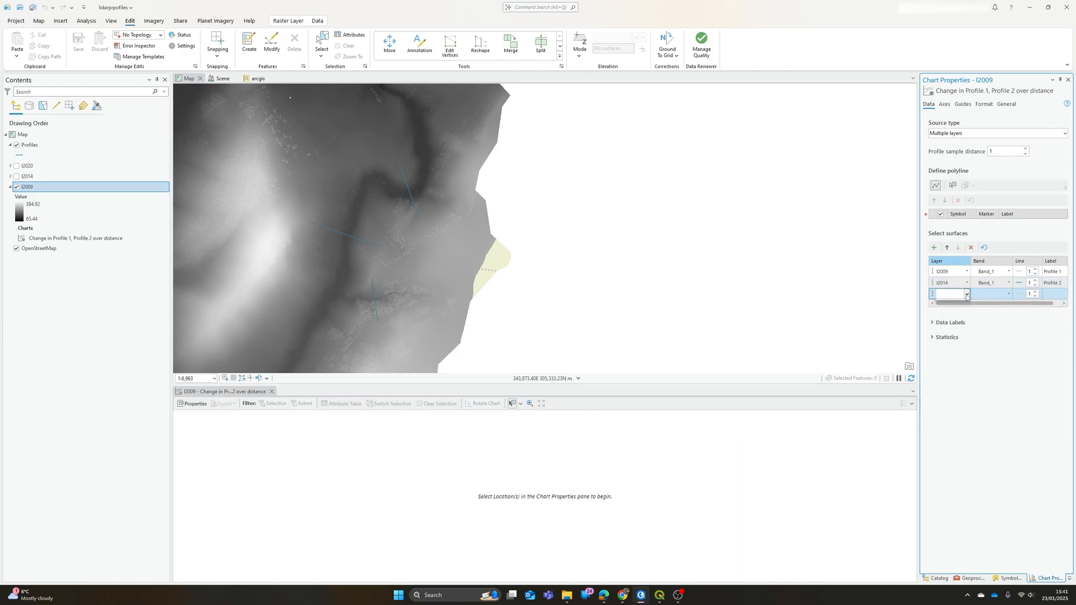
click(966, 295)
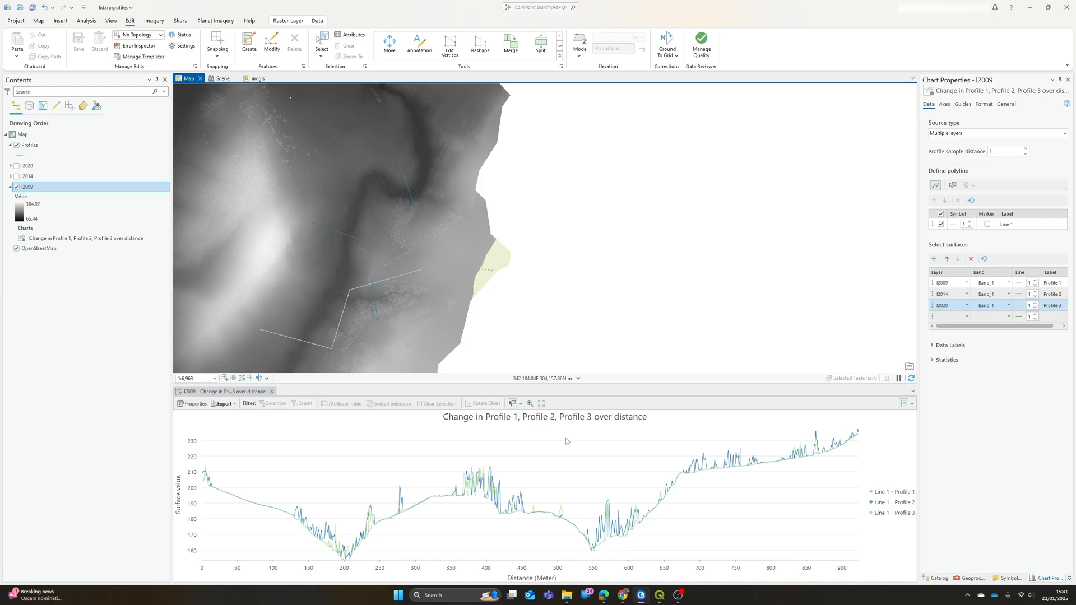
mouse_move(998, 462)
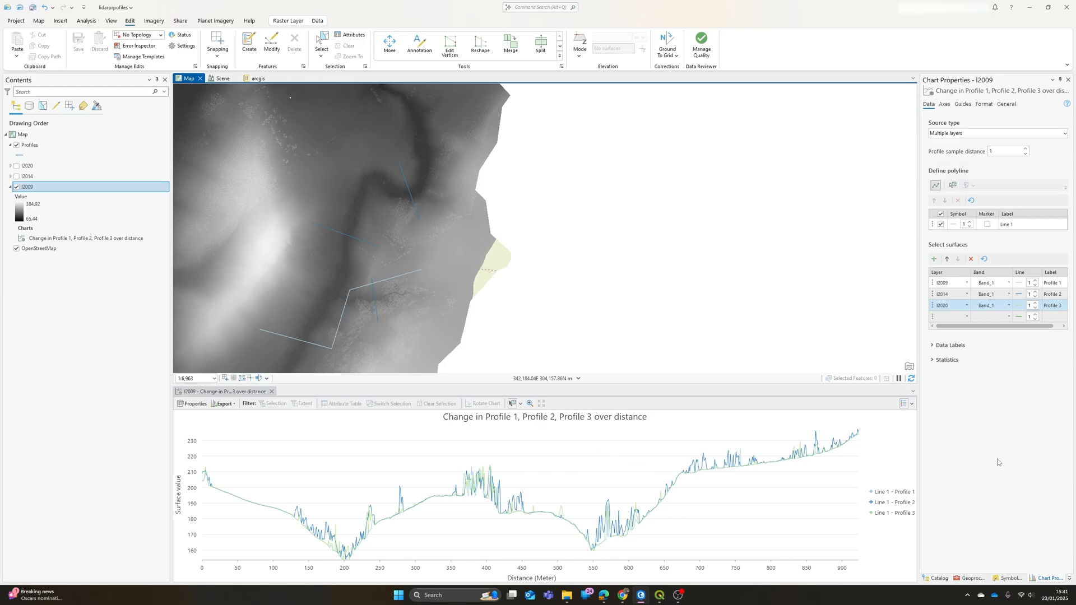
mouse_move(992, 400)
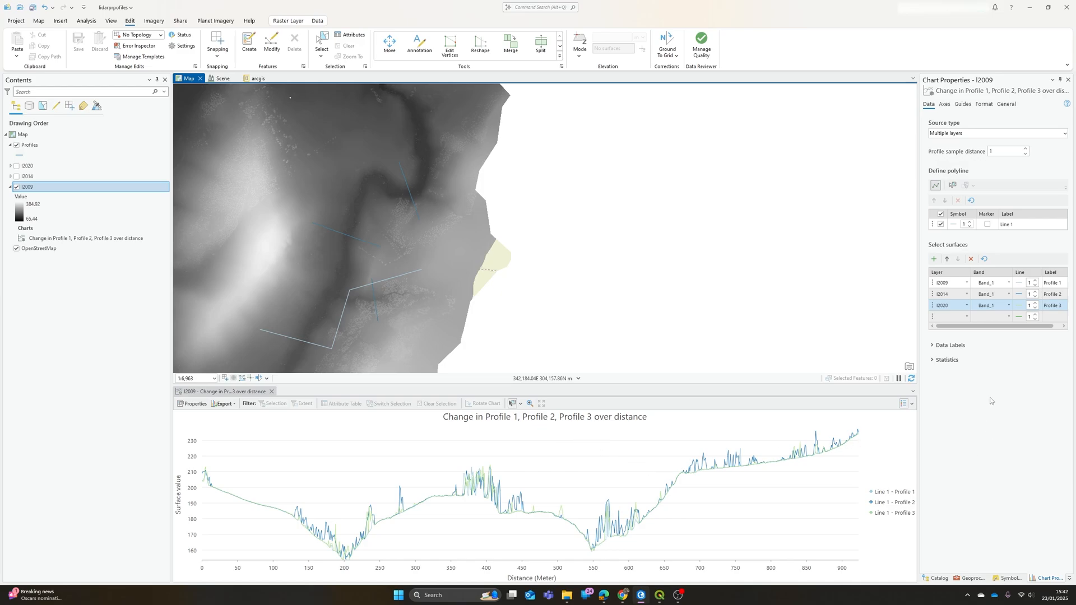
mouse_move(1018, 414)
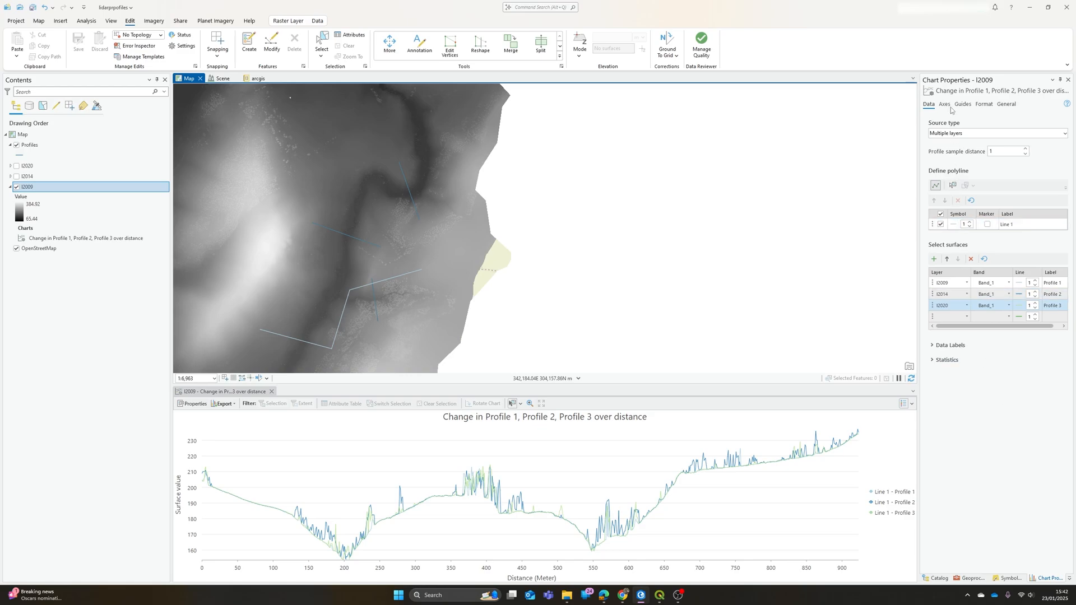
Step: Browse the chart's Guides and Format settings, then return to Data
click(962, 104)
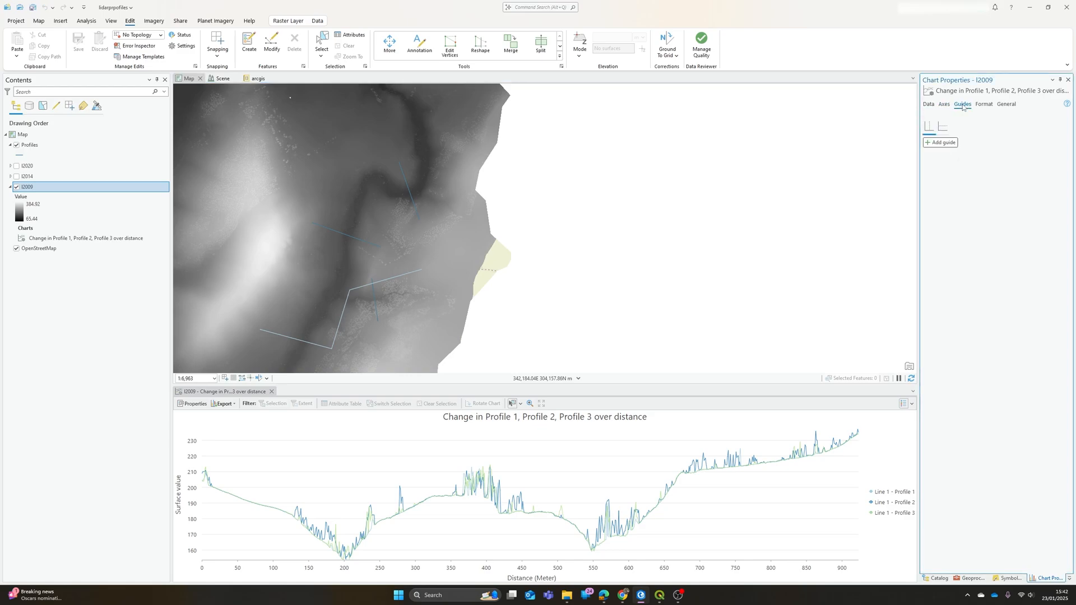
click(984, 104)
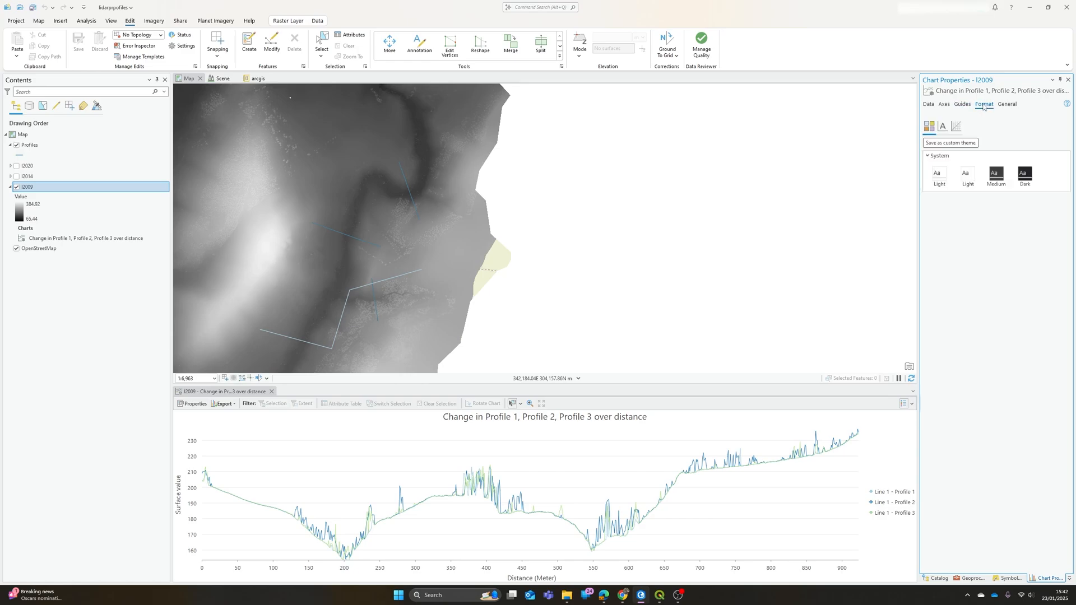
click(928, 104)
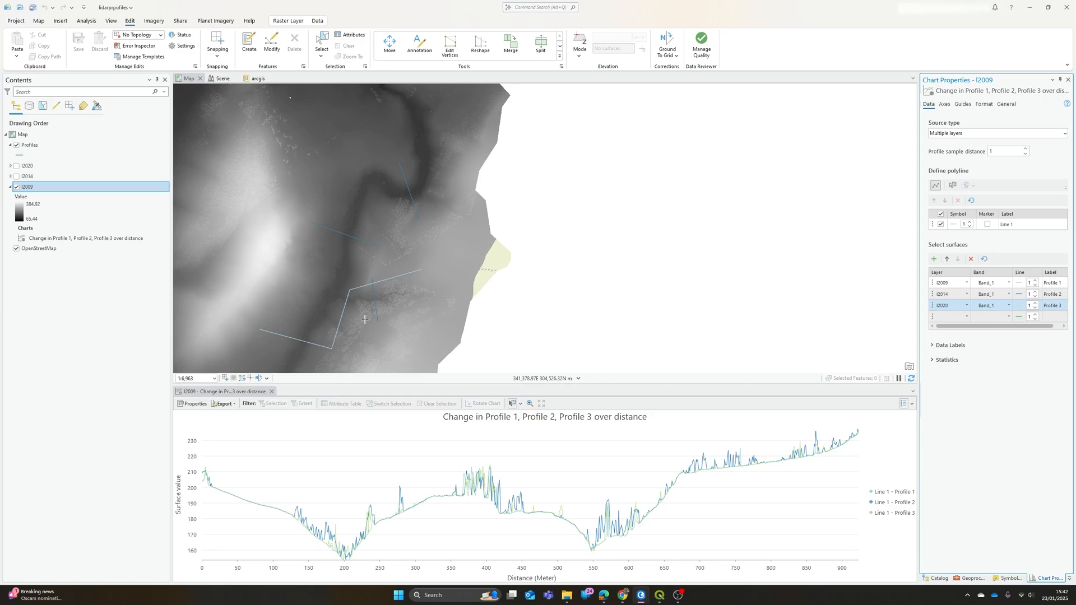
mouse_move(294, 298)
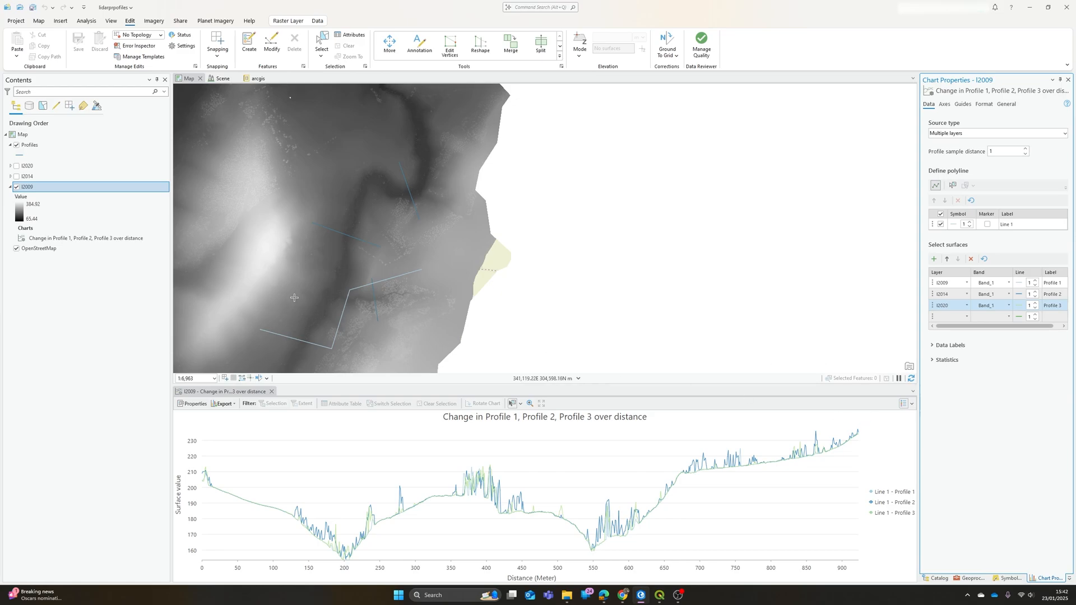
mouse_move(278, 295)
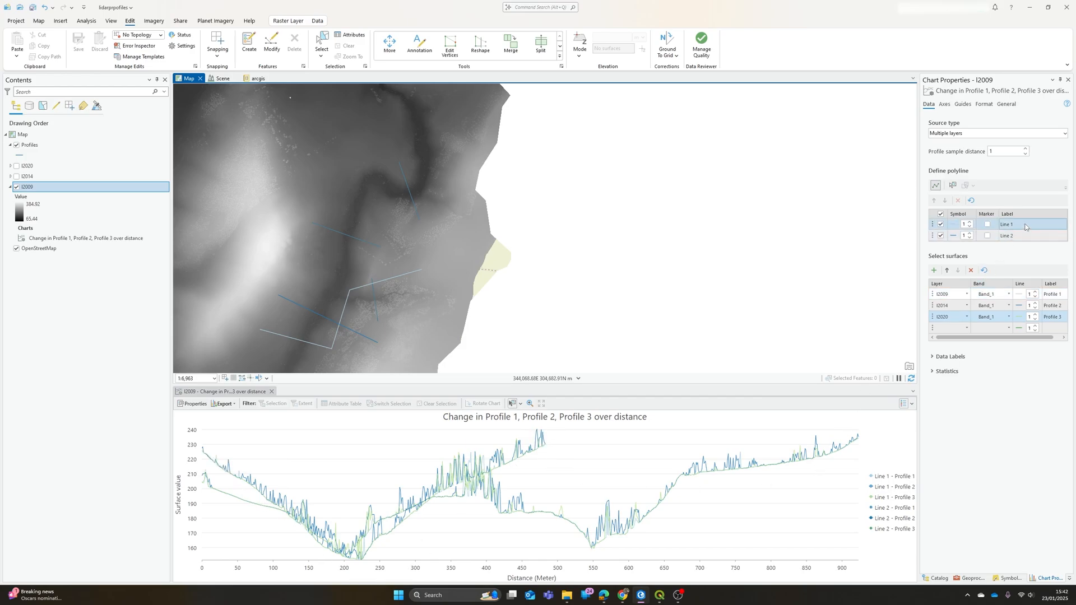
Step: Toggle Line 1's checkbox off and on, then delete Line 1 from the polyline list
click(941, 224)
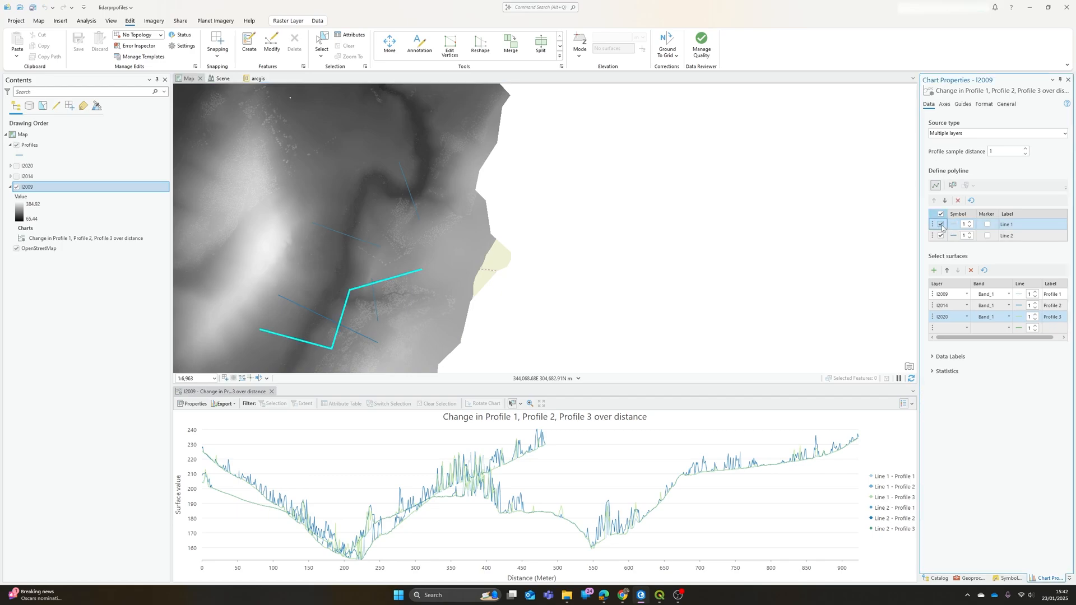
click(941, 224)
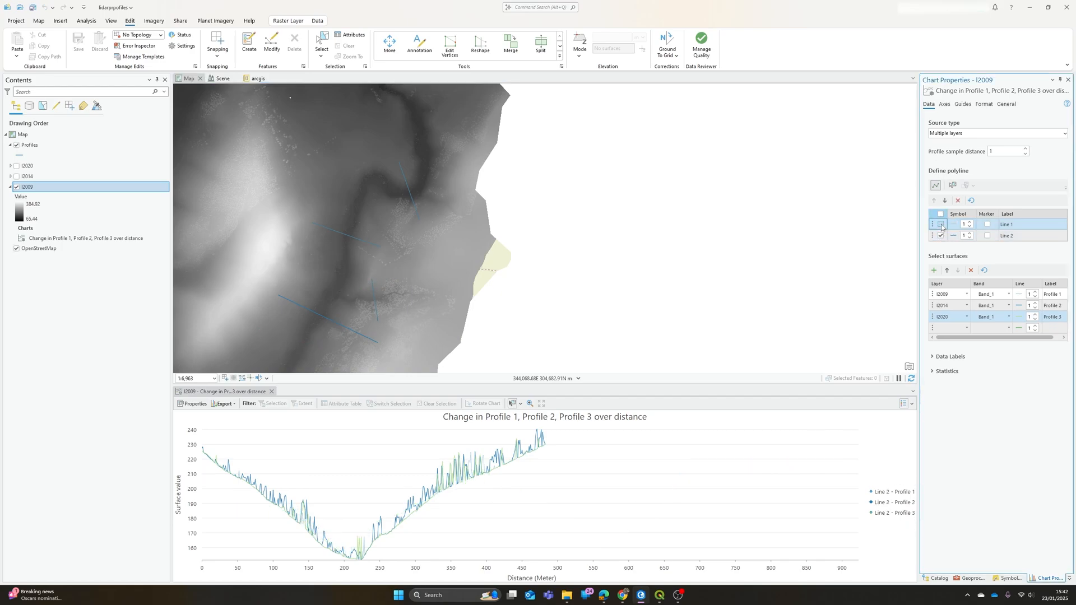
click(940, 225)
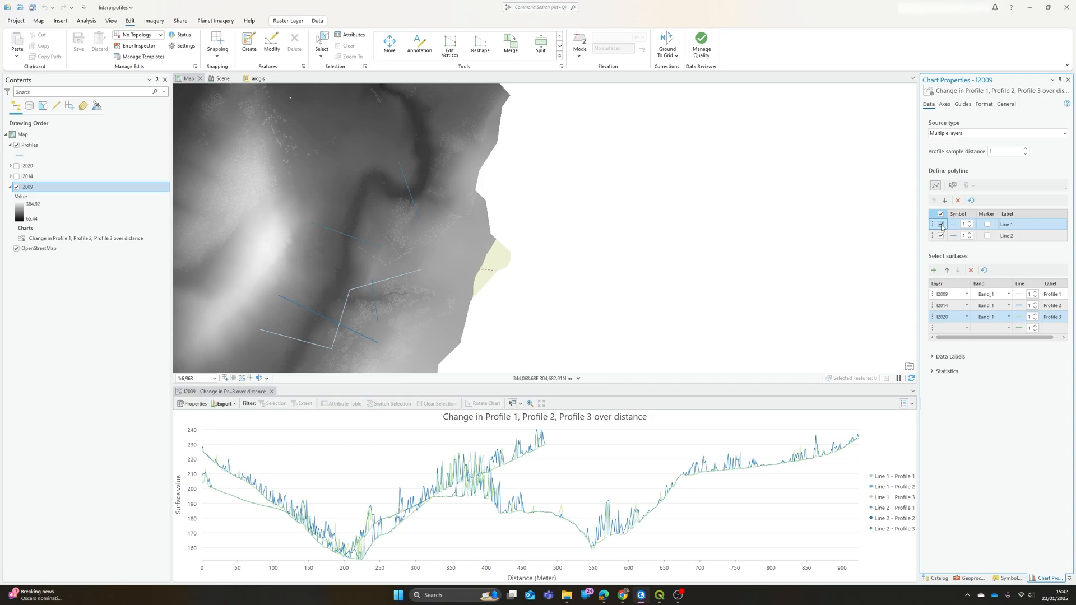
click(941, 236)
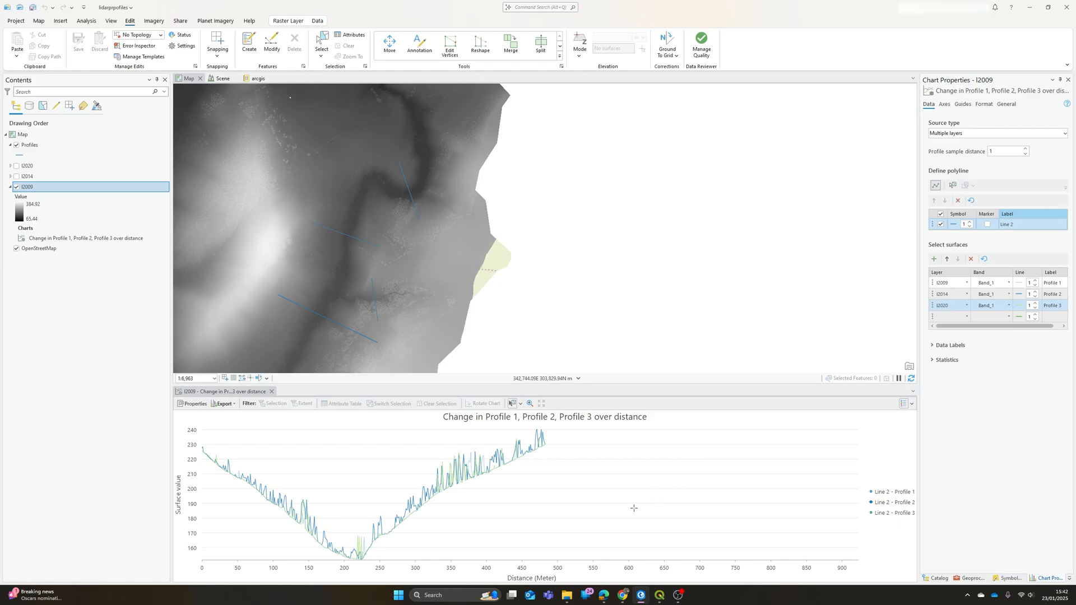
mouse_move(1001, 451)
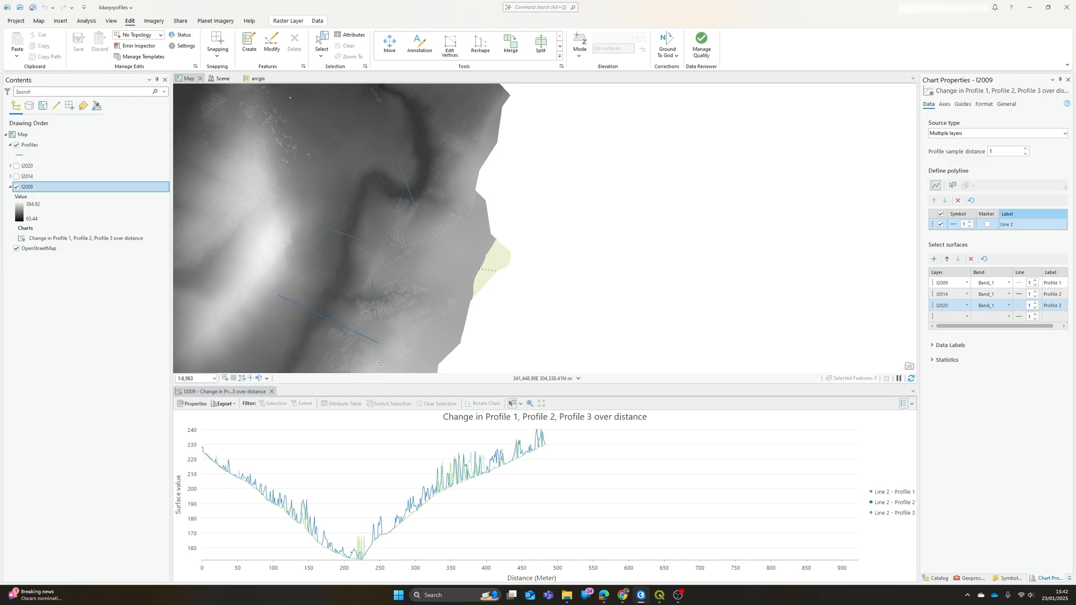
mouse_move(491, 304)
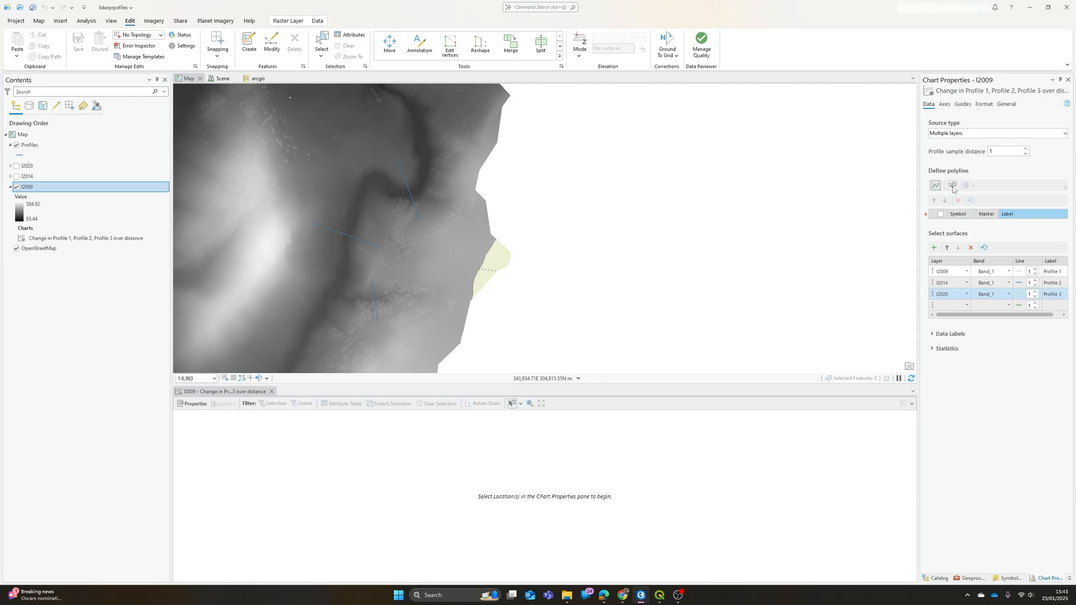
mouse_move(952, 185)
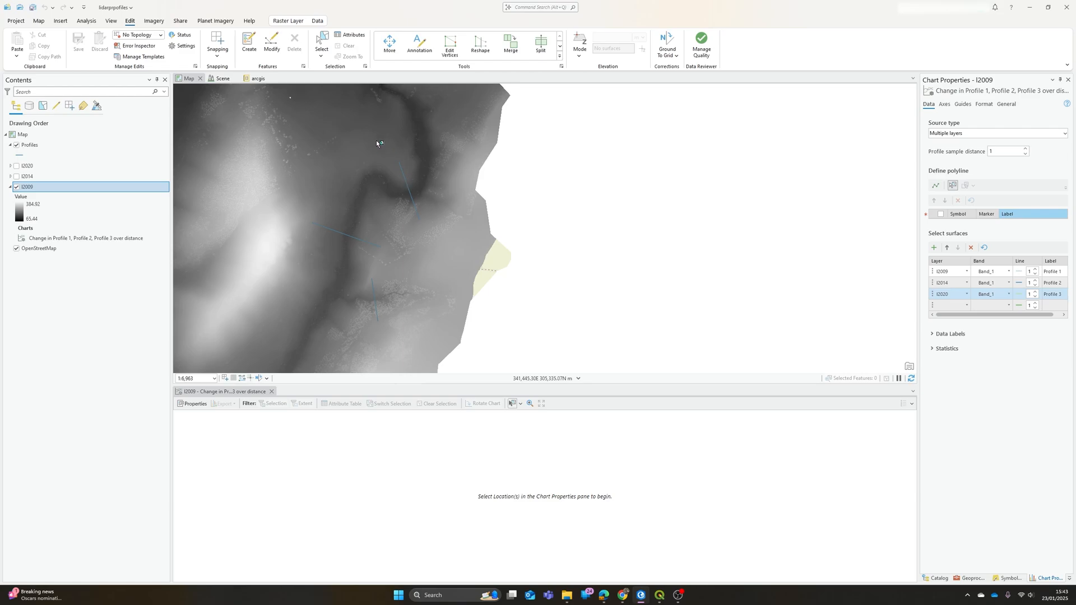
mouse_move(408, 187)
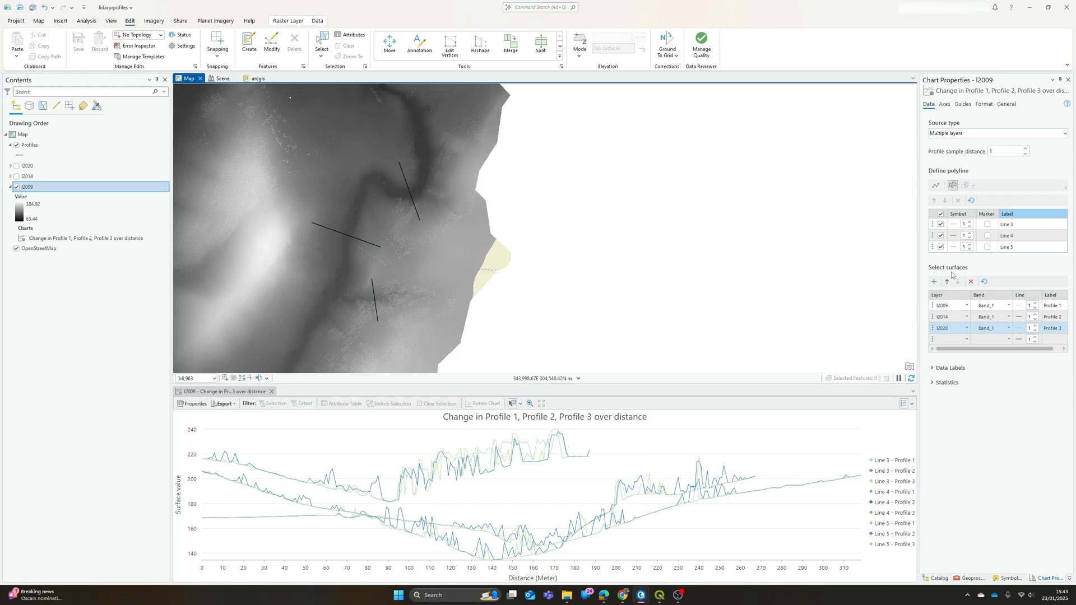
mouse_move(593, 356)
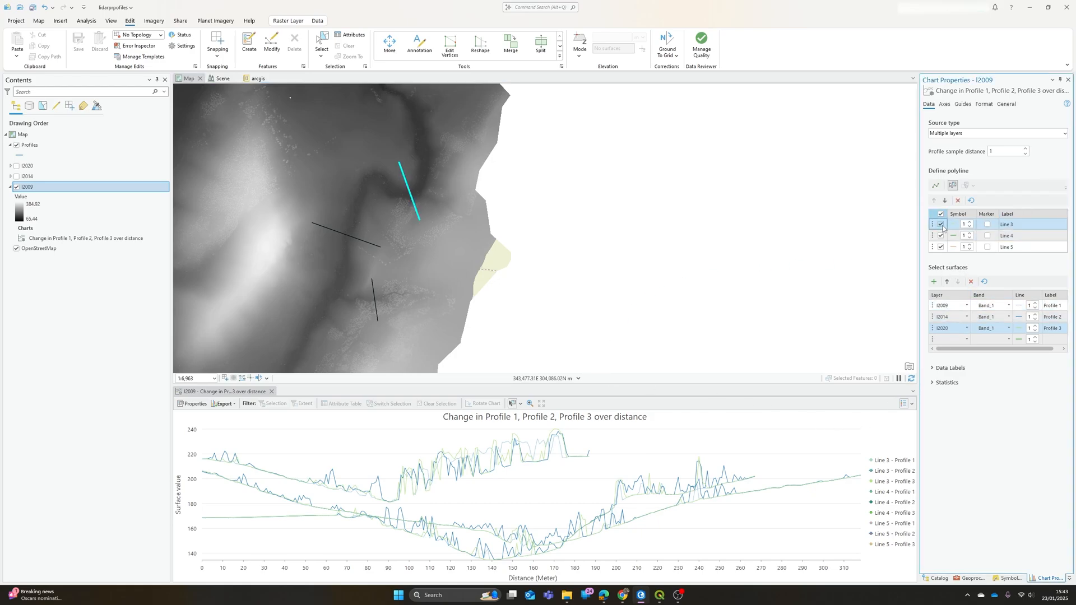
Step: Toggle Line 4's checkbox off and back on, keeping Lines 3, 4 and 5 plotted
click(940, 224)
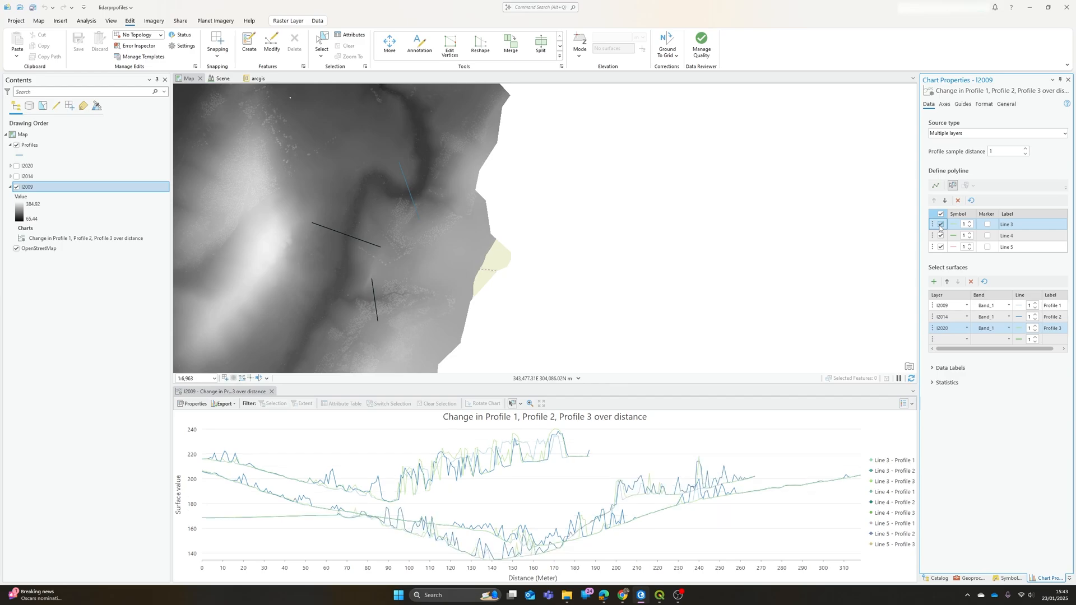
click(941, 236)
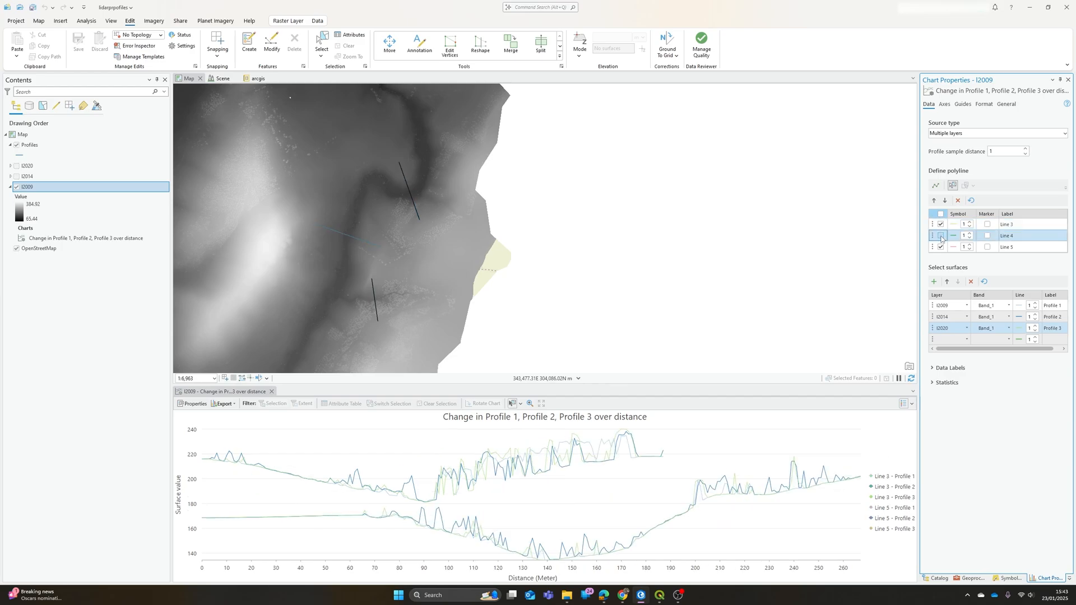
click(940, 235)
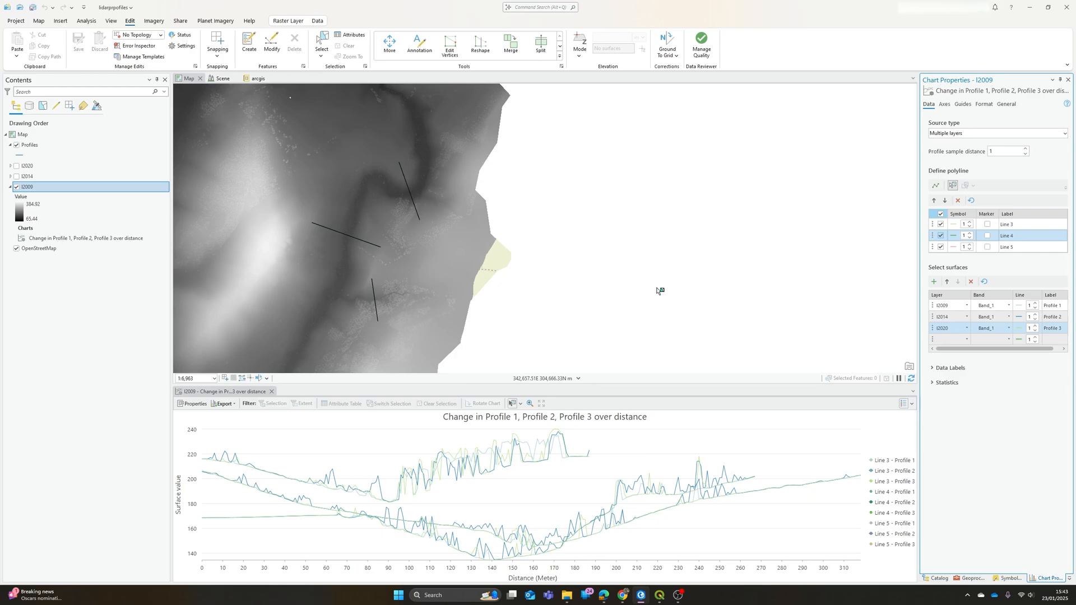
mouse_move(889, 219)
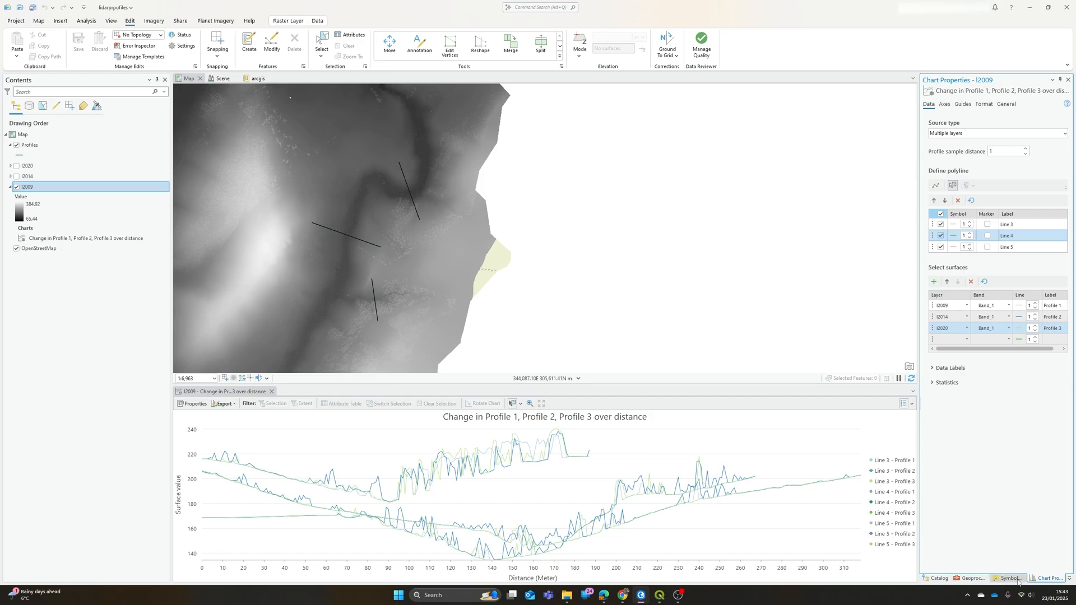
Step: Render l2009 as Shaded Relief in the Symbology pane and browse color schemes
click(1010, 578)
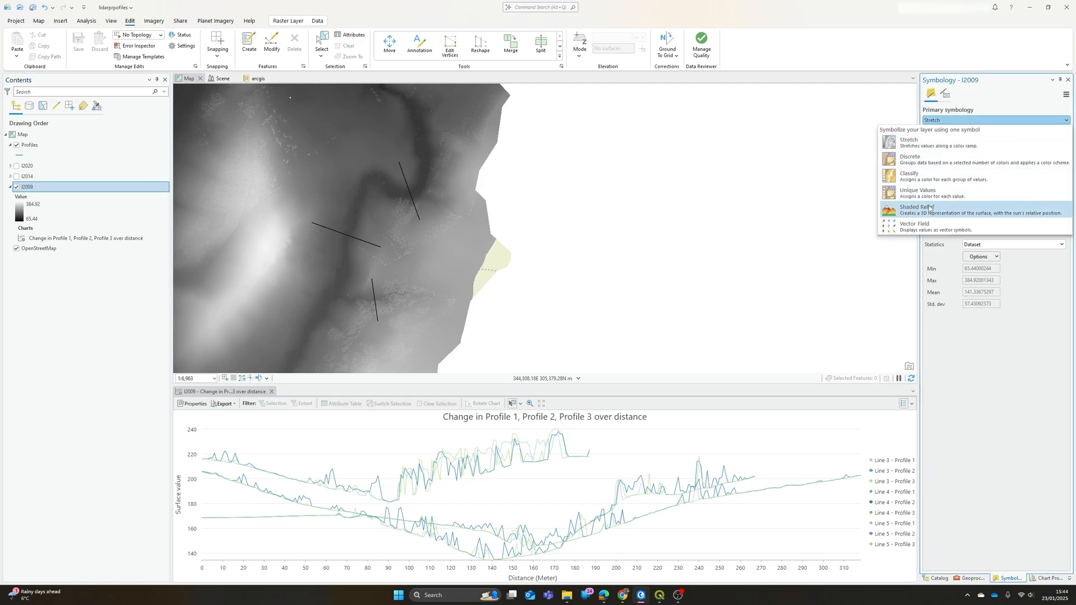
click(917, 209)
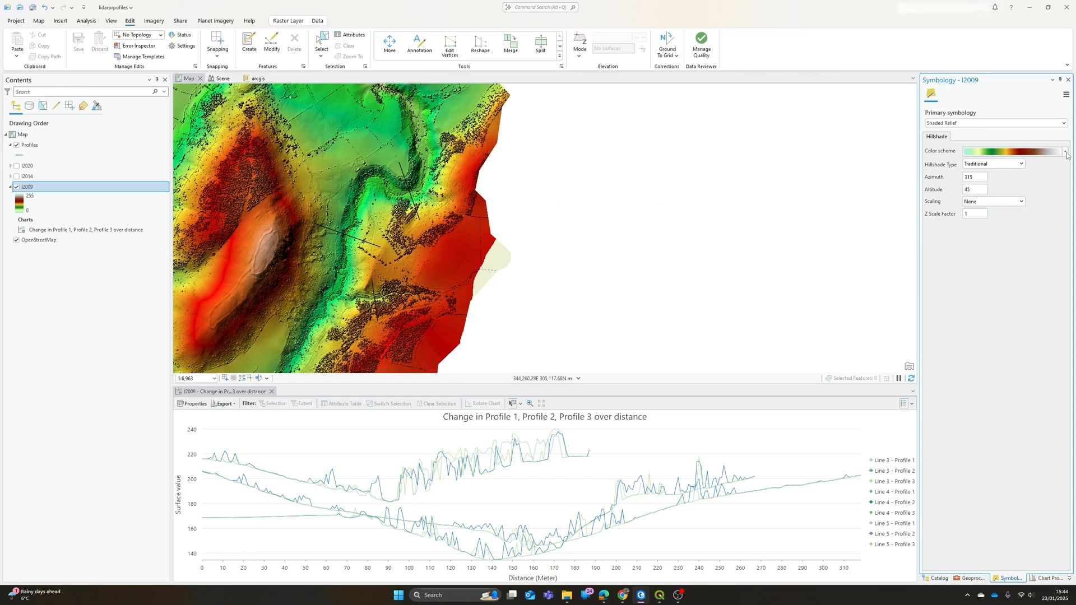
click(1066, 165)
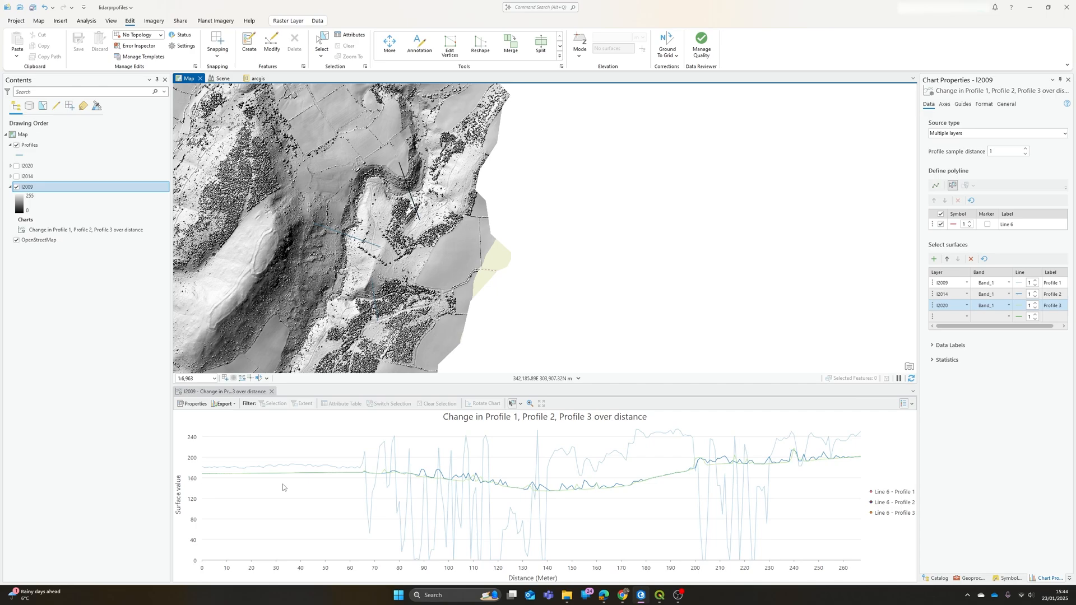
mouse_move(580, 473)
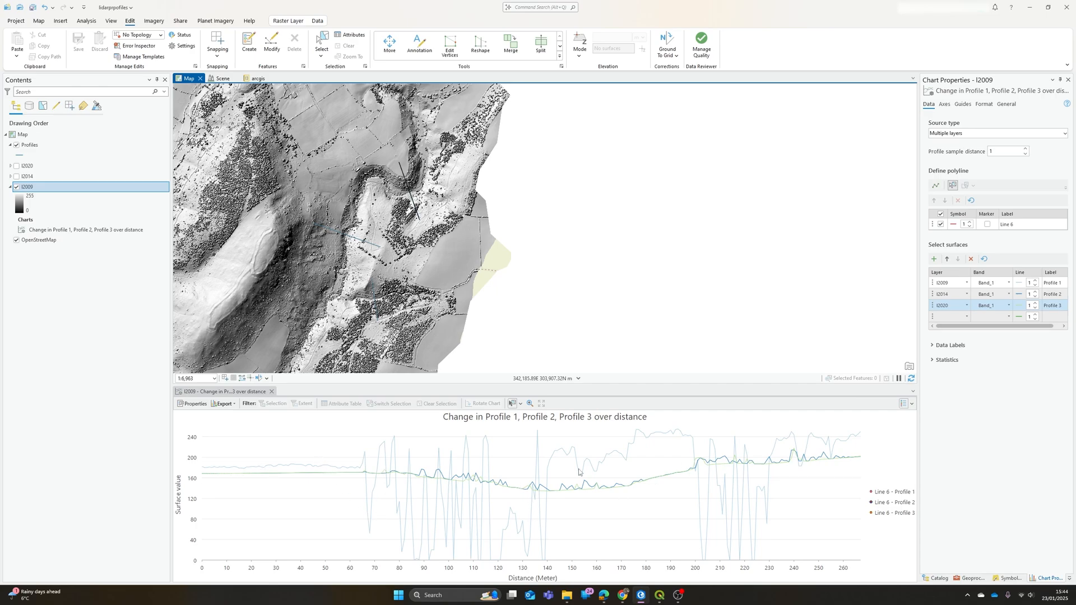
mouse_move(538, 465)
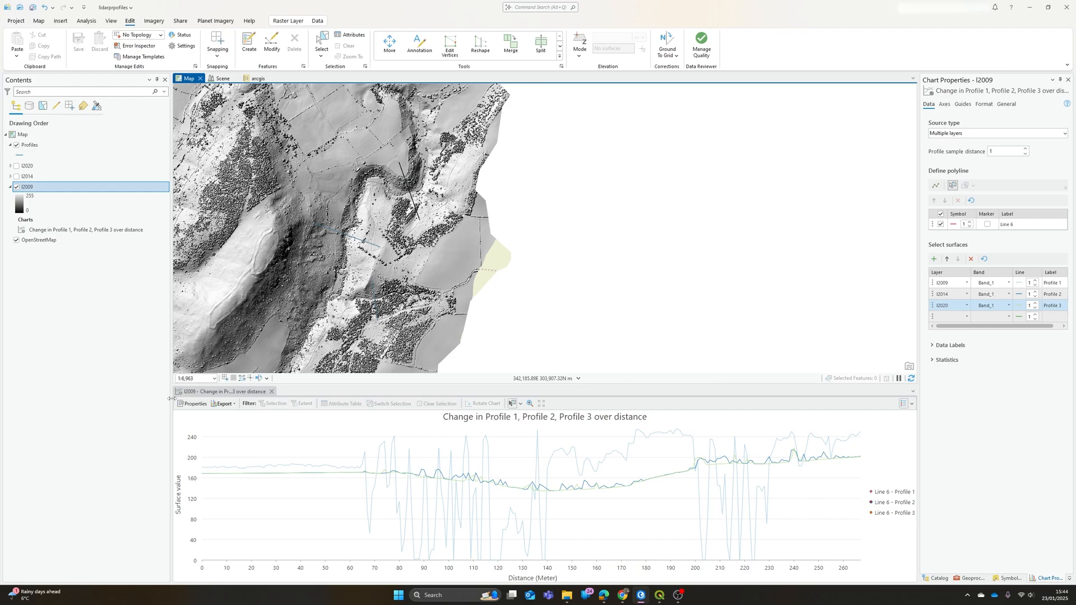
Step: Operate an entry in the Contents pane while the Line 6 chart is shown
click(14, 241)
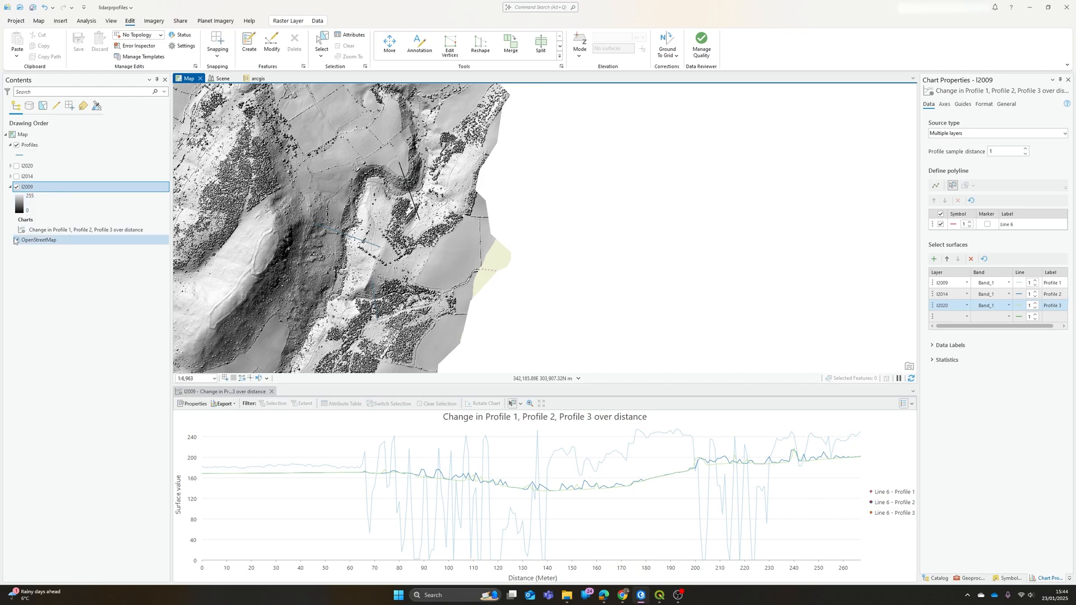
click(14, 240)
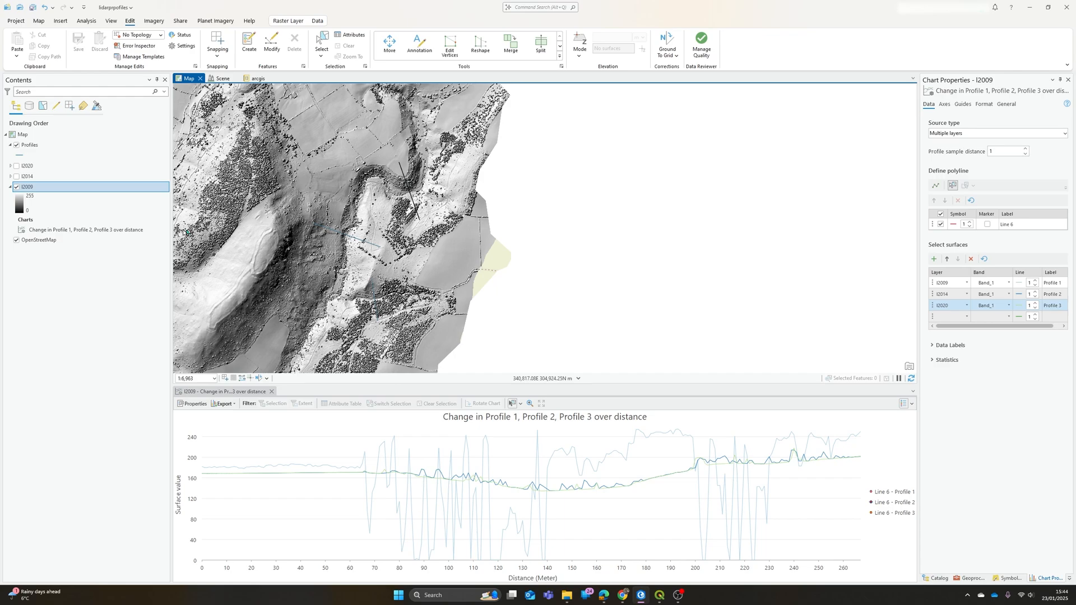
mouse_move(738, 260)
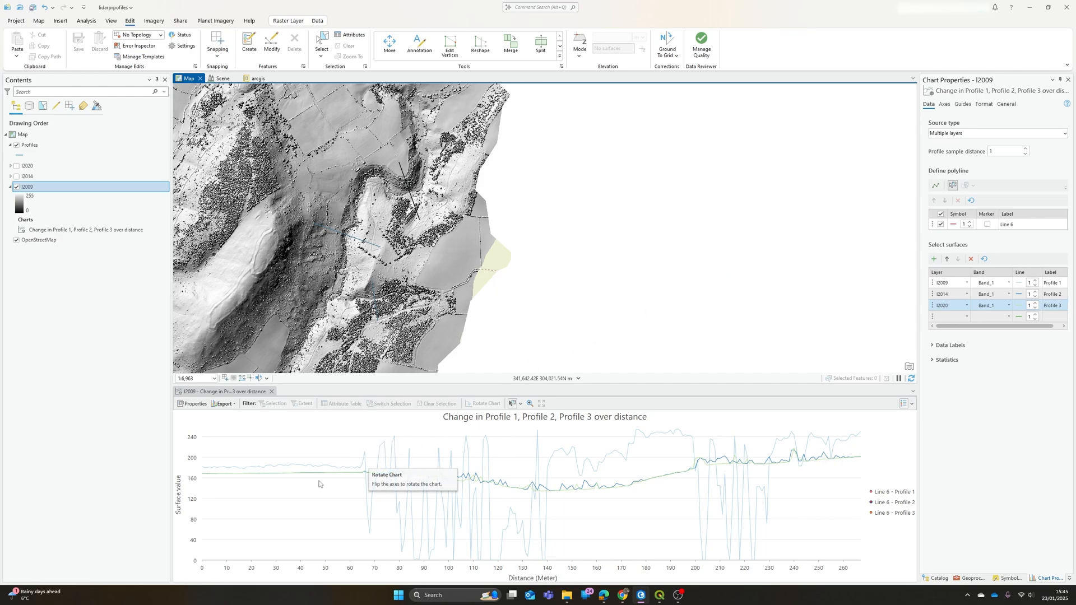
mouse_move(243, 421)
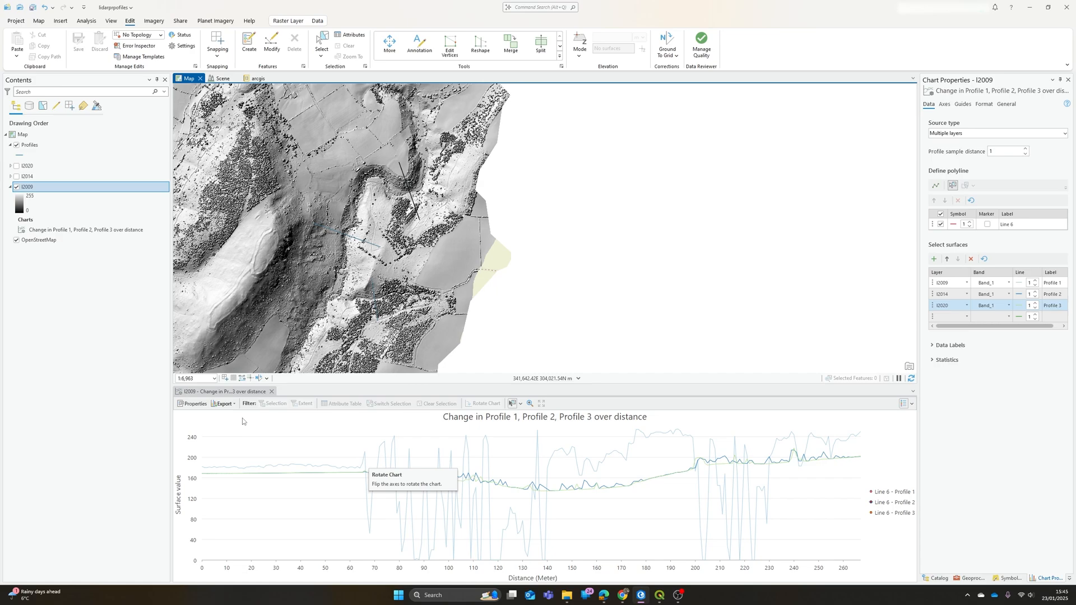
mouse_move(266, 428)
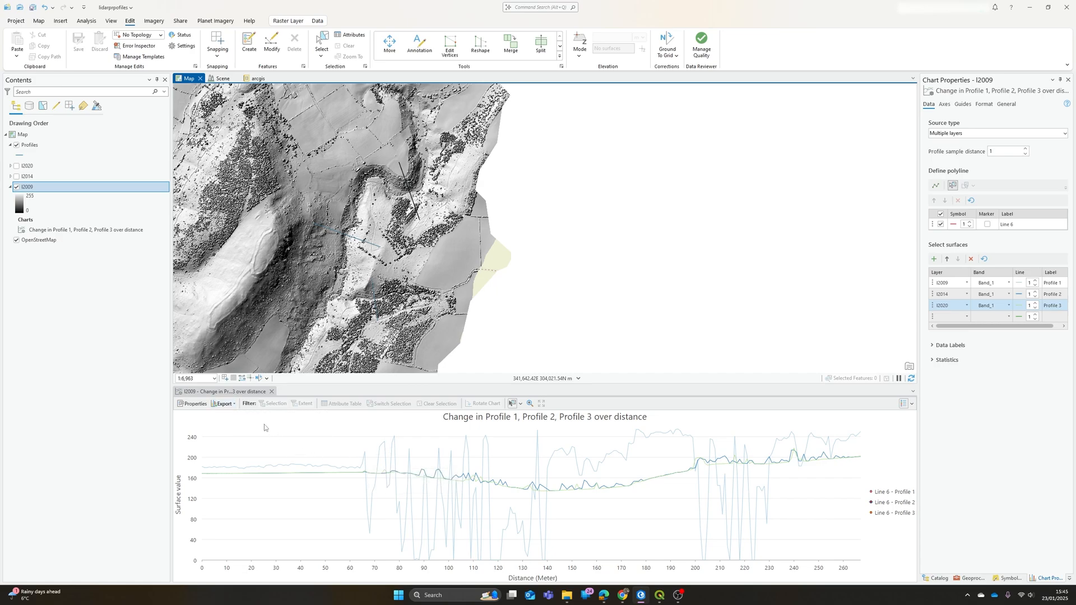
click(223, 403)
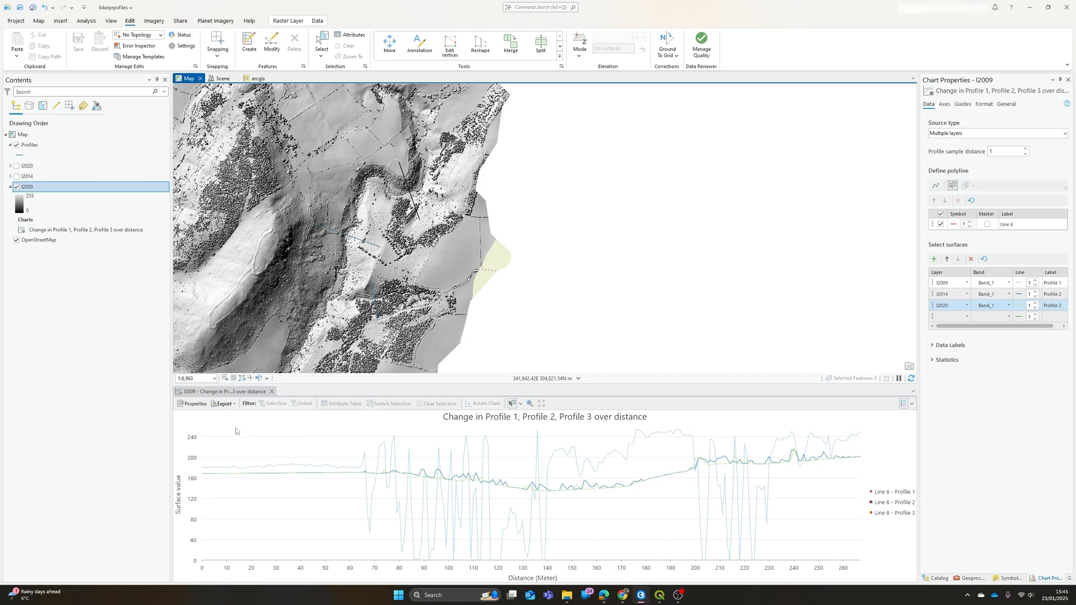
Step: Export the chart's profile data to CSV, overwriting profile.csv in E:\GIS
click(222, 403)
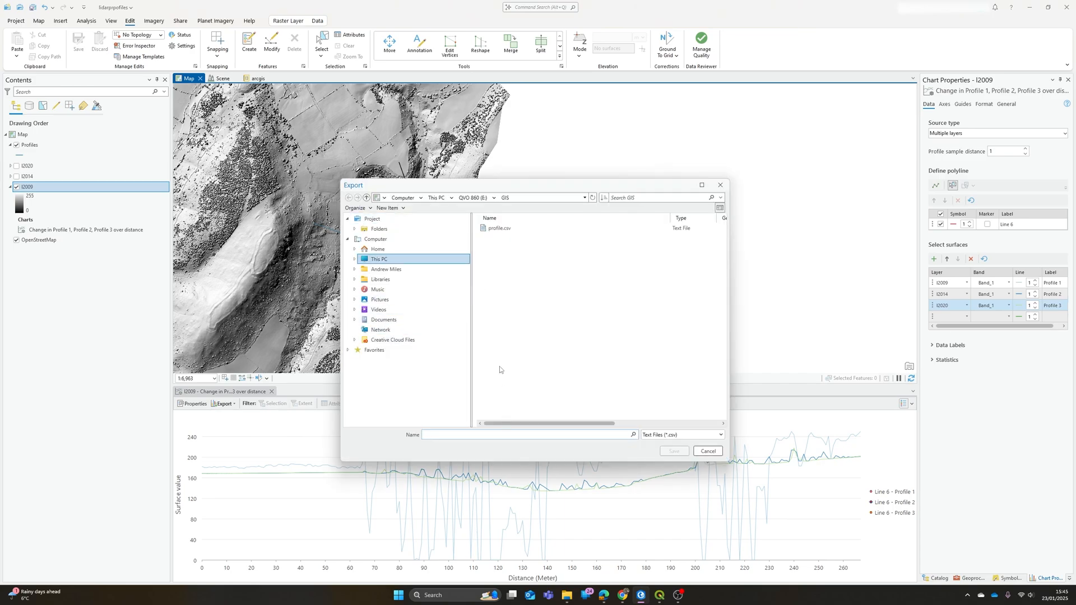
click(497, 227)
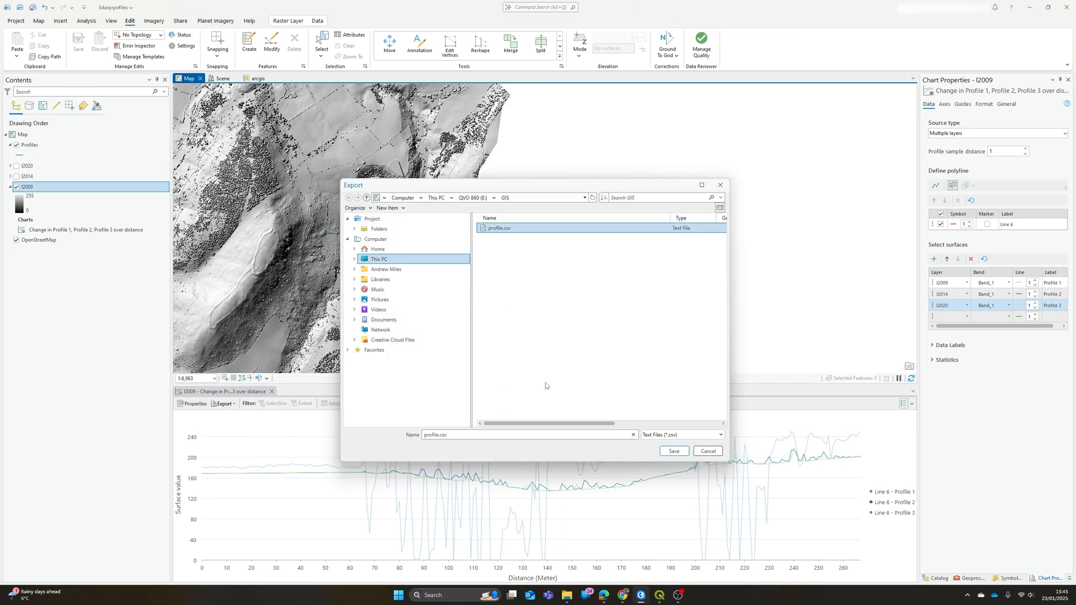
click(673, 451)
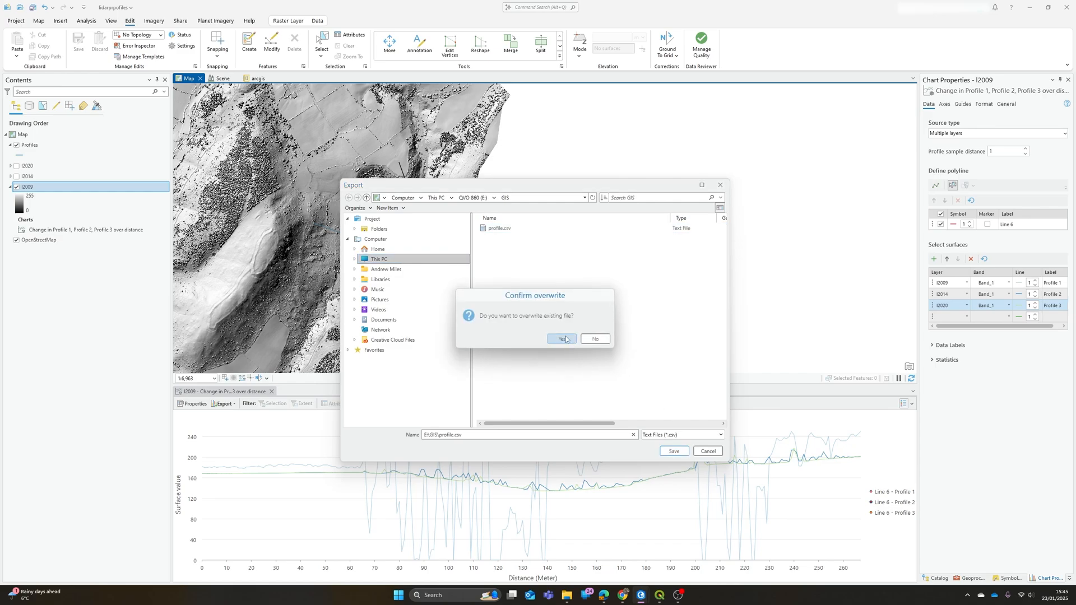
click(559, 338)
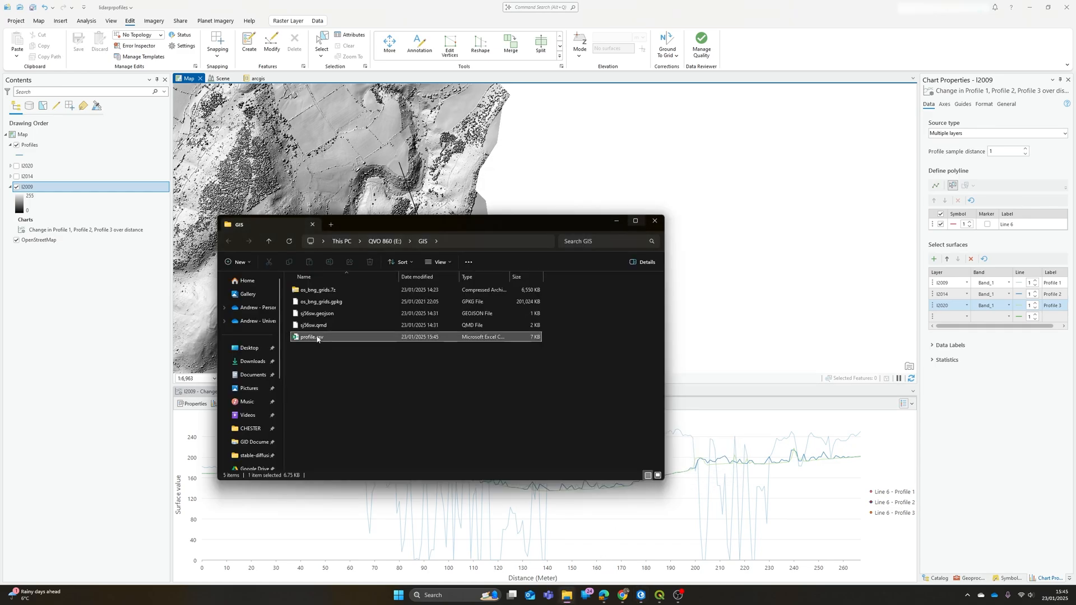
double_click(310, 336)
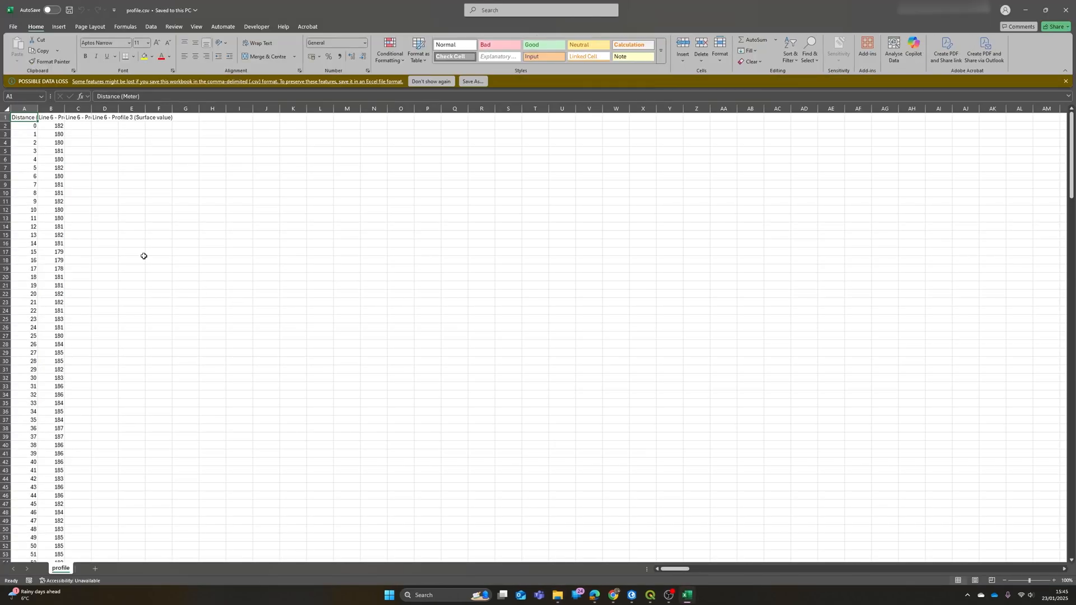
click(50, 117)
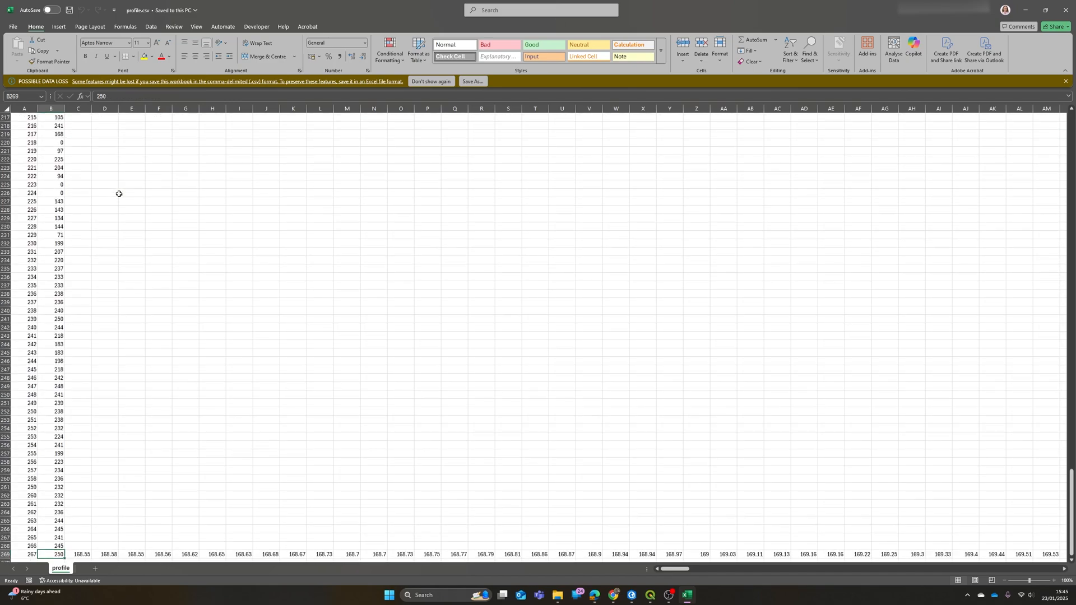
mouse_move(86, 514)
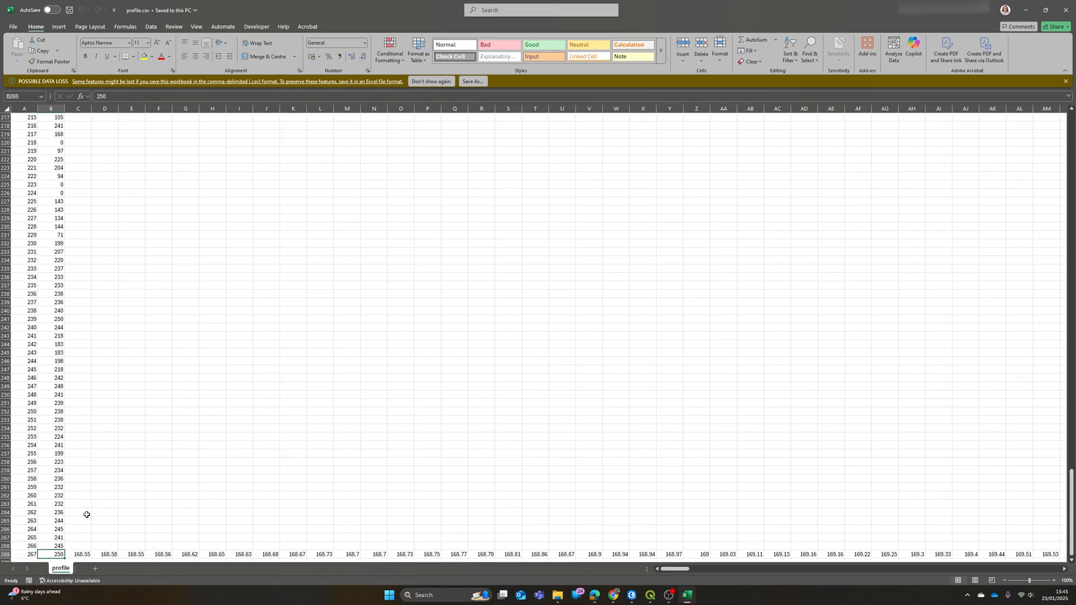
click(81, 554)
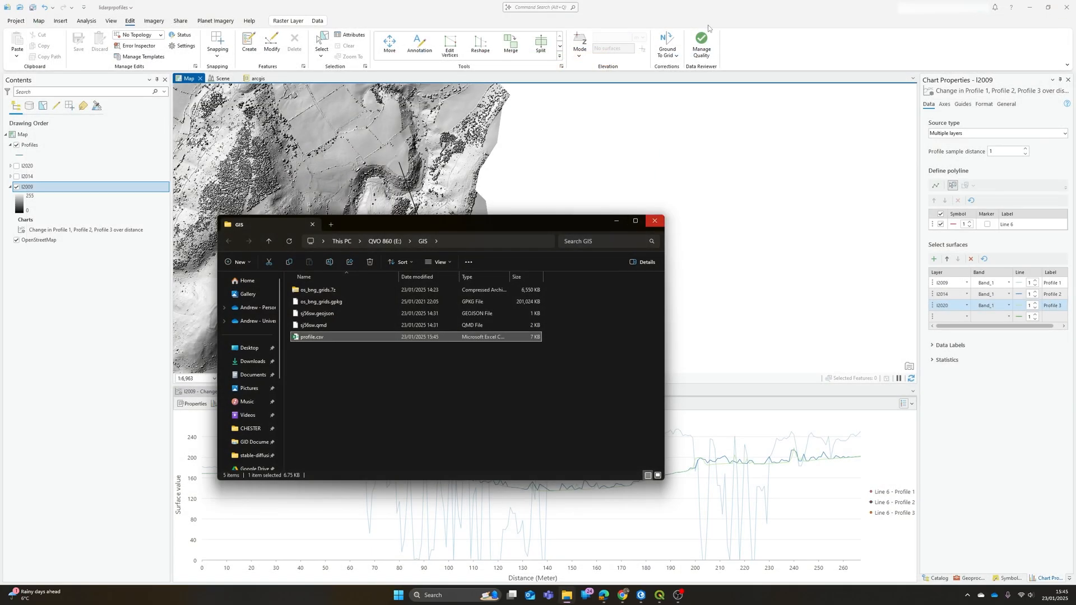
Step: Close the File Explorer window showing the GIS folder
click(654, 221)
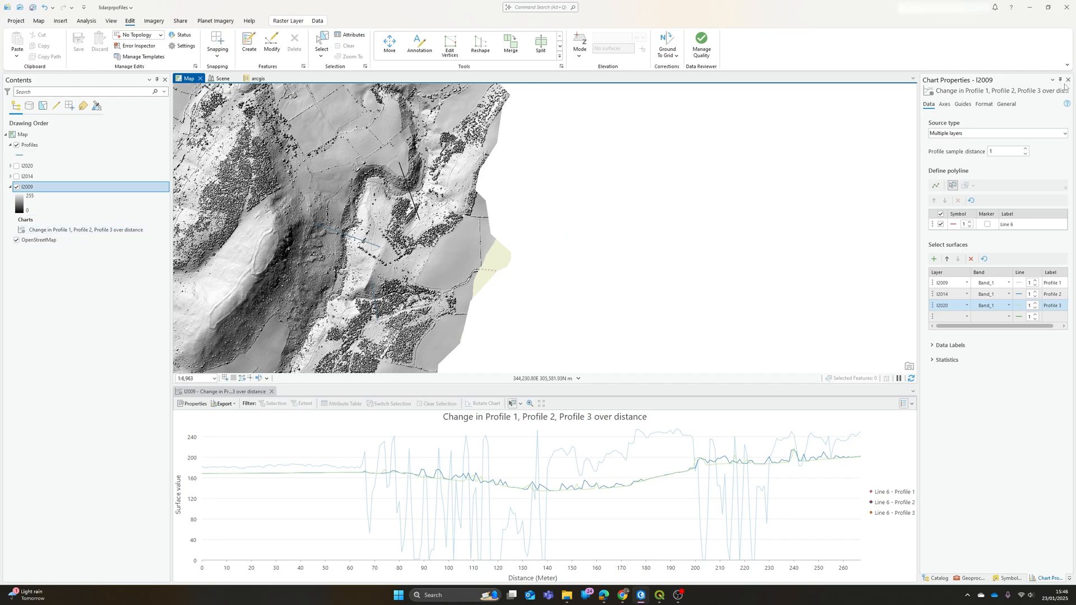
mouse_move(1068, 79)
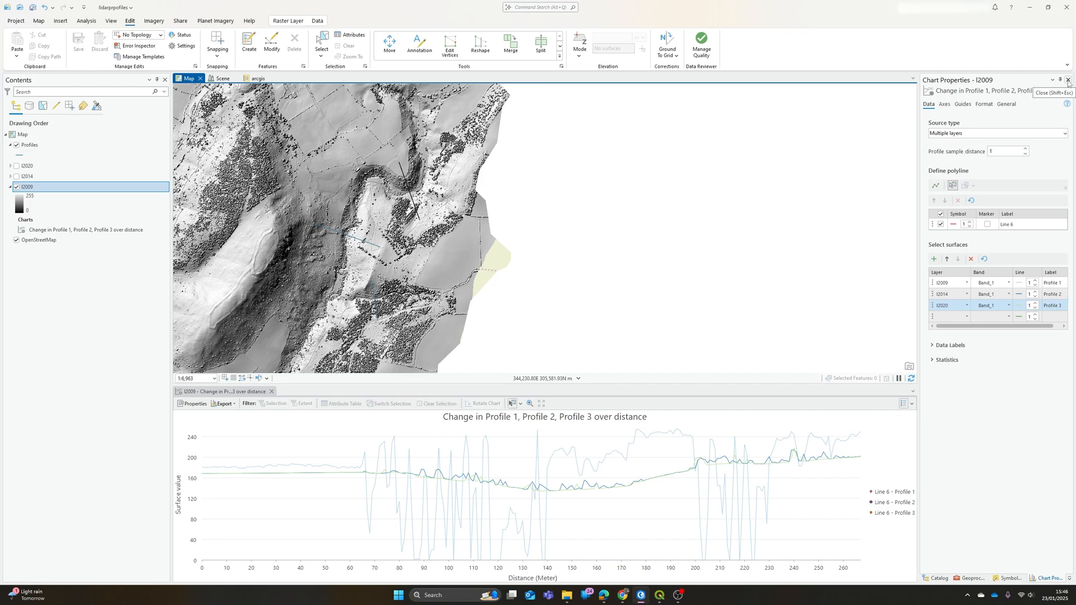
Step: Close Chart Properties and give the Profiles lines the Limited Access symbol
click(974, 578)
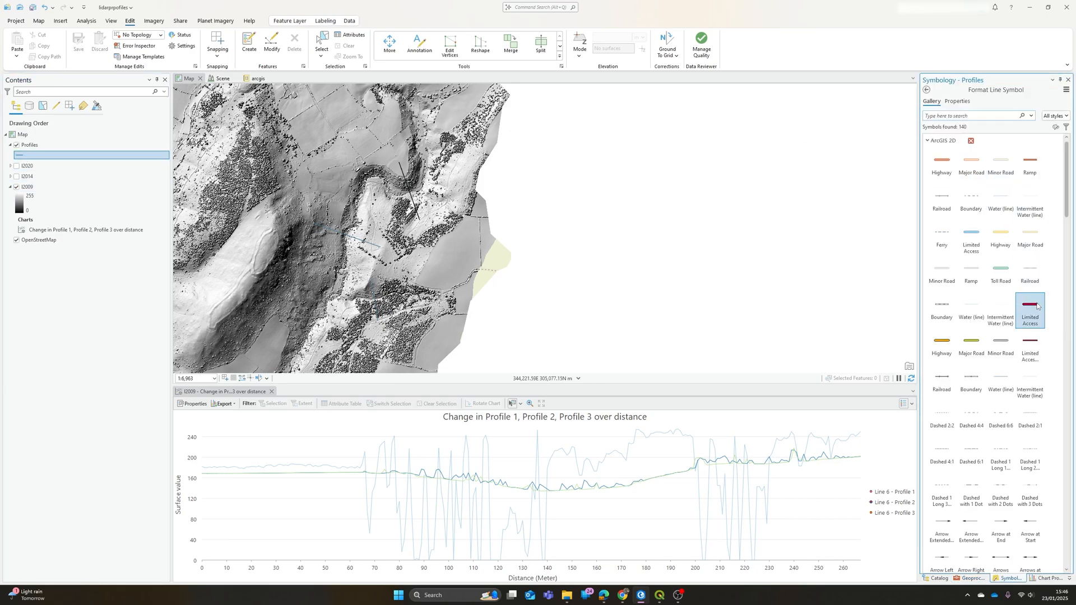
click(1030, 305)
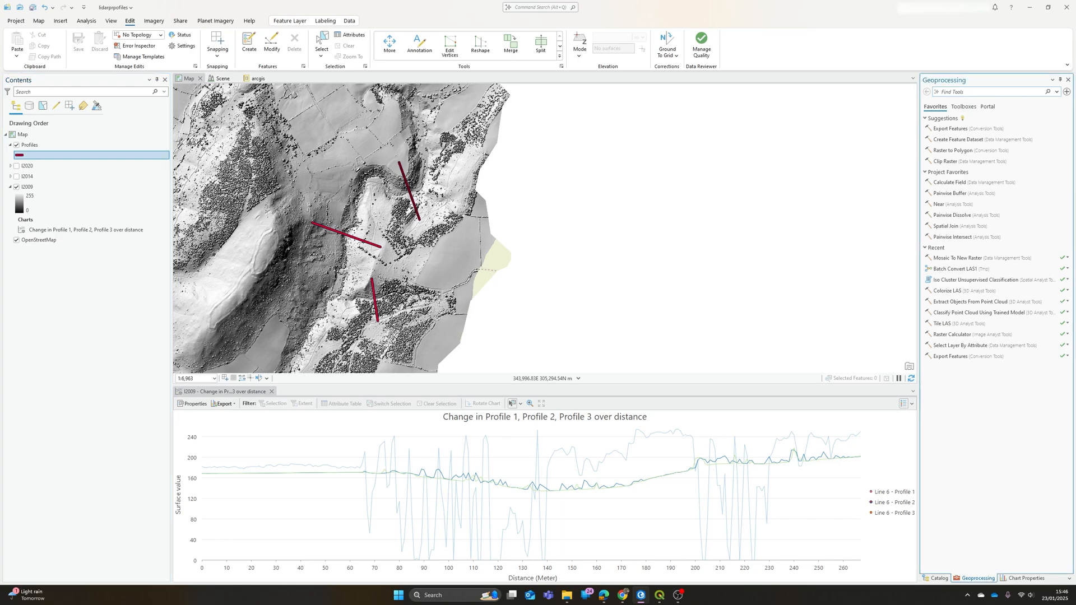
Step: Set Generate Points Along Lines on Profiles: every 2 metres, end points, accumulated distance, planar
text(points along)
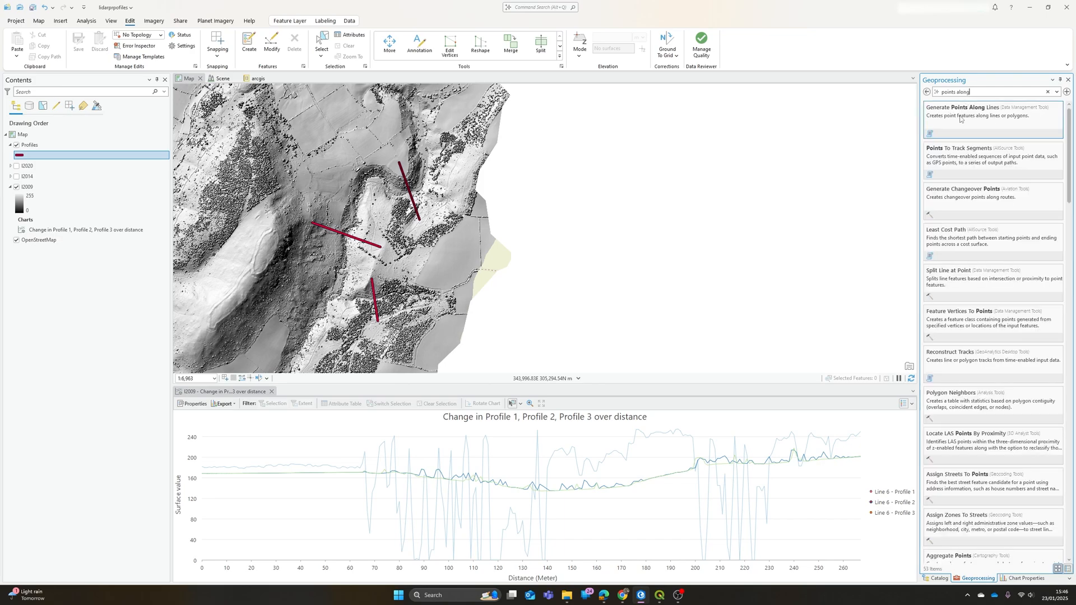
click(973, 108)
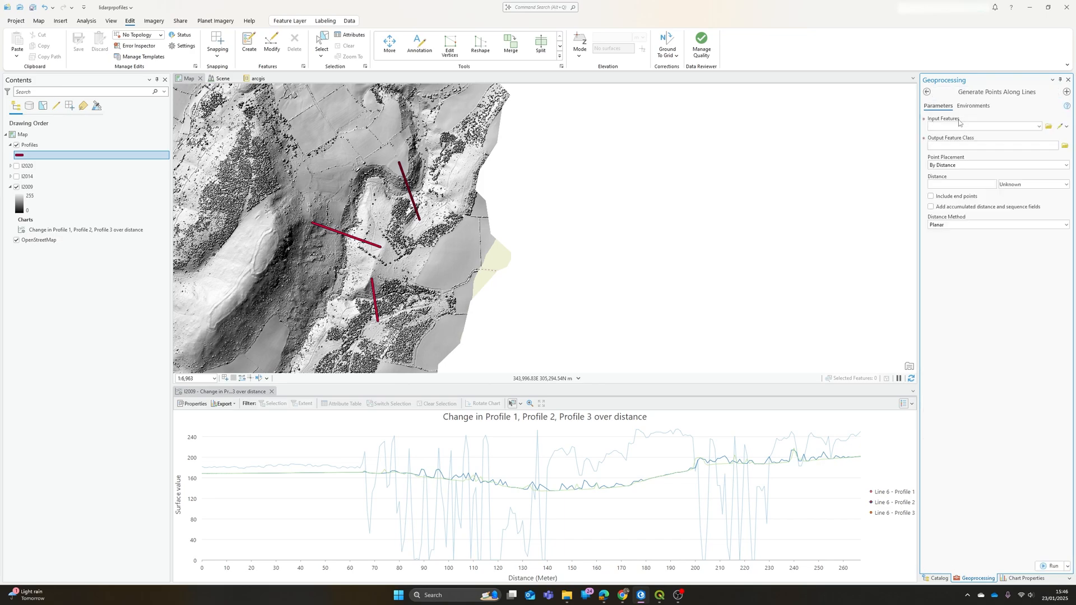
click(993, 126)
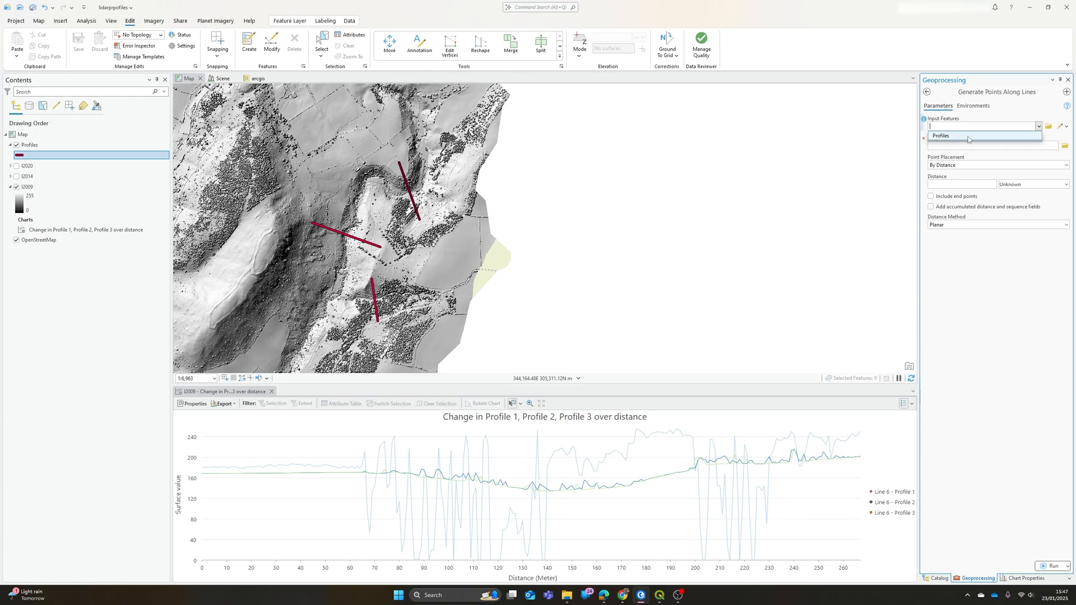
click(941, 136)
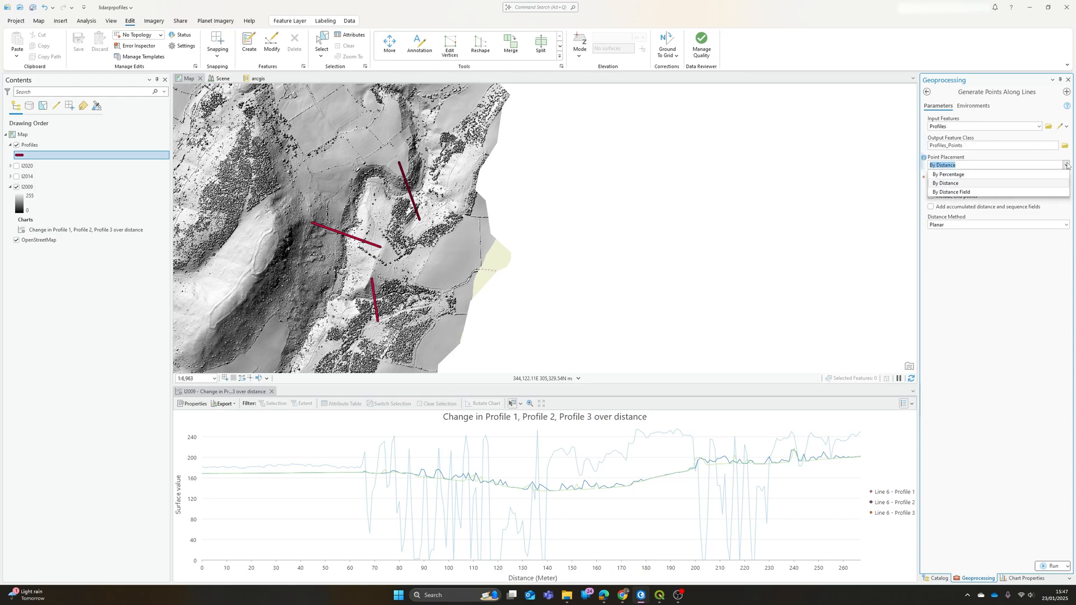
mouse_move(978, 193)
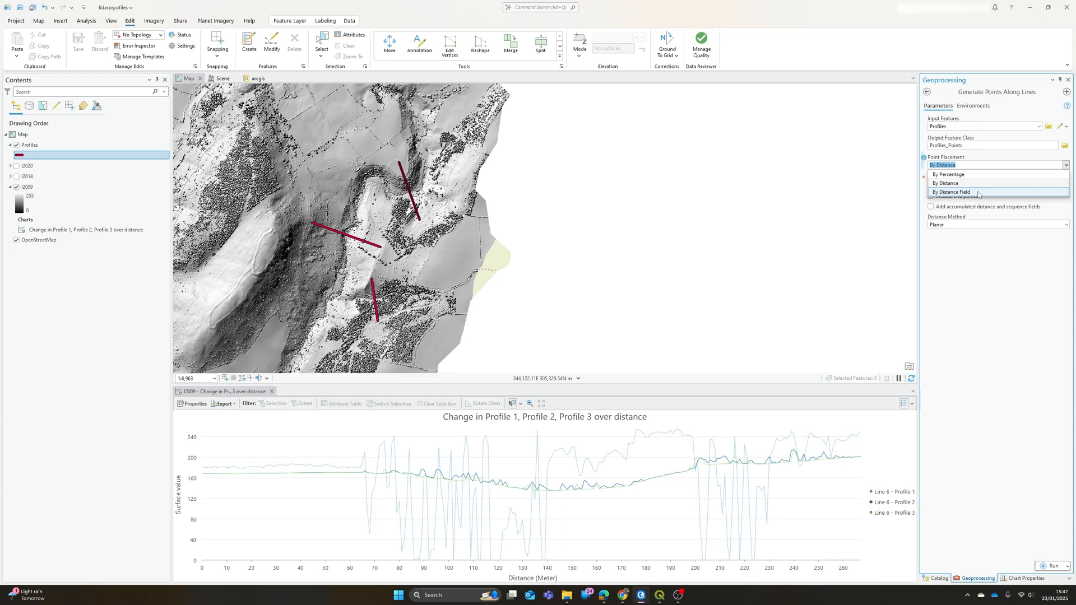
mouse_move(968, 176)
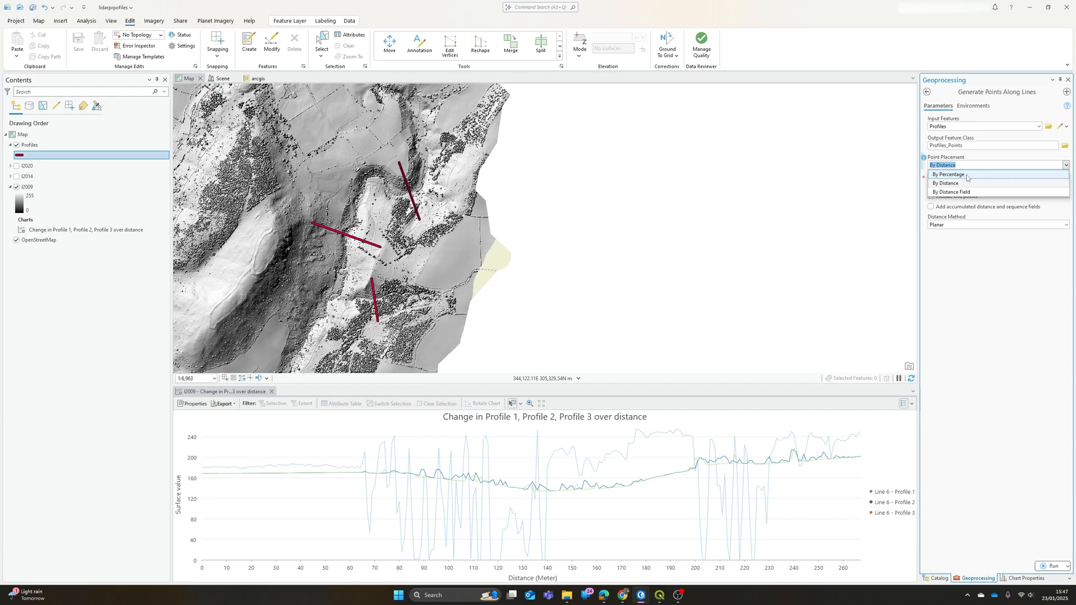
mouse_move(965, 184)
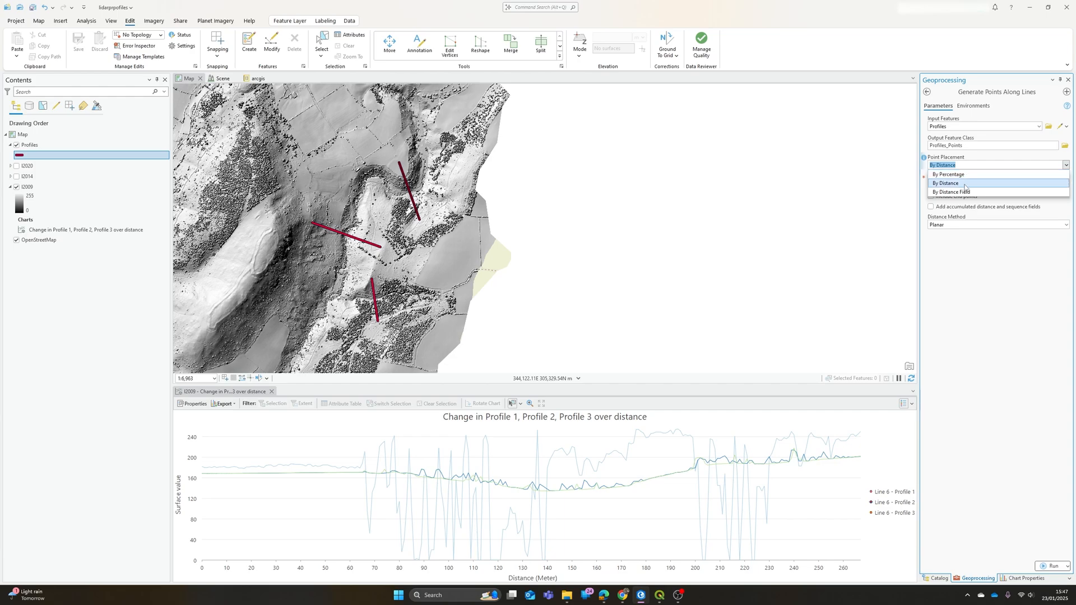
click(945, 183)
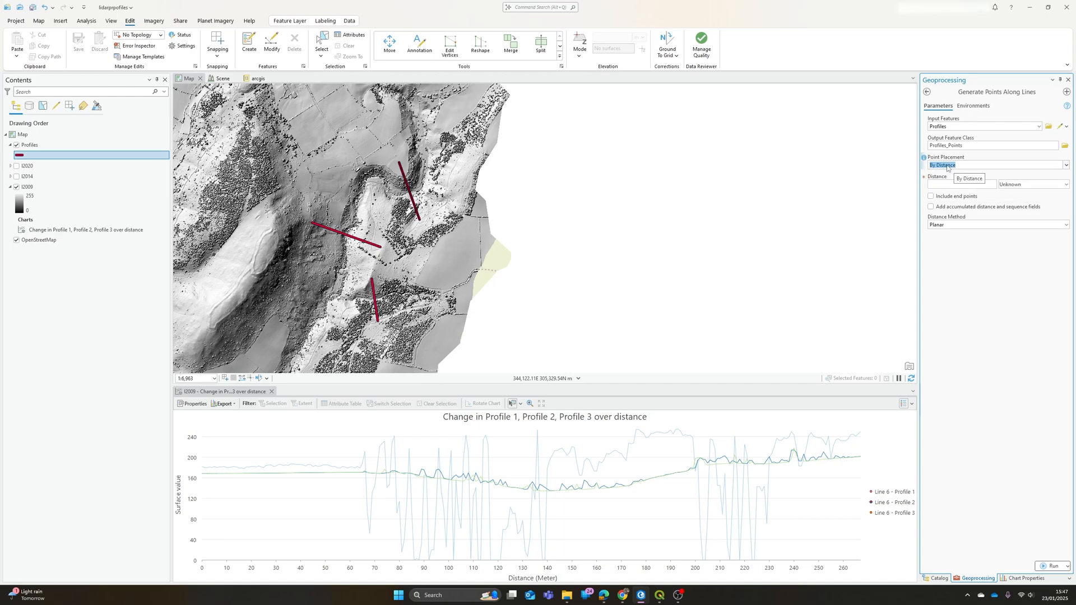
click(969, 179)
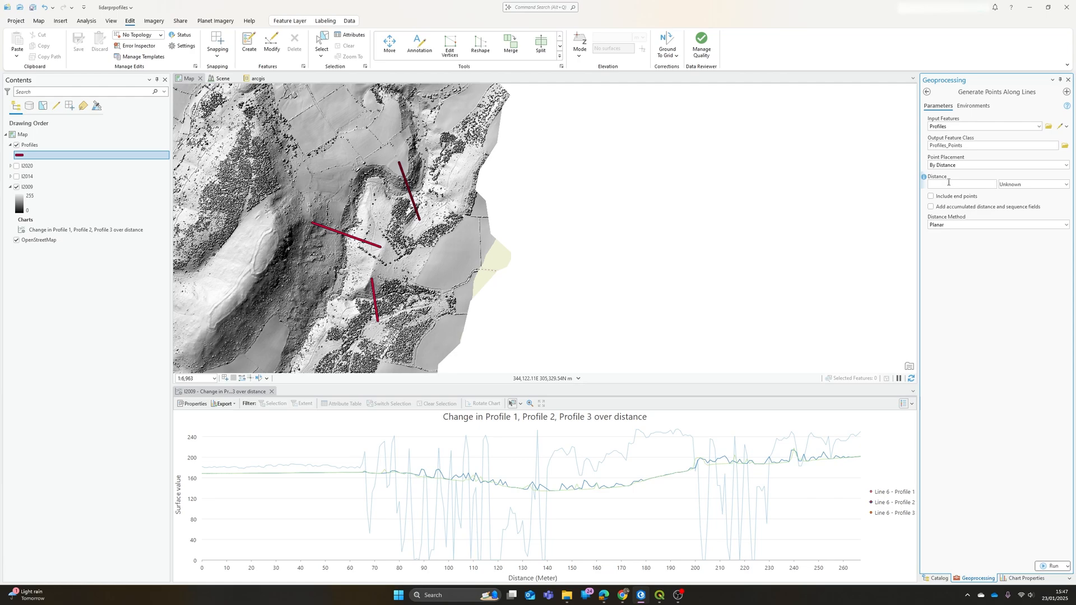
text(2)
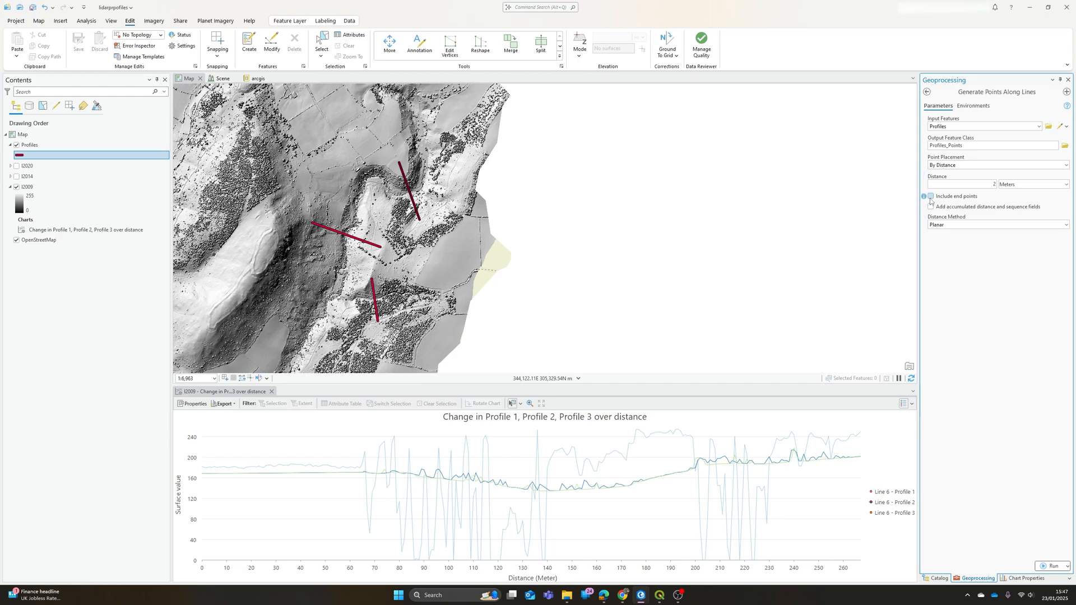
click(930, 196)
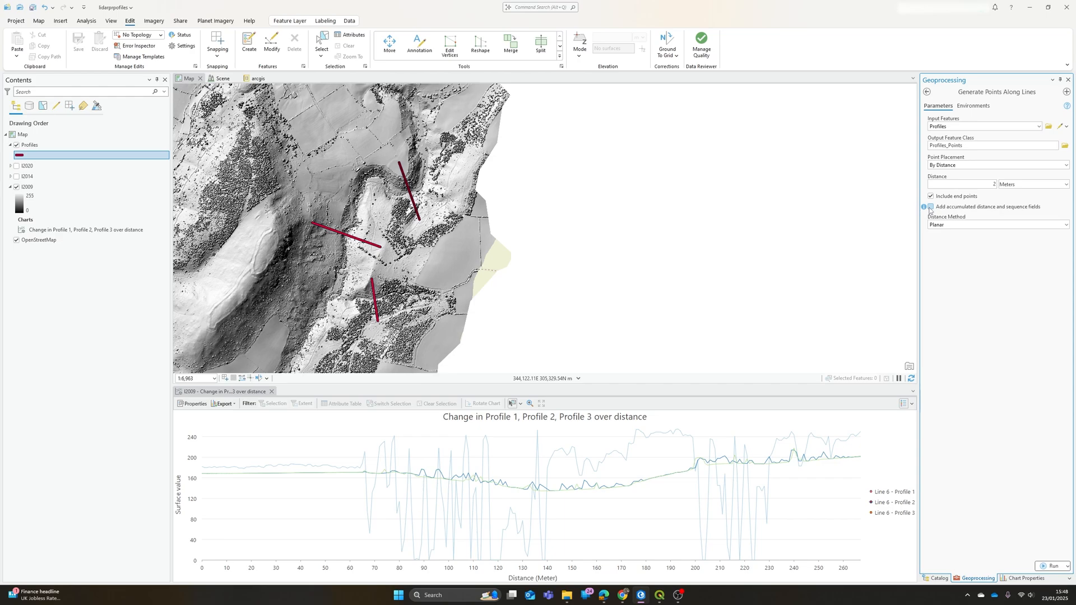
click(930, 207)
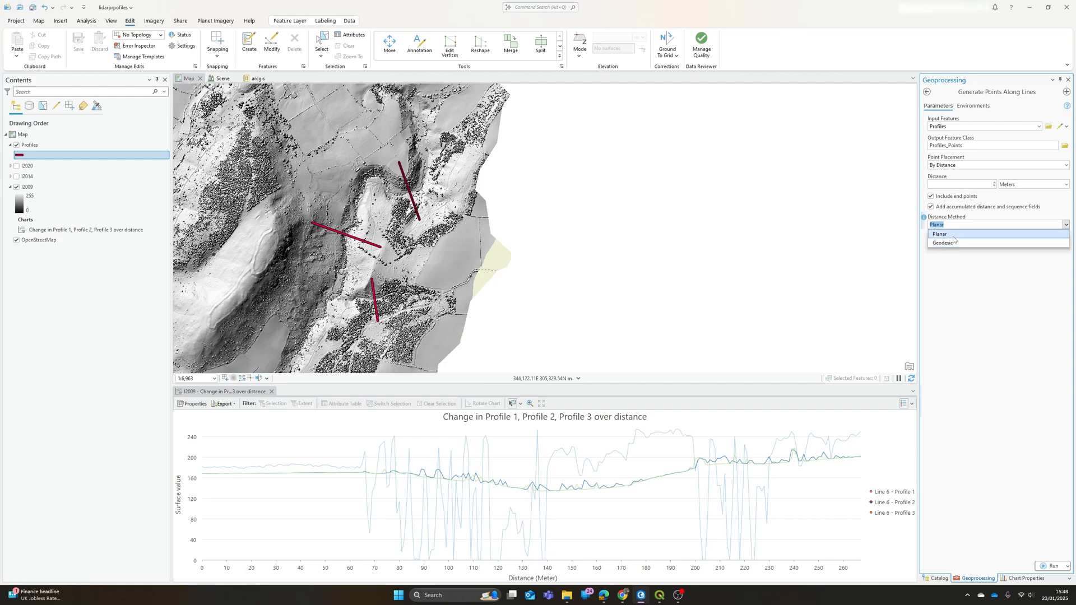
click(939, 234)
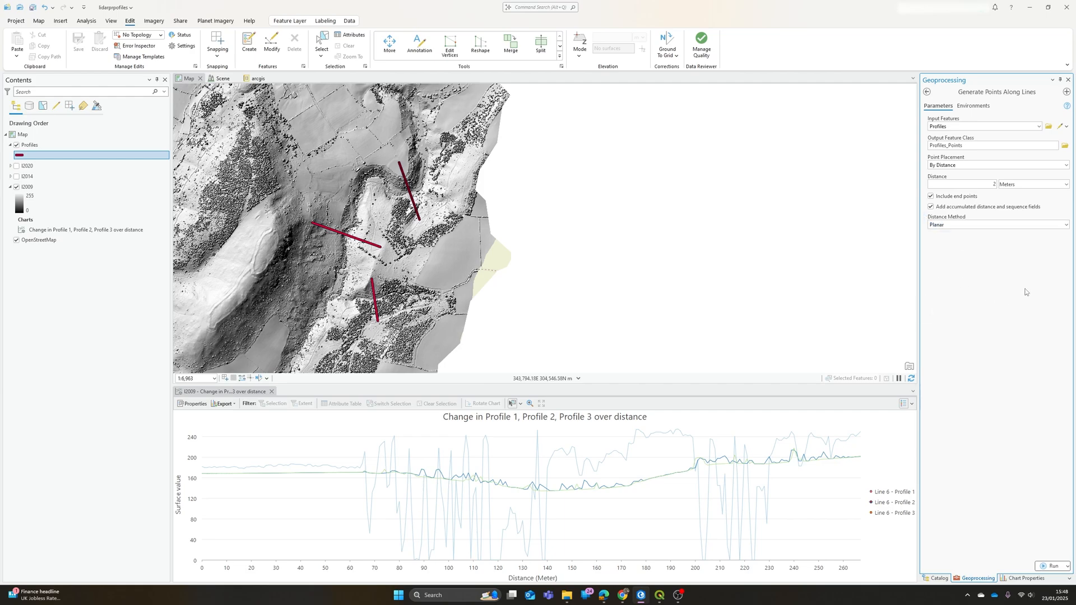
mouse_move(1002, 440)
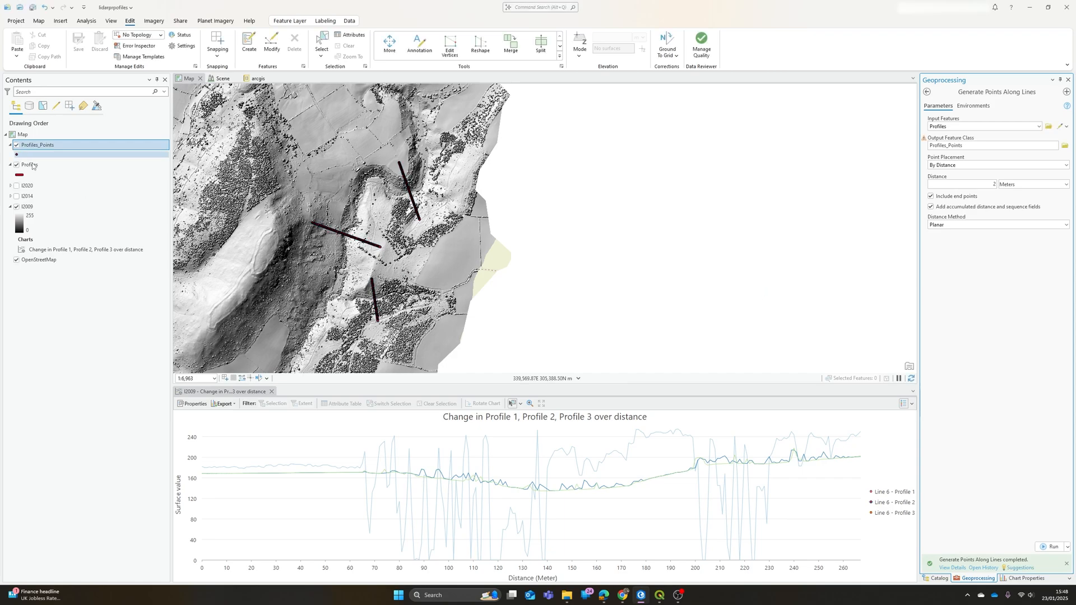
Step: Browse the 390 records in the Profiles_Points attribute table, then close it
right_click(35, 144)
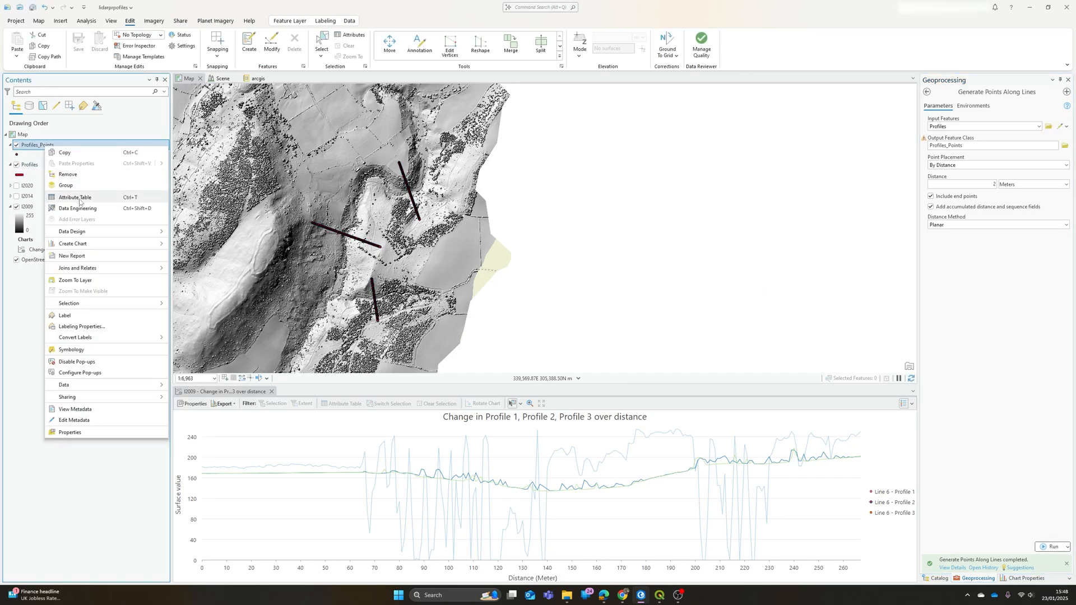
click(73, 197)
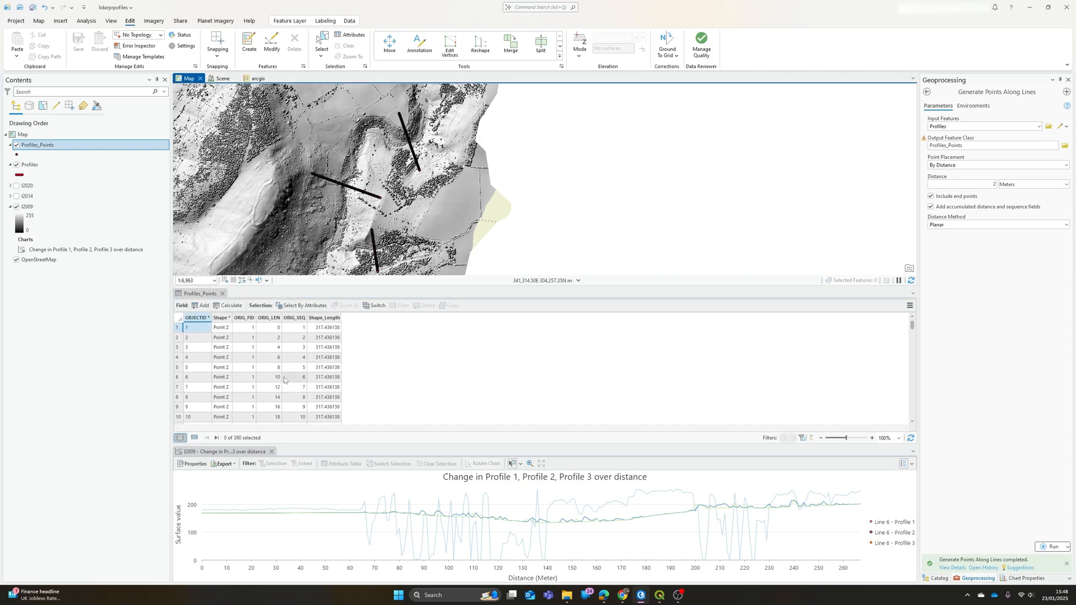
scroll(down, 3)
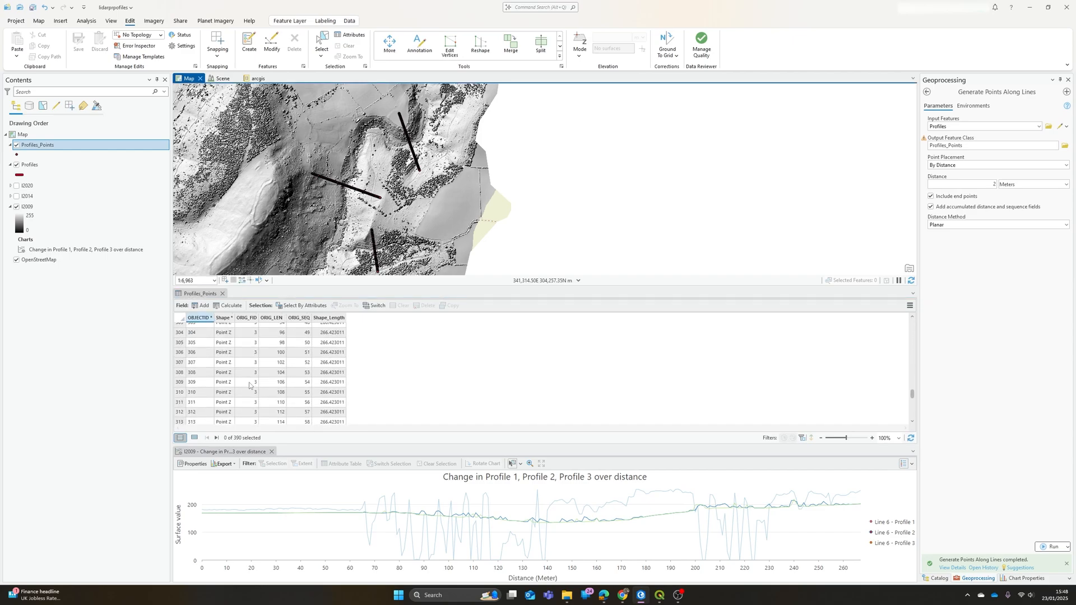
scroll(down, 3)
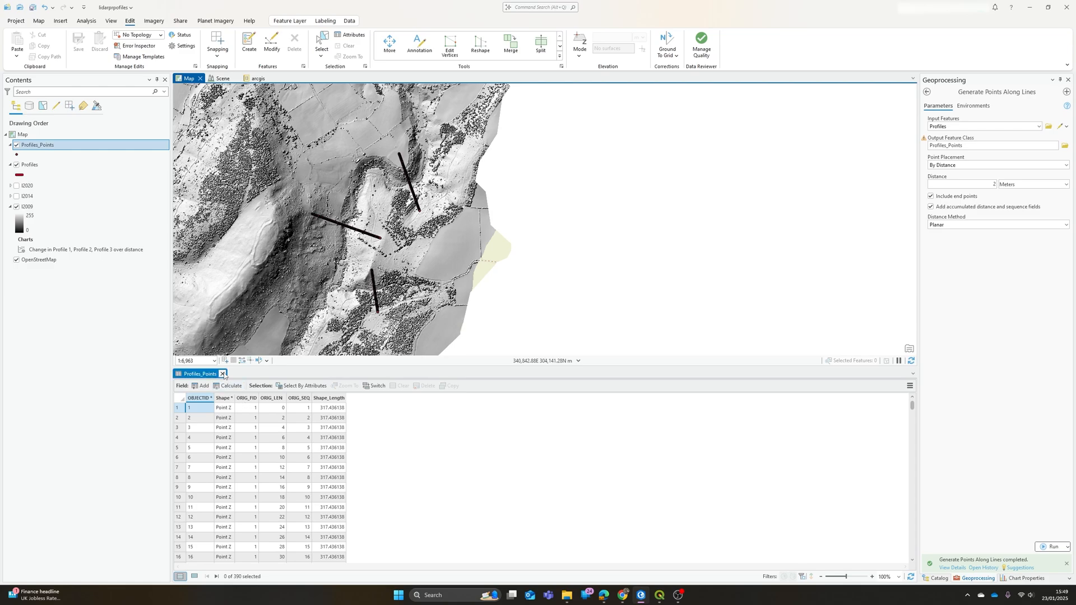
click(223, 374)
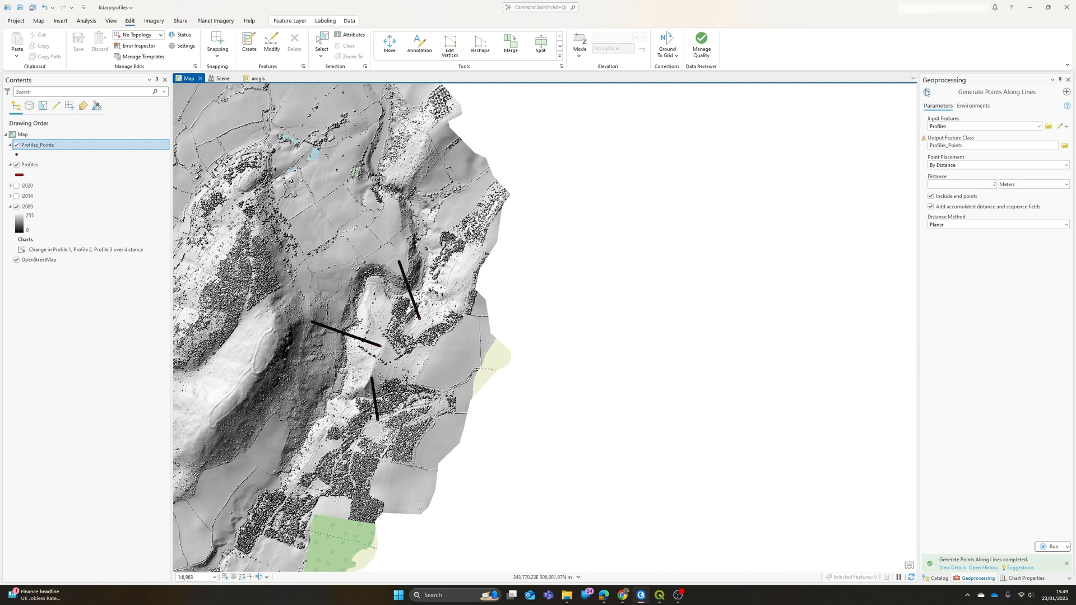
Step: Run Extract Multi Values to Points on Profiles_Points with the I2009, I2014 and I2020 rasters
click(927, 92)
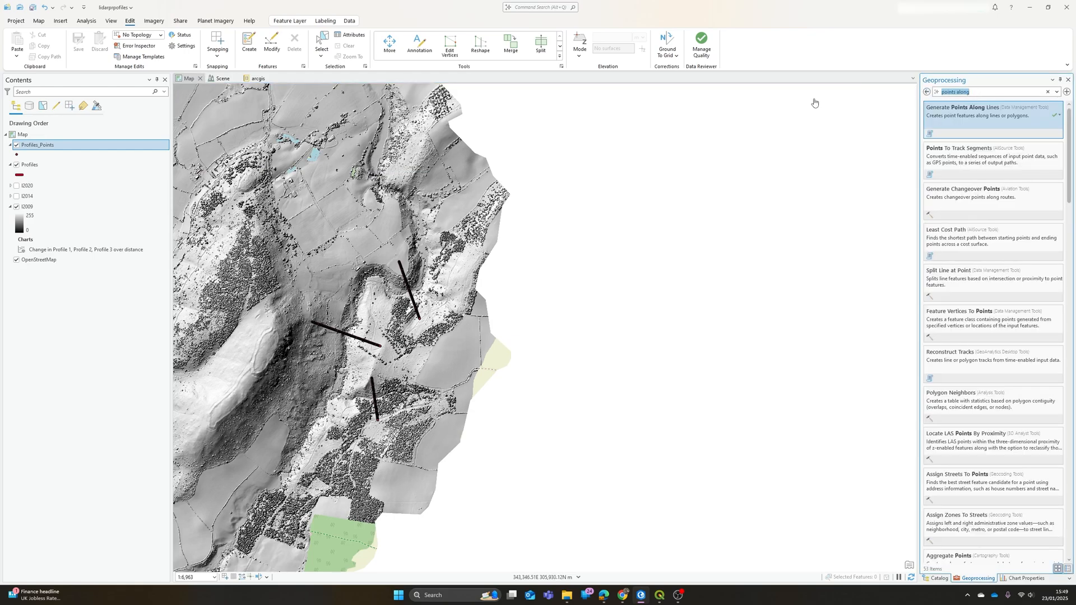
text(extract multi)
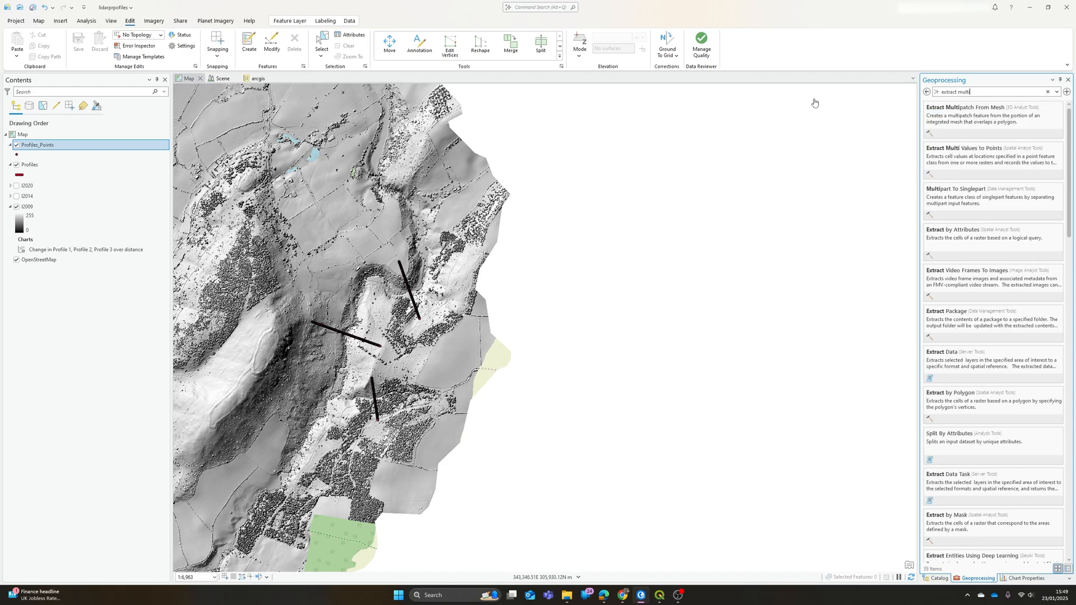
mouse_move(834, 148)
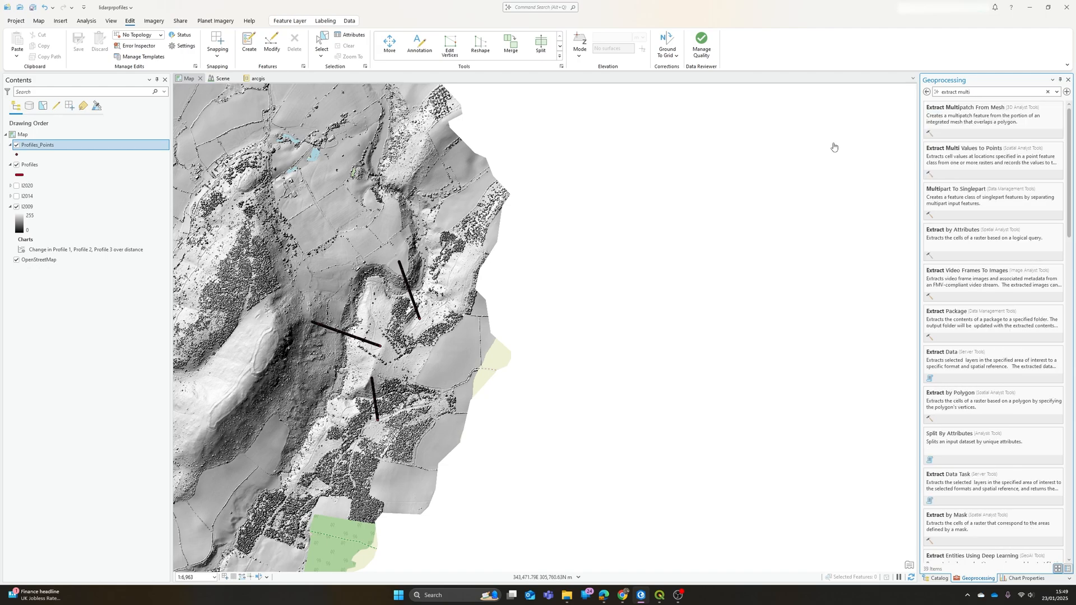
mouse_move(937, 160)
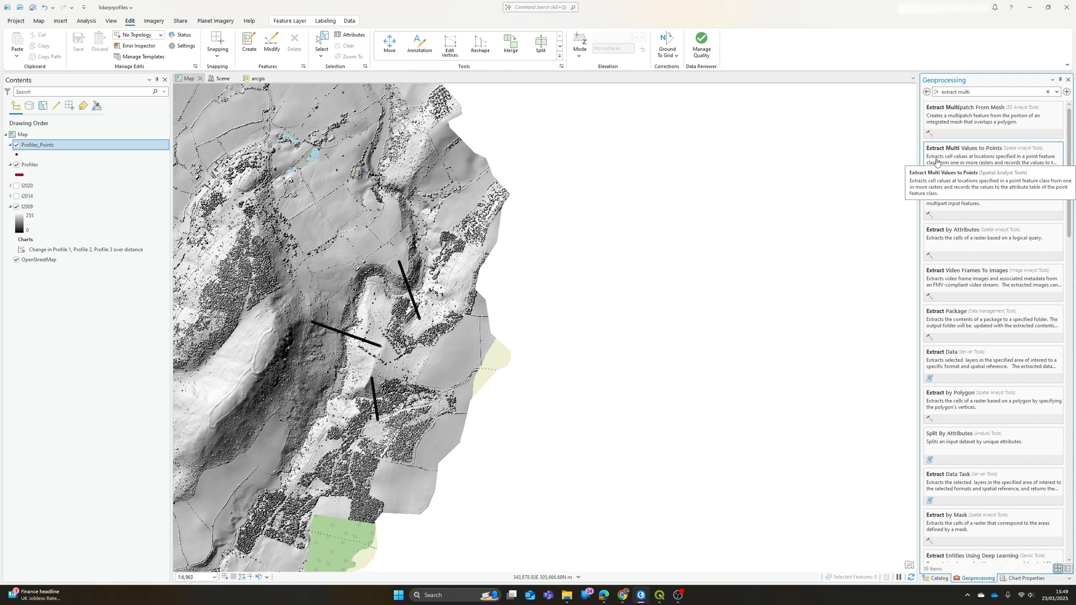
mouse_move(942, 159)
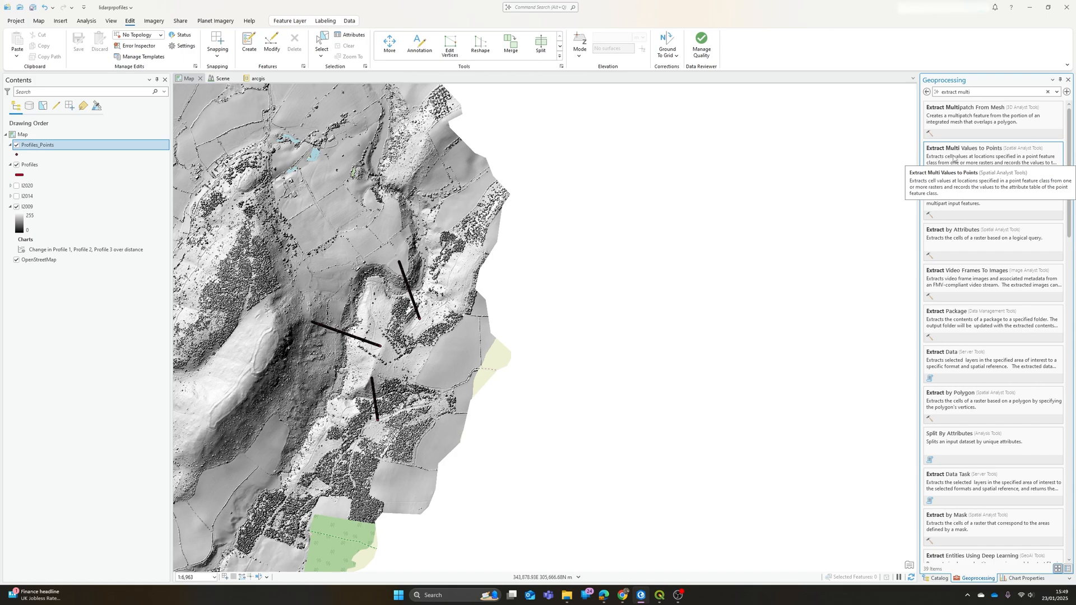
click(952, 148)
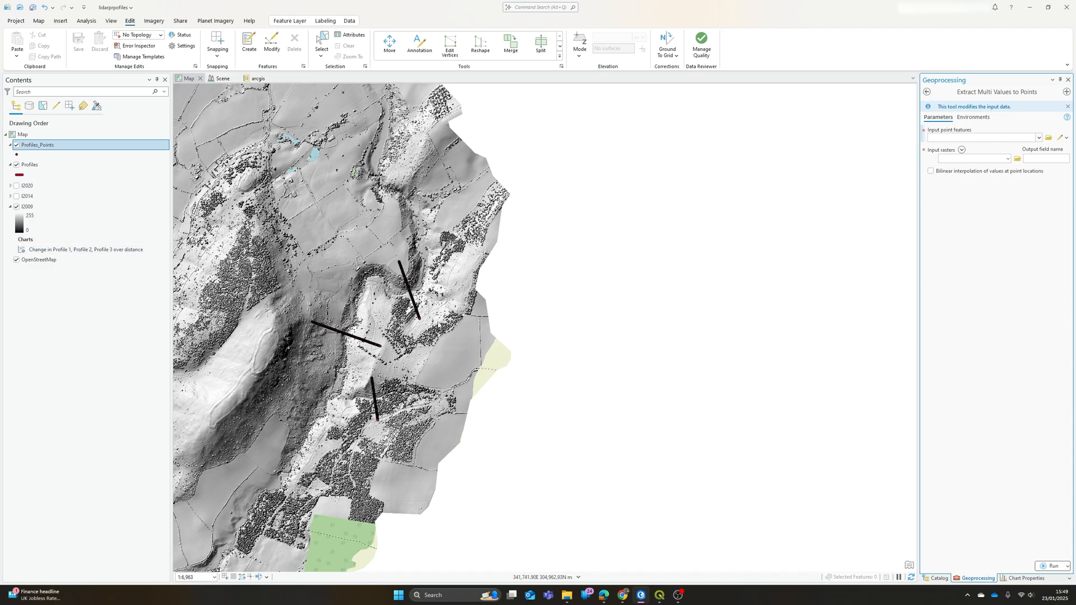
click(990, 137)
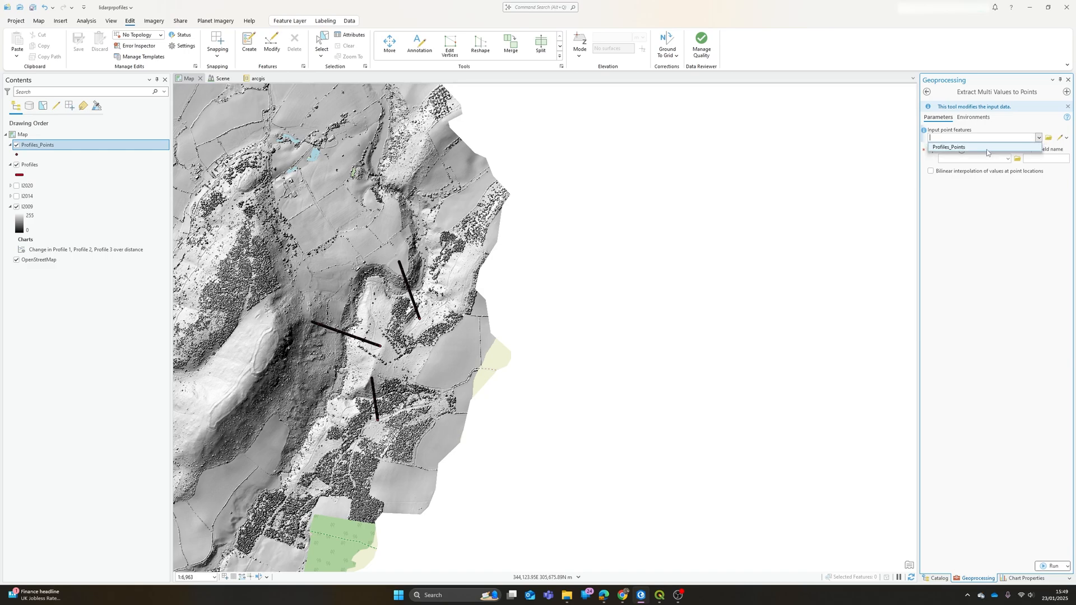
click(949, 147)
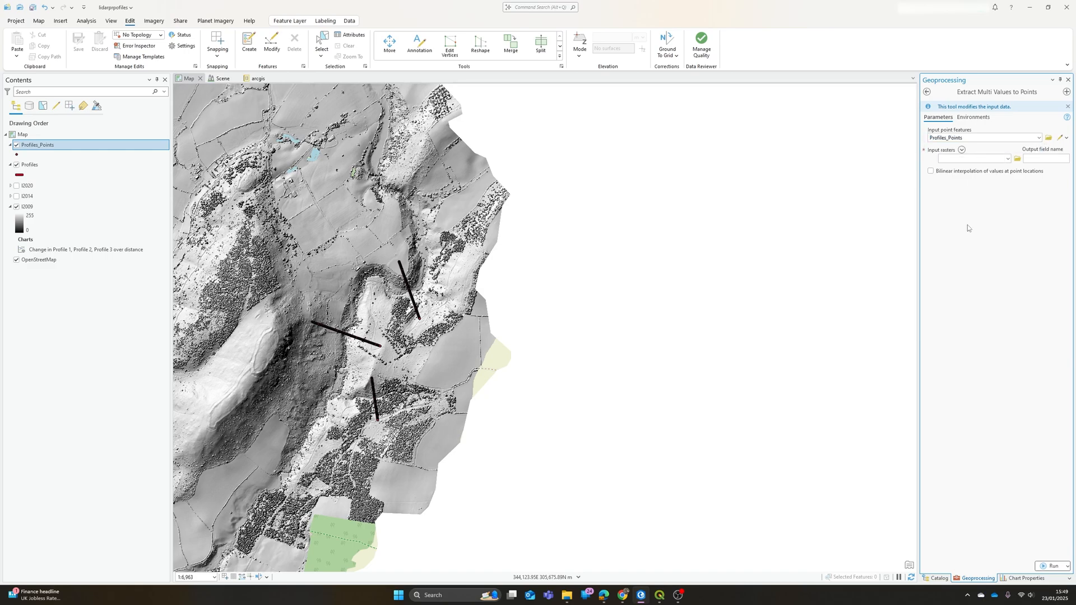
click(1008, 159)
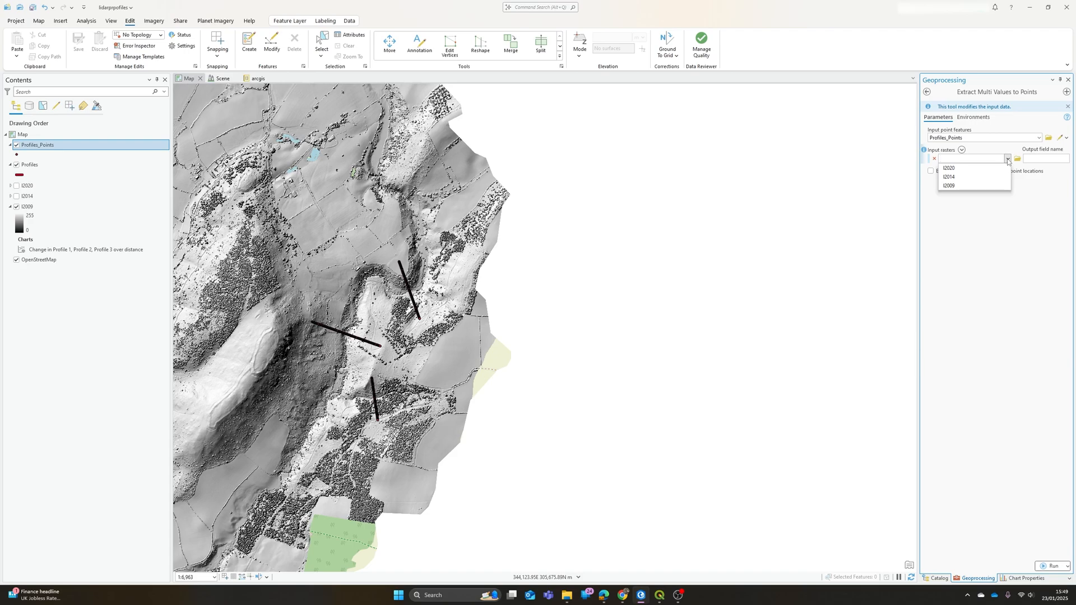
click(947, 186)
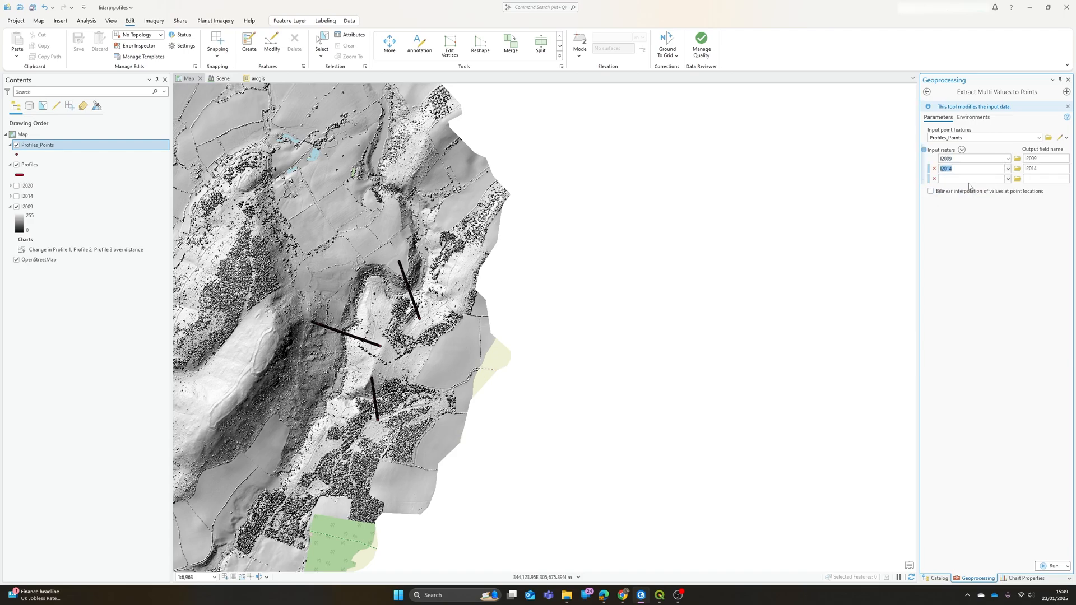
click(1006, 179)
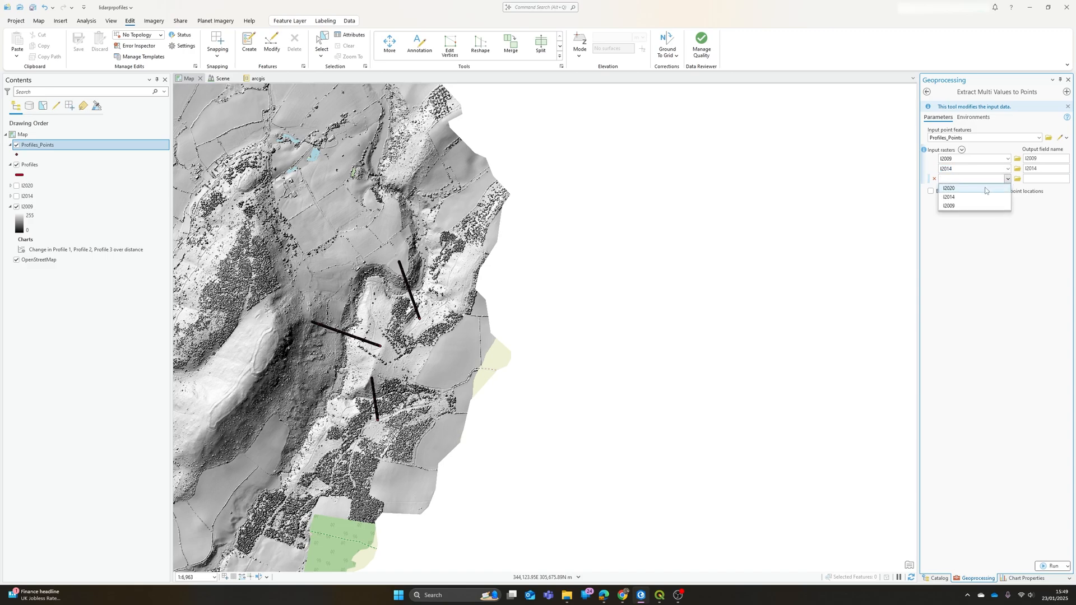
click(949, 188)
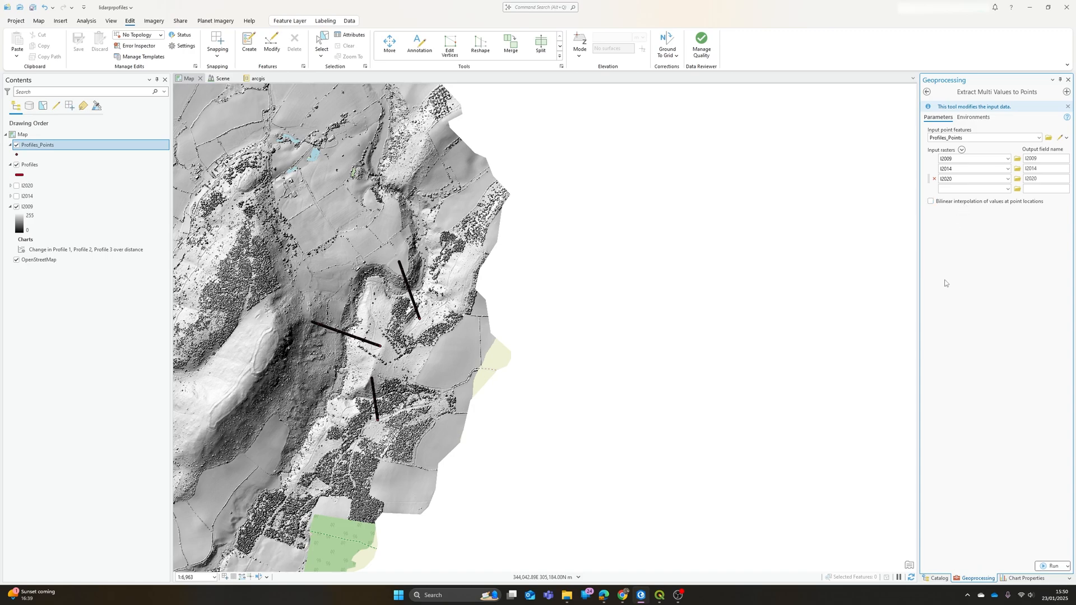
mouse_move(1010, 527)
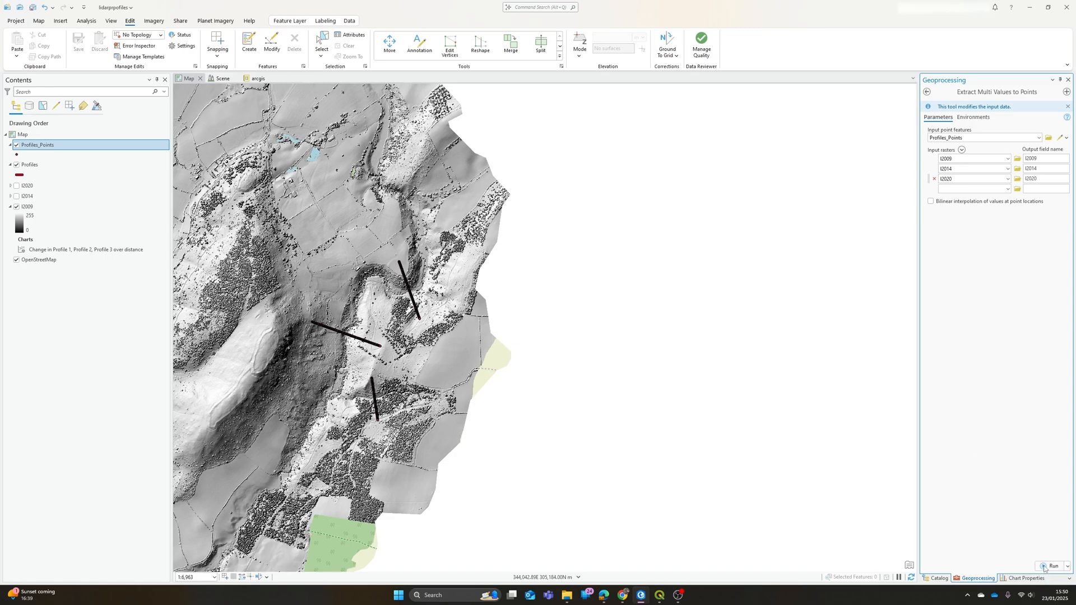
click(1051, 566)
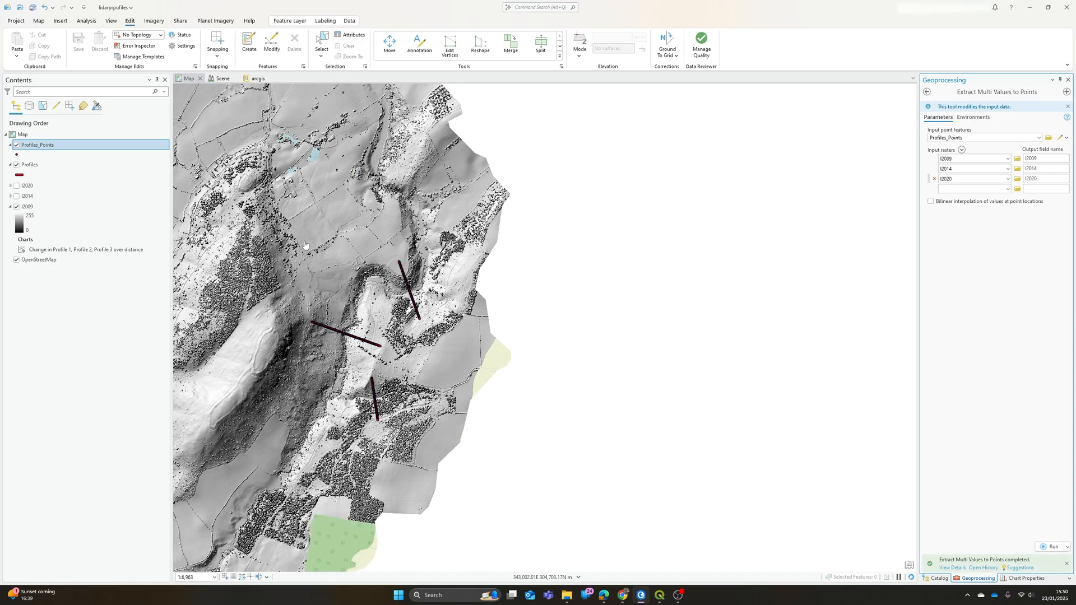
right_click(40, 145)
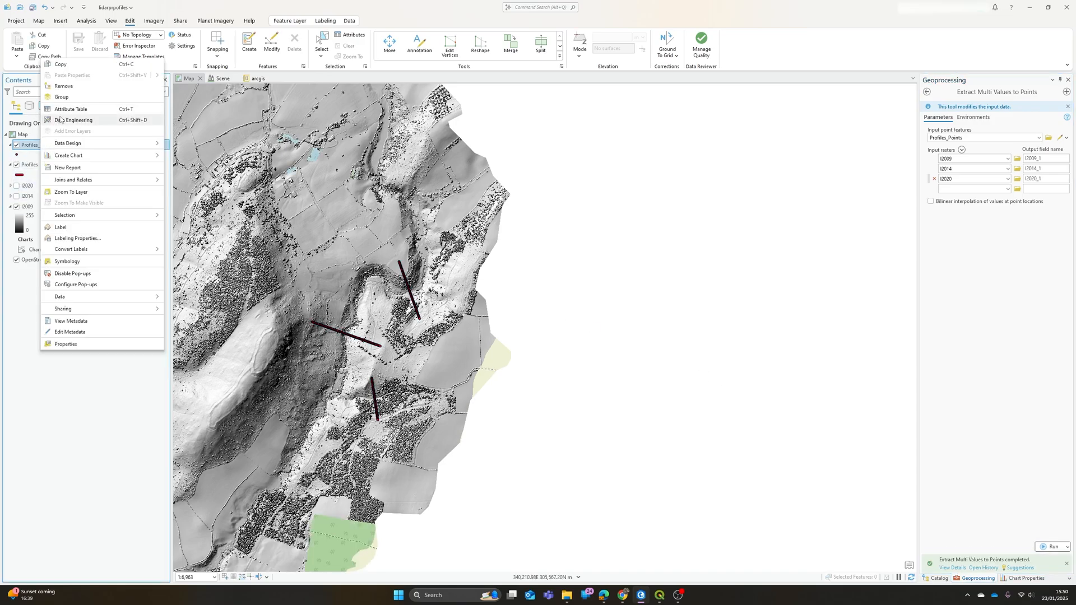
Step: View the Profiles_Points table with the new l2009, l2014 and l2020 elevation fields
click(69, 109)
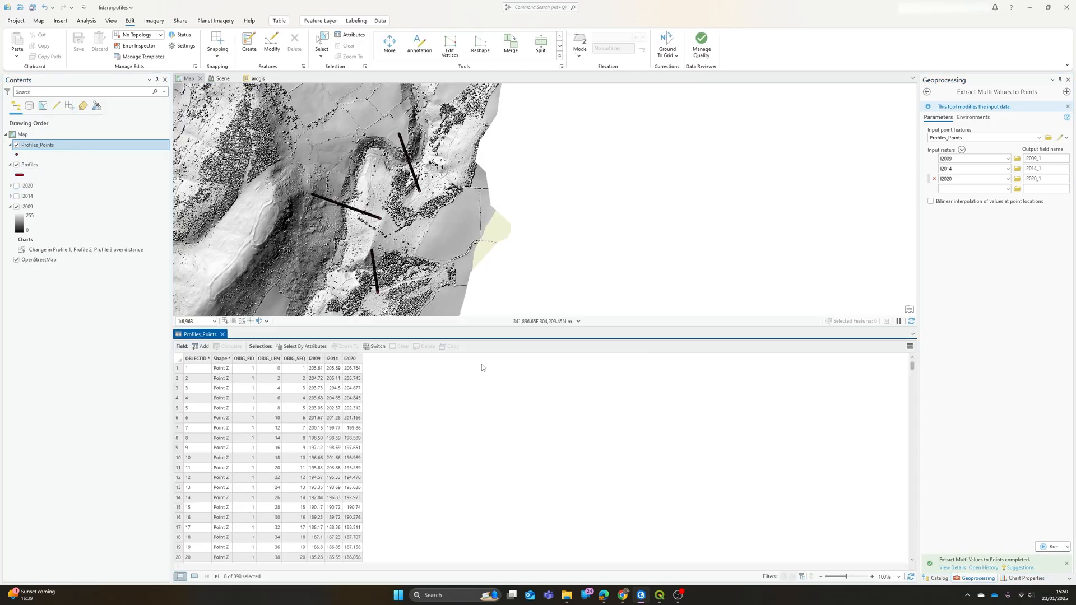
click(196, 368)
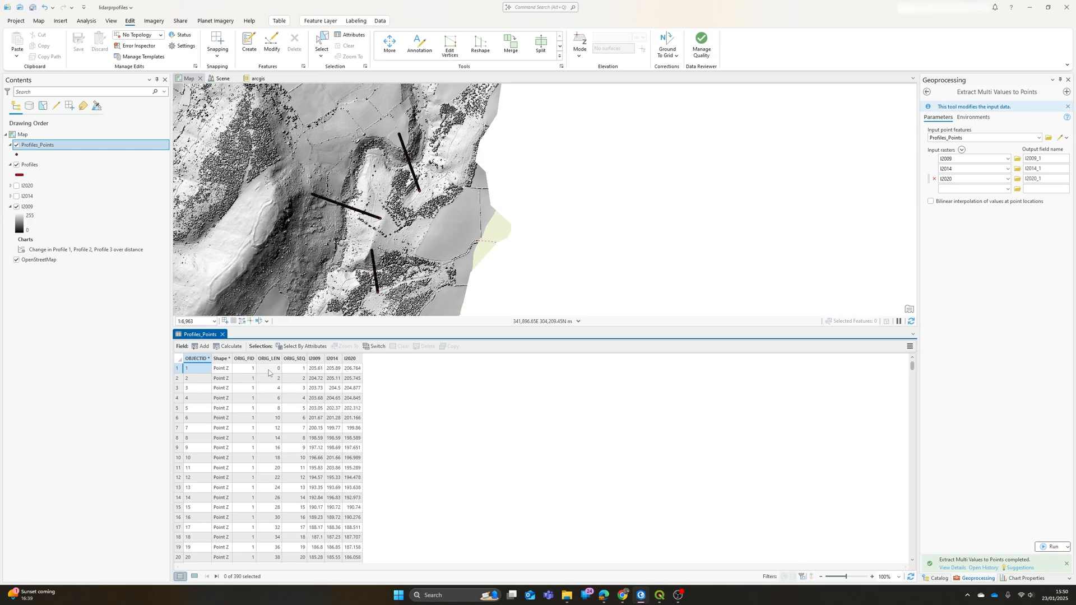
mouse_move(288, 381)
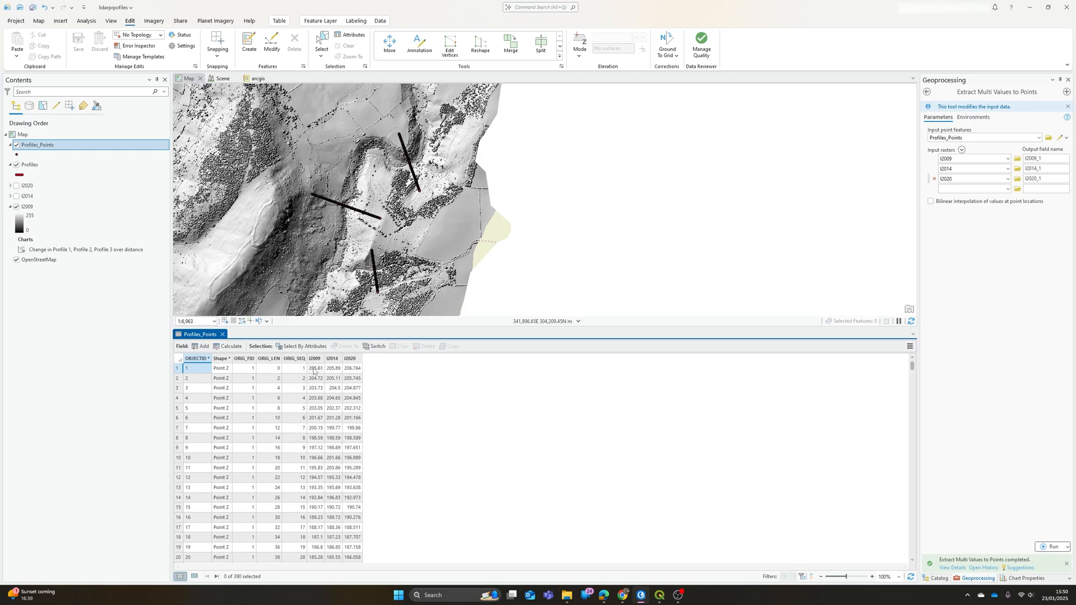
mouse_move(495, 390)
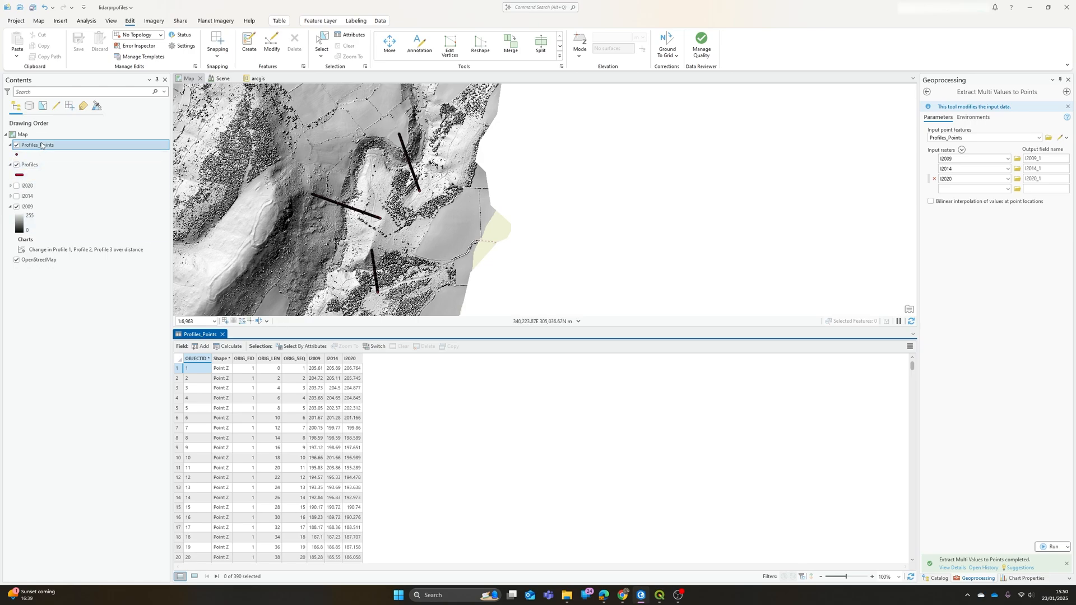
right_click(40, 145)
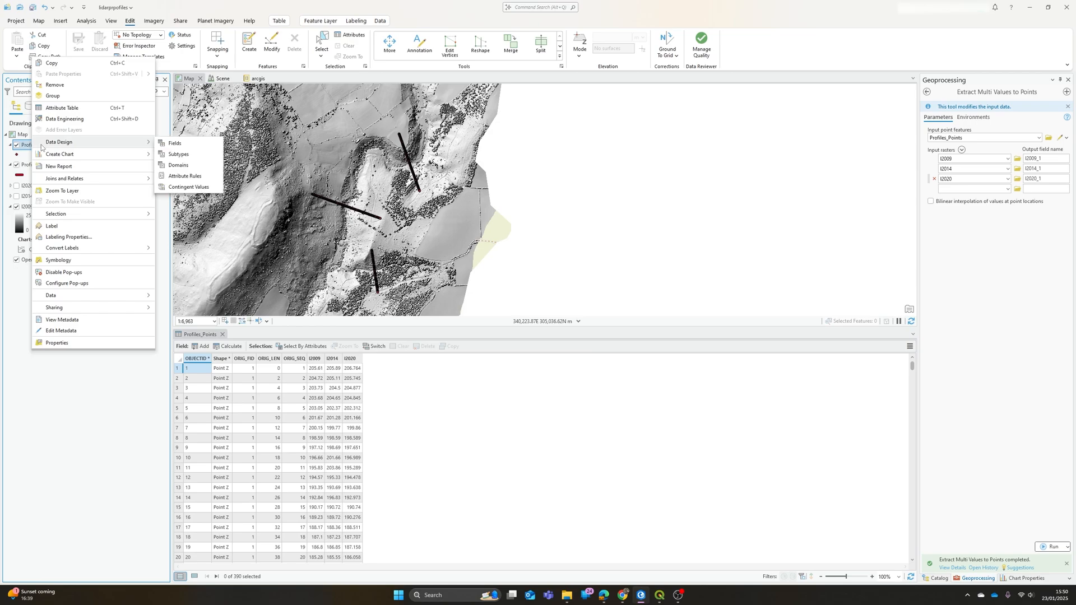
mouse_move(92, 296)
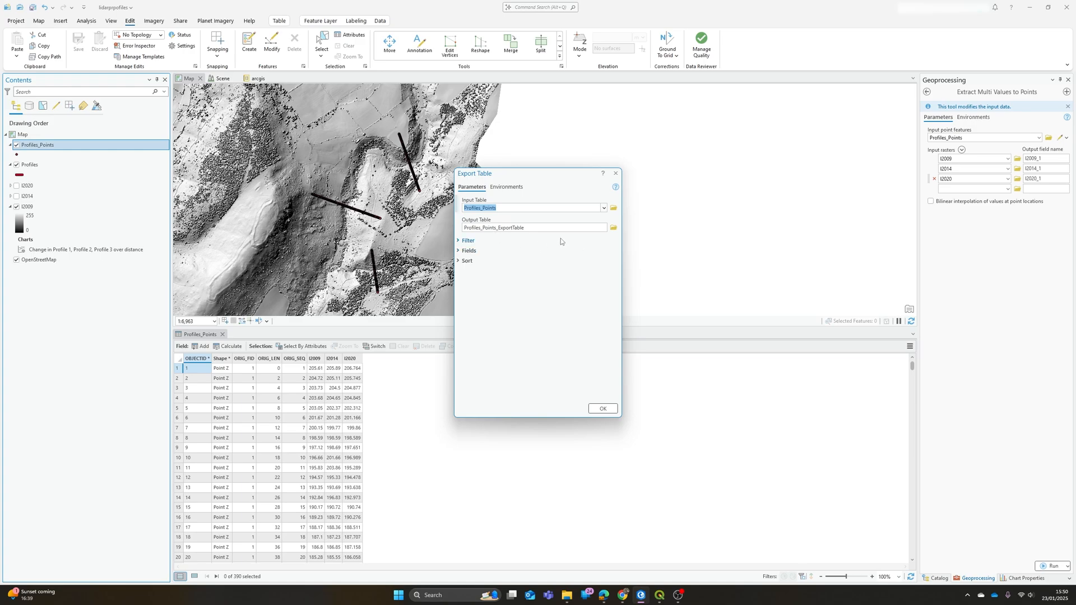
Step: Export the Profiles_Points table as profile2.csv into E:\GIS and view that folder
click(613, 228)
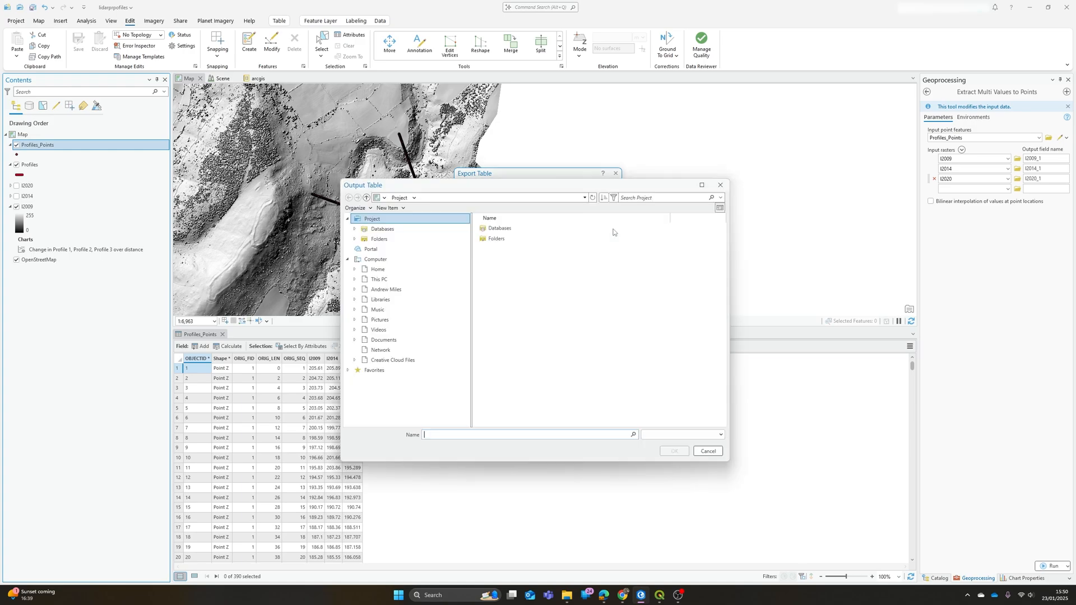
double_click(382, 229)
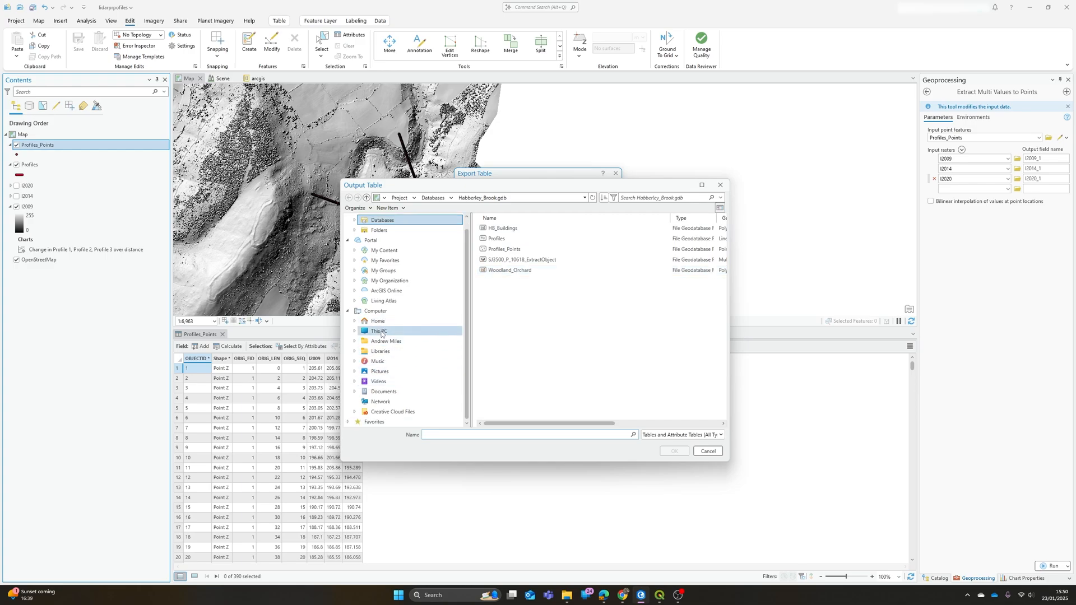
click(379, 331)
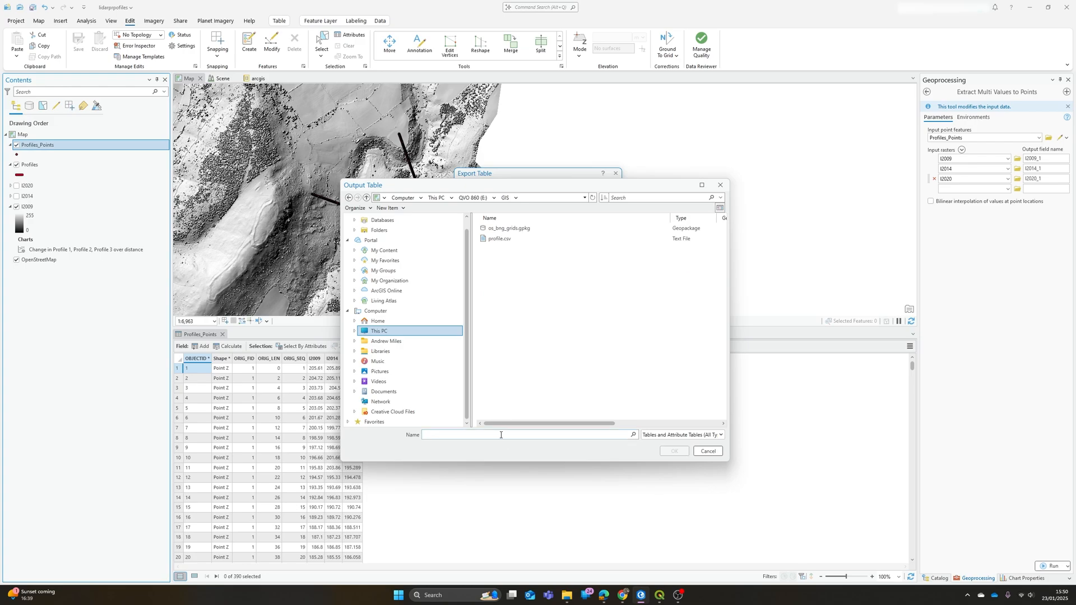
text(profile2.cs)
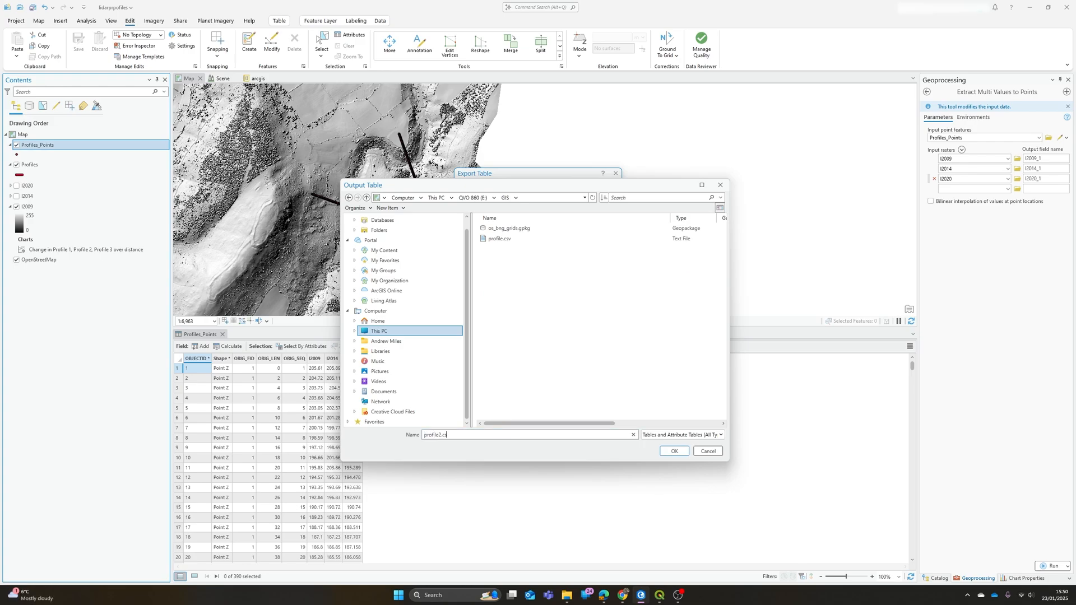
click(674, 452)
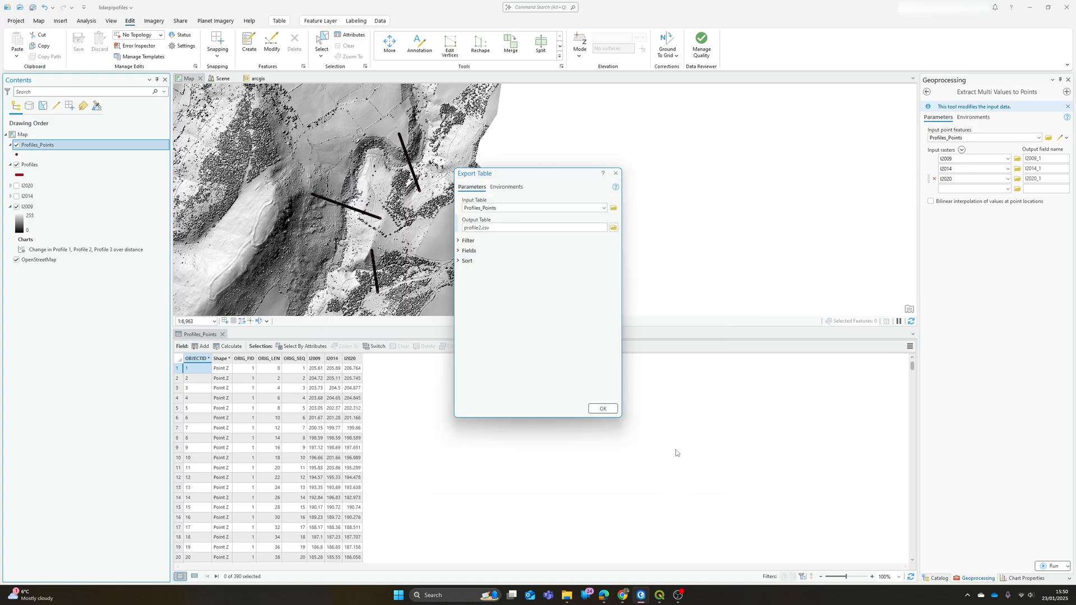
click(603, 409)
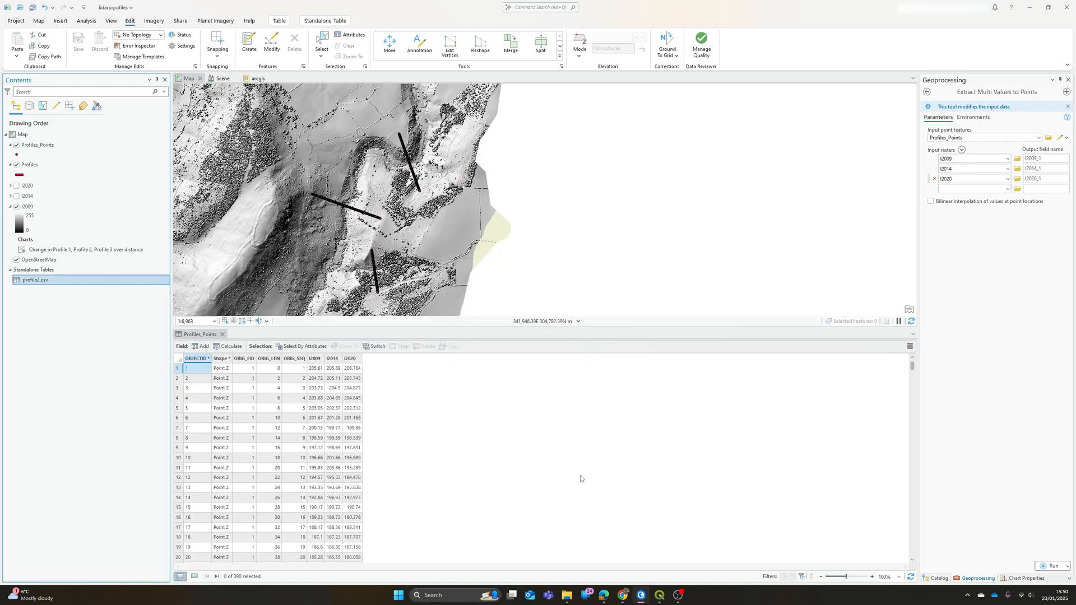
click(566, 595)
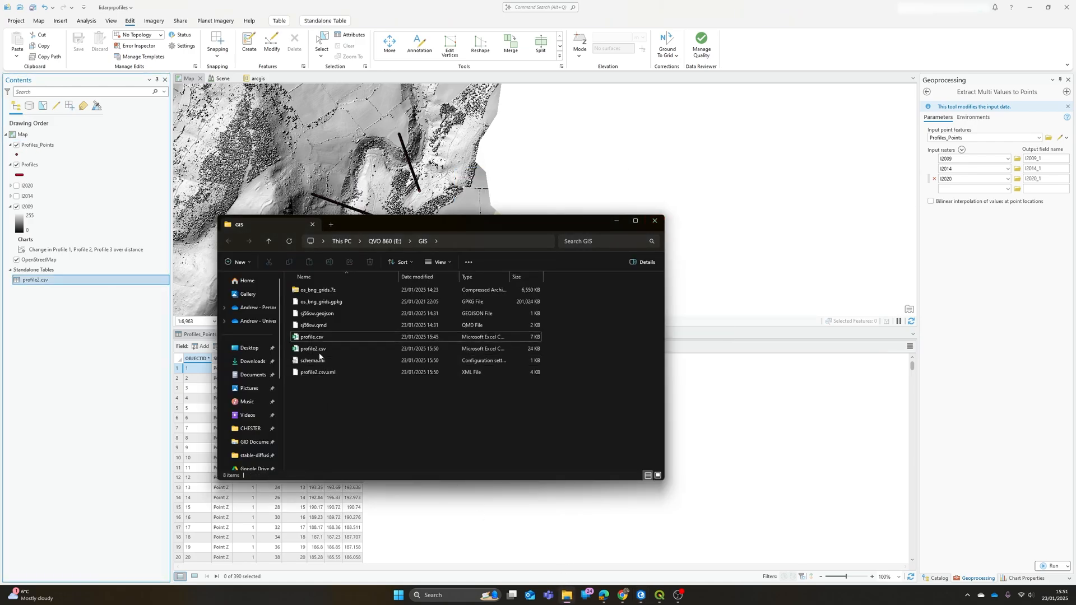
Step: Open profile2.csv in Excel, answer the number-conversion prompt, and scroll through the elevation data
double_click(312, 349)
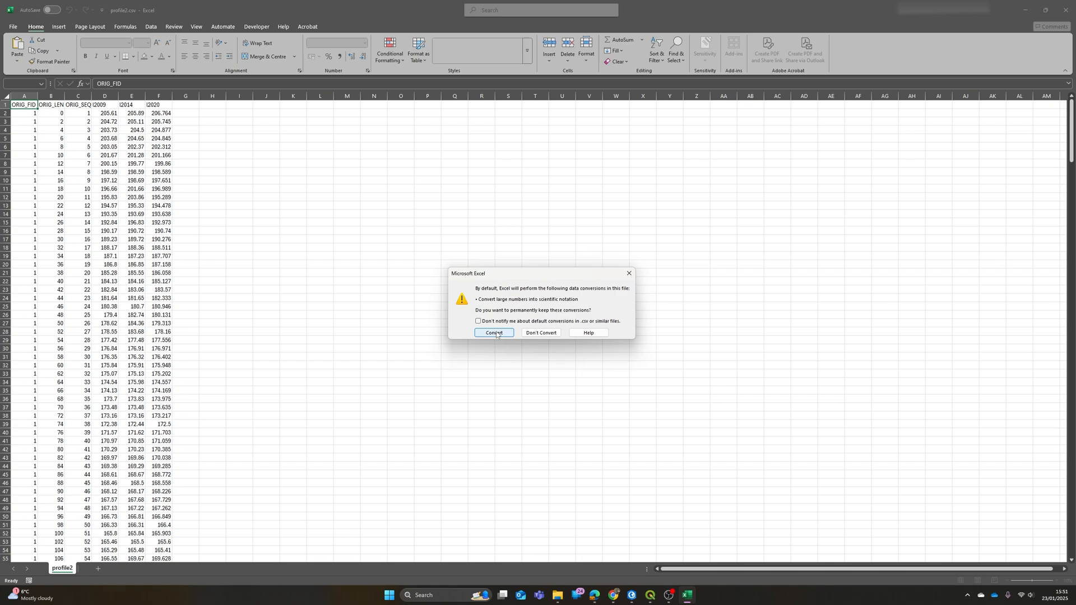
click(493, 333)
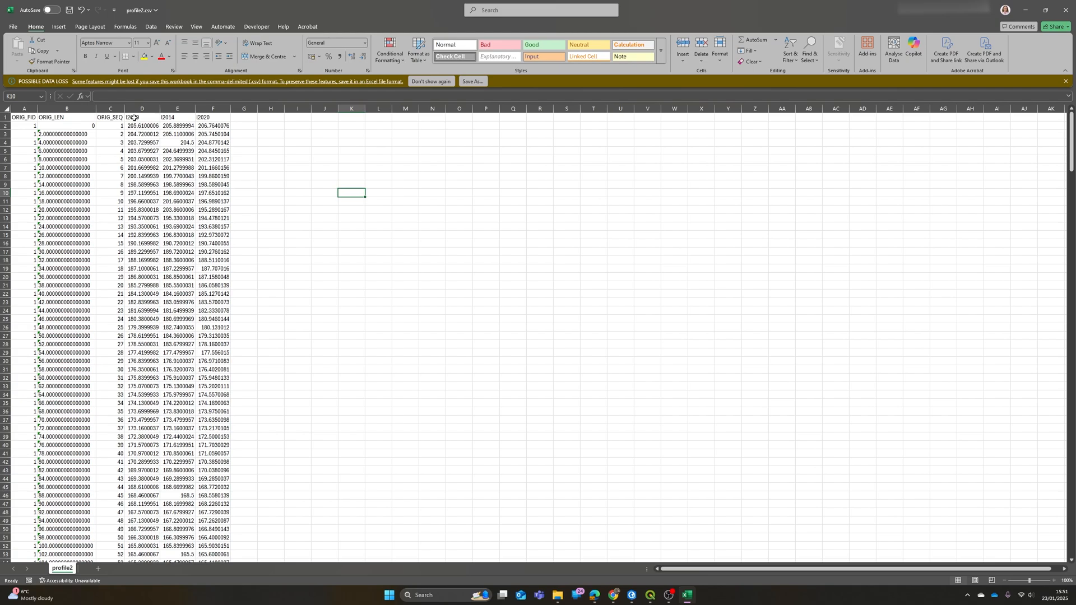
click(142, 117)
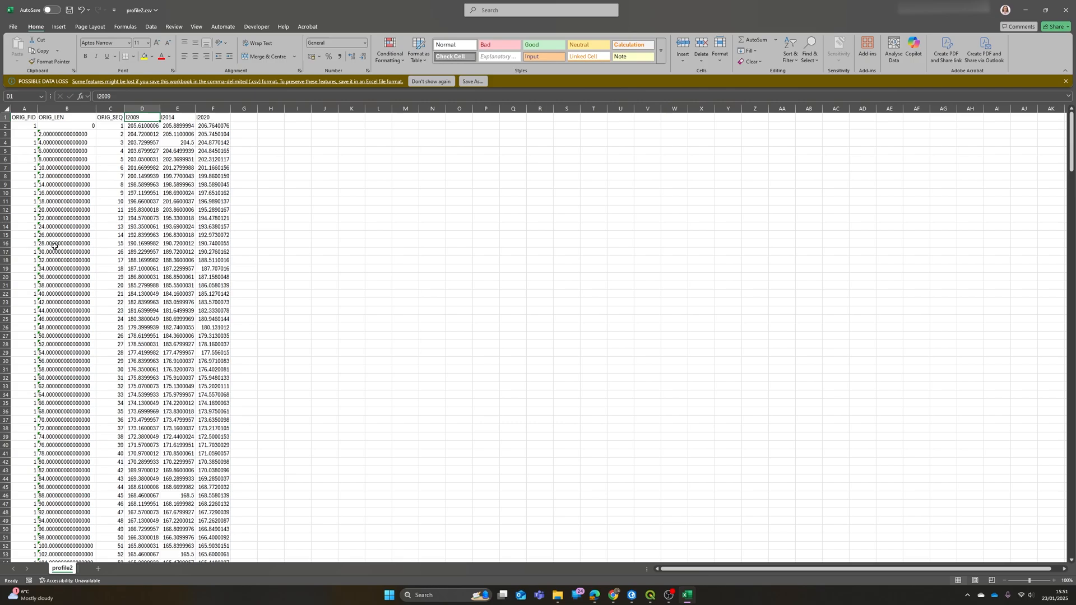
scroll(down, 3)
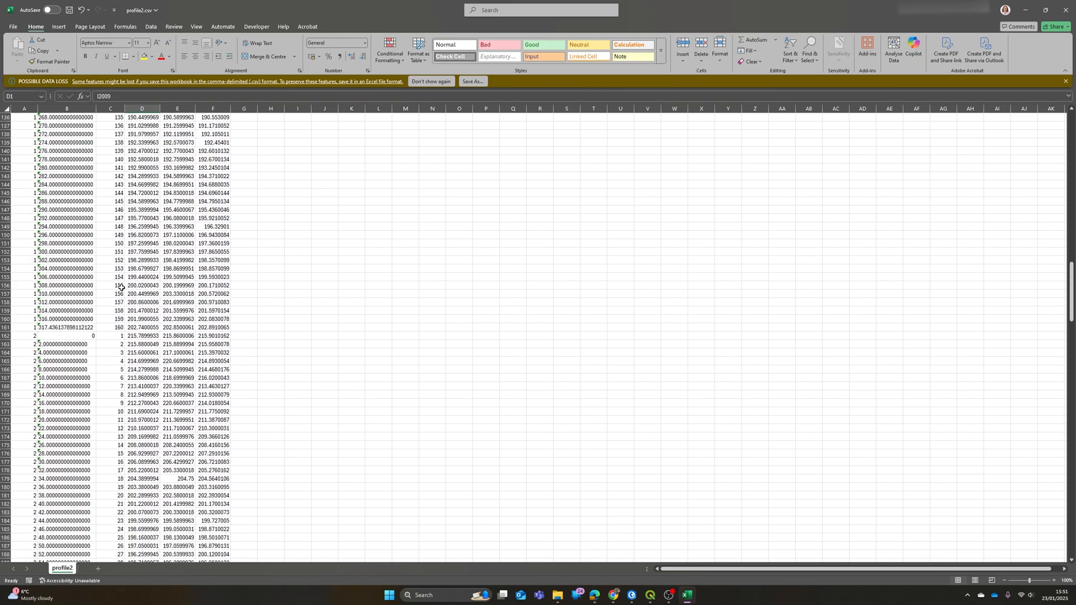
scroll(down, 3)
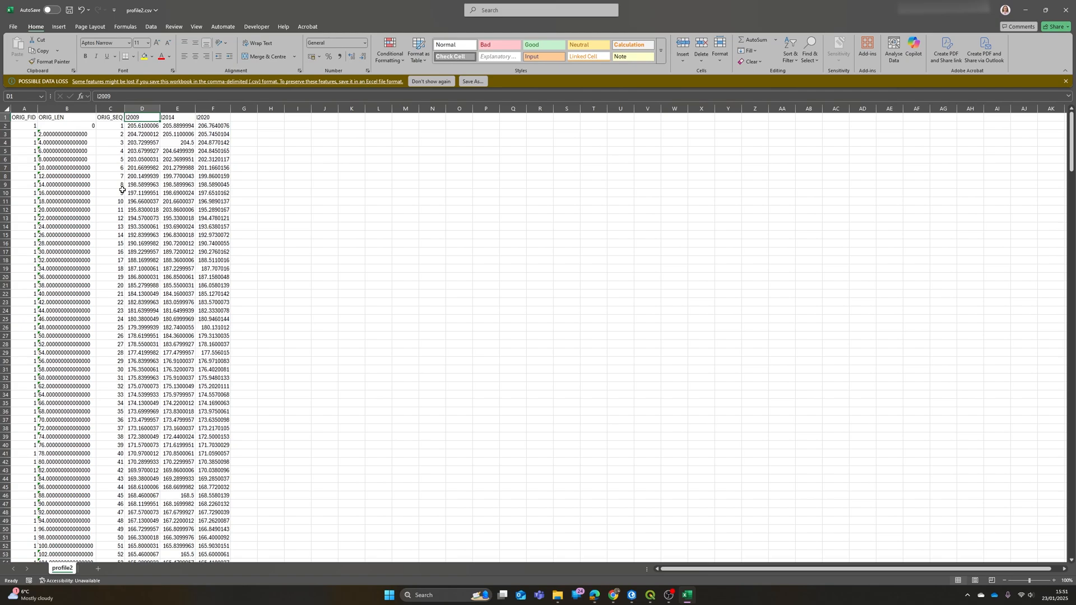
mouse_move(115, 210)
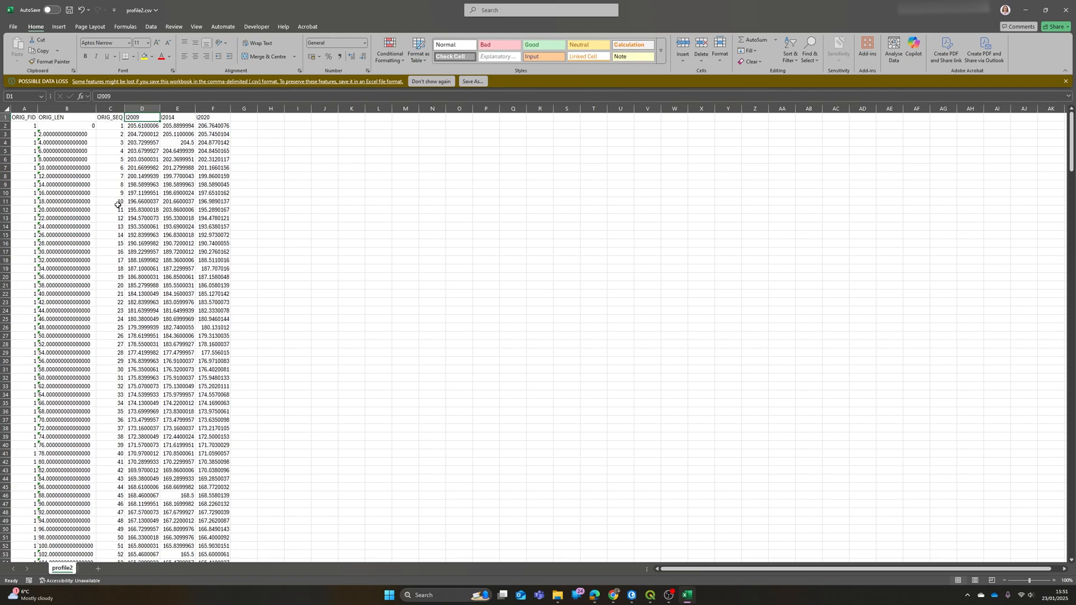
mouse_move(141, 171)
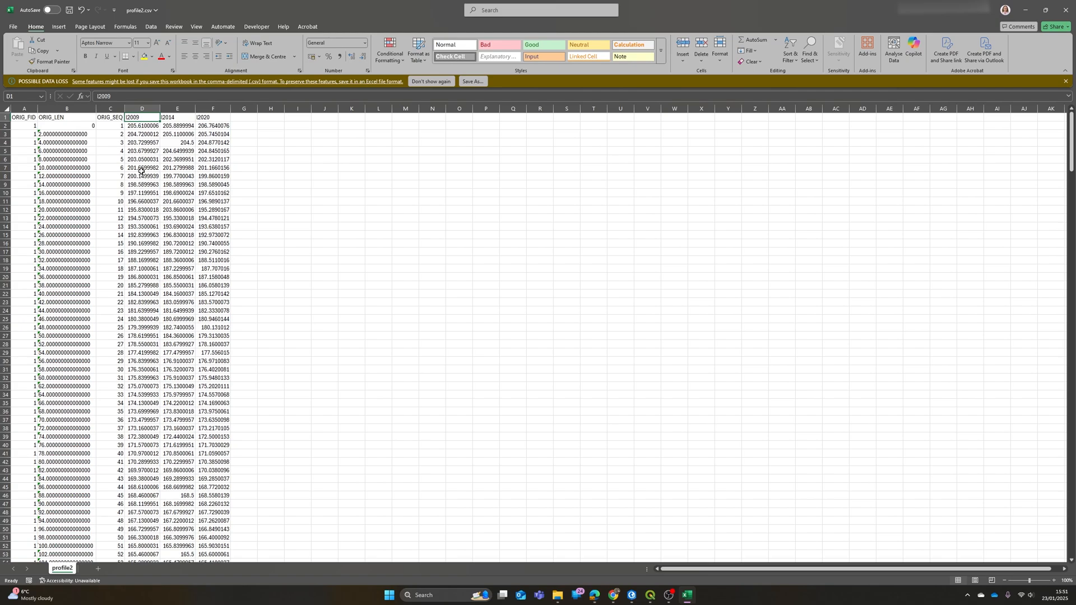
mouse_move(140, 161)
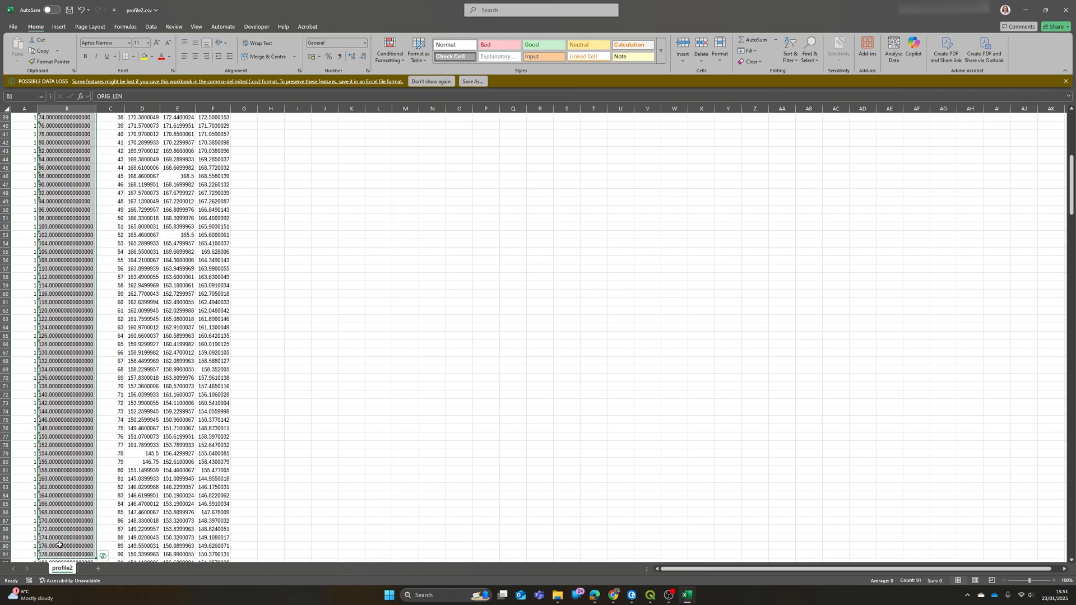
Step: Insert a line chart of the l2009, l2014 and l2020 elevation columns and select it
click(140, 569)
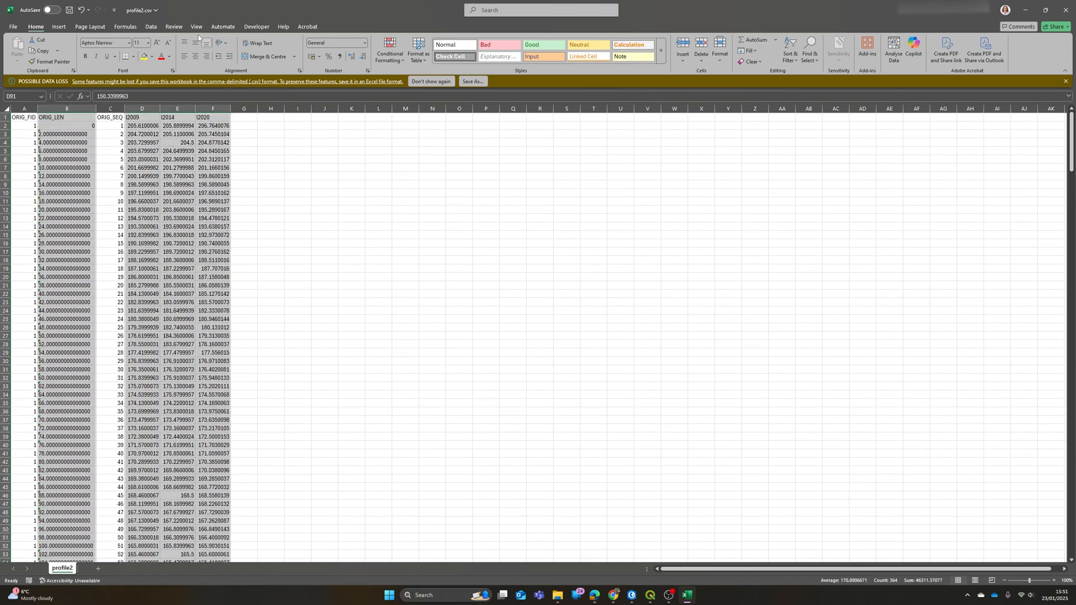
click(53, 26)
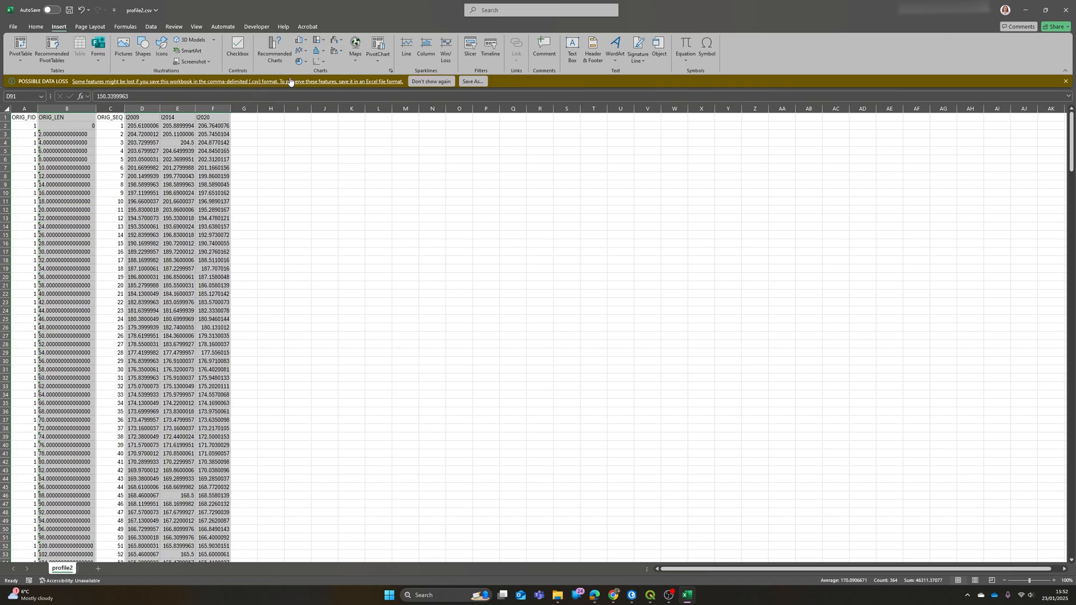
mouse_move(324, 64)
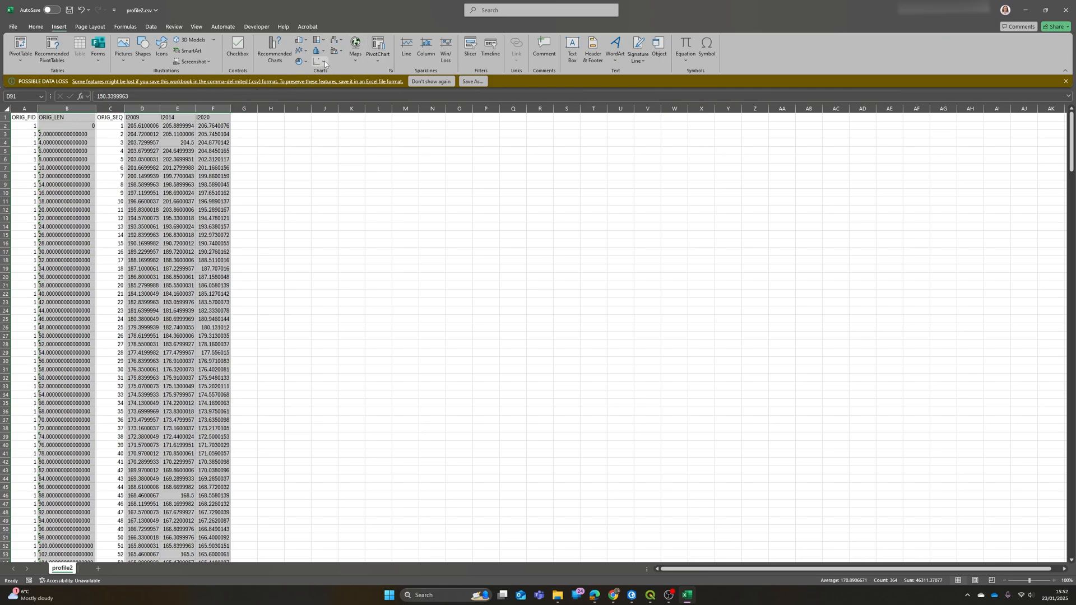
click(318, 61)
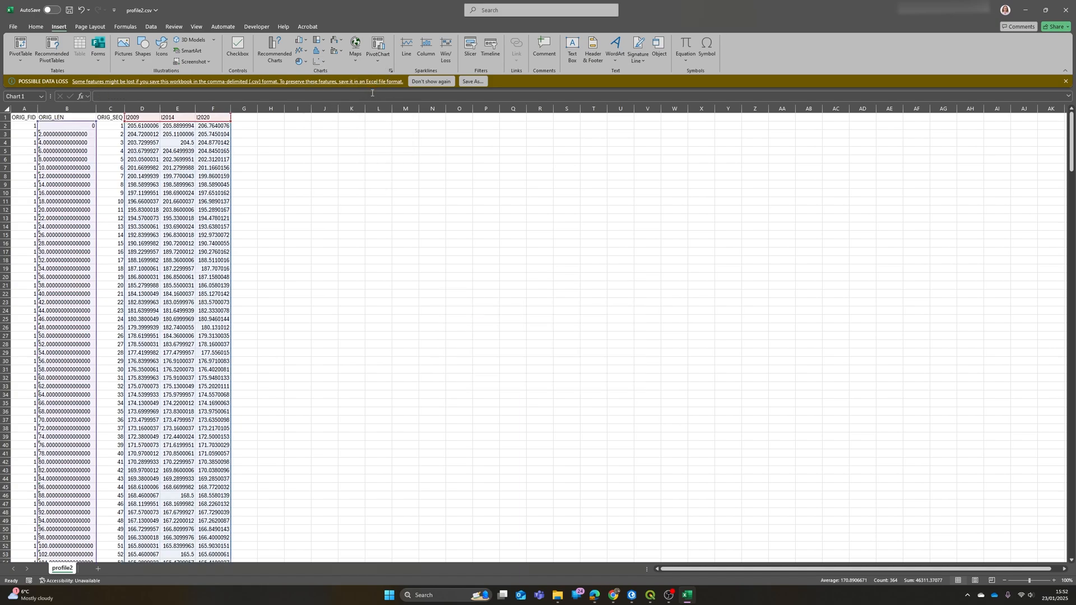
click(406, 45)
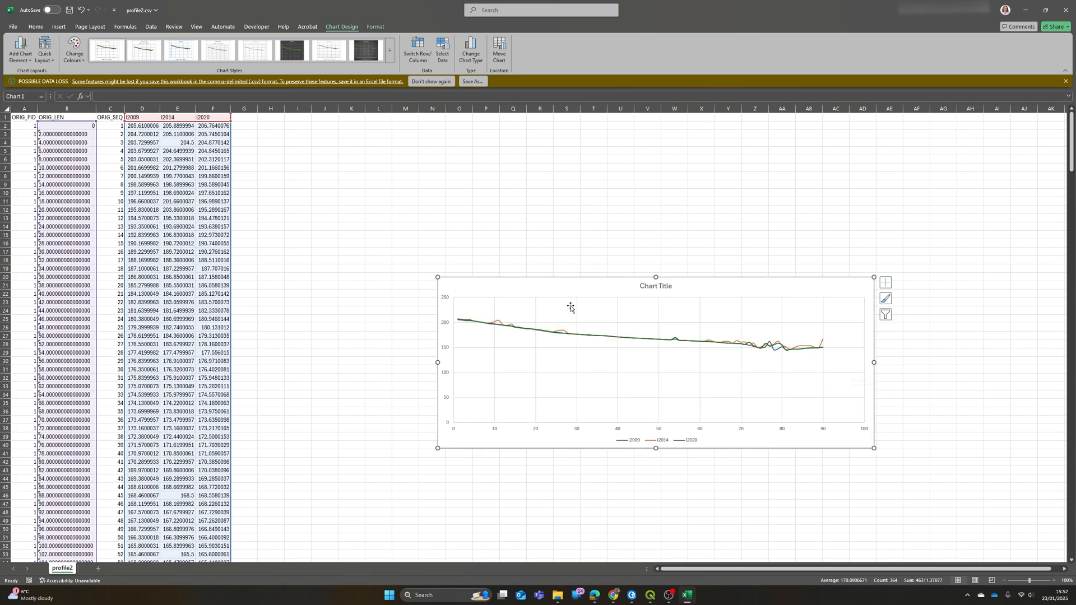
mouse_move(524, 217)
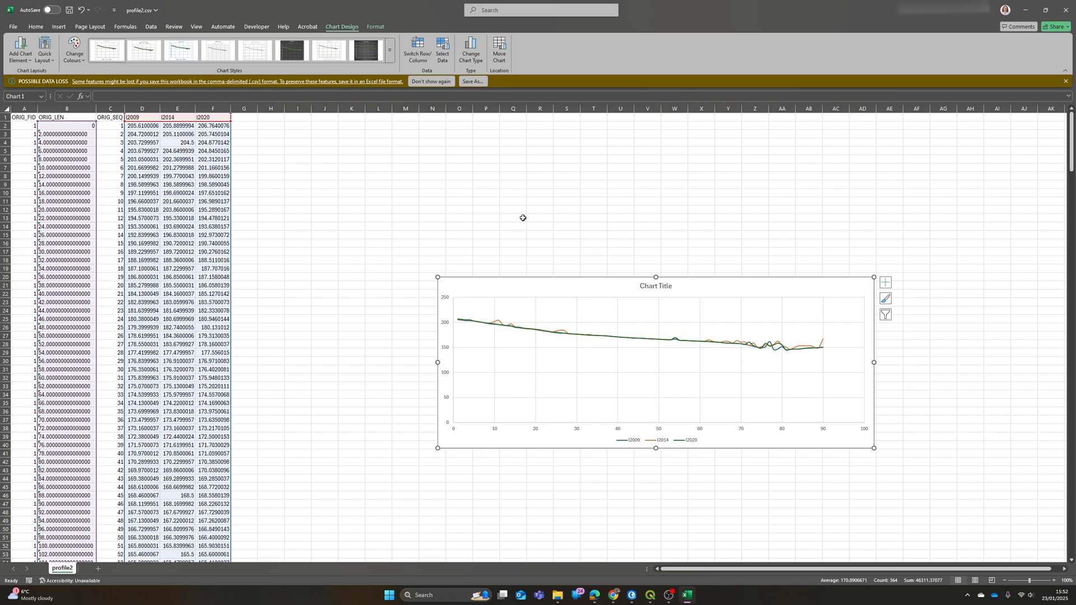
mouse_move(828, 286)
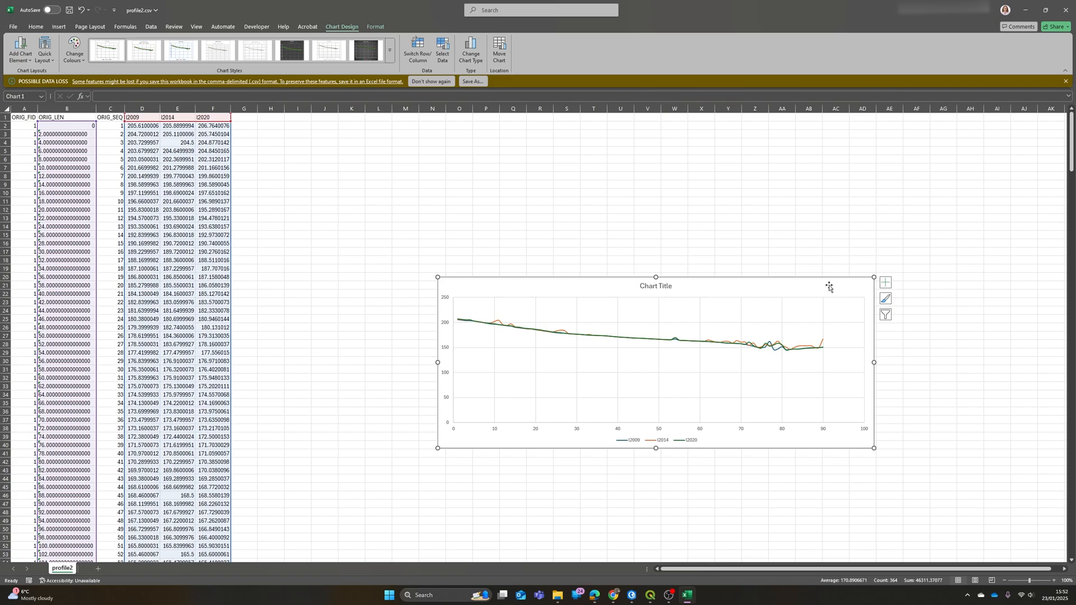
click(829, 286)
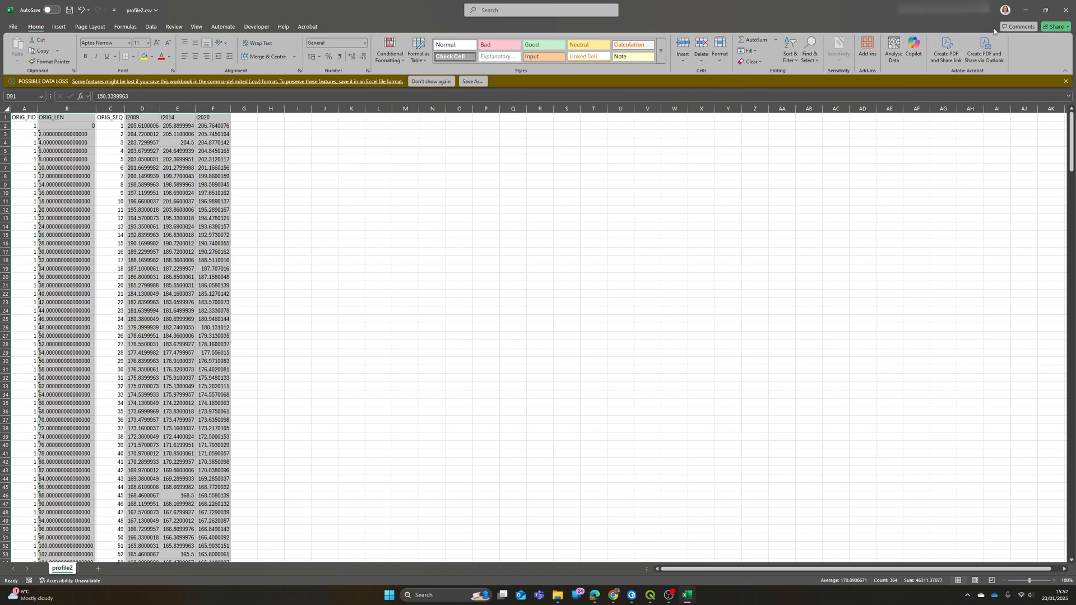
mouse_move(1065, 10)
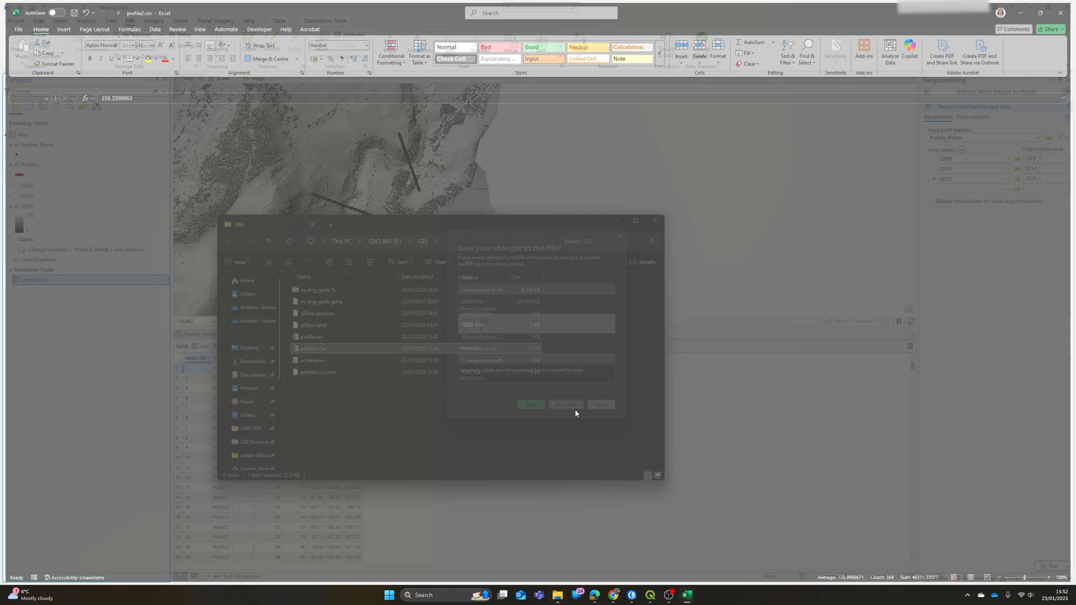
Step: Close the workbook without saving and close the GIS folder window
click(566, 405)
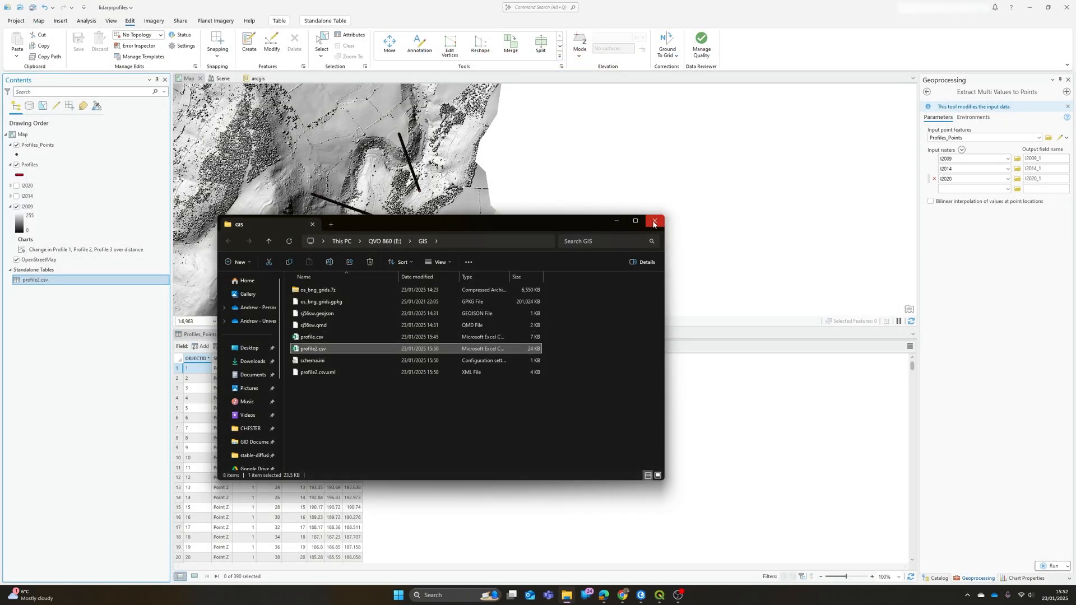
click(654, 221)
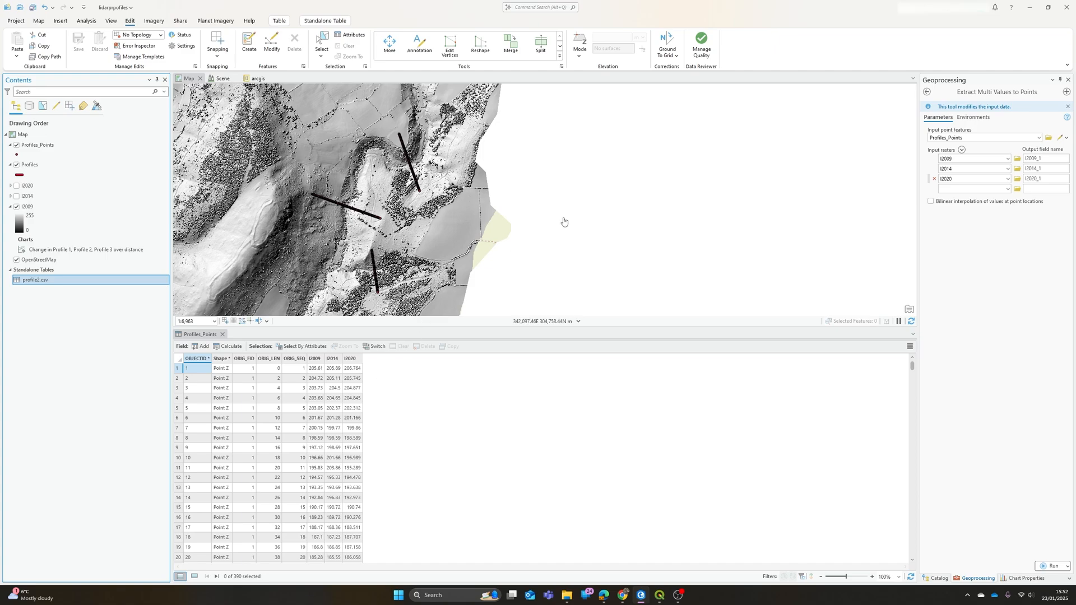
mouse_move(581, 216)
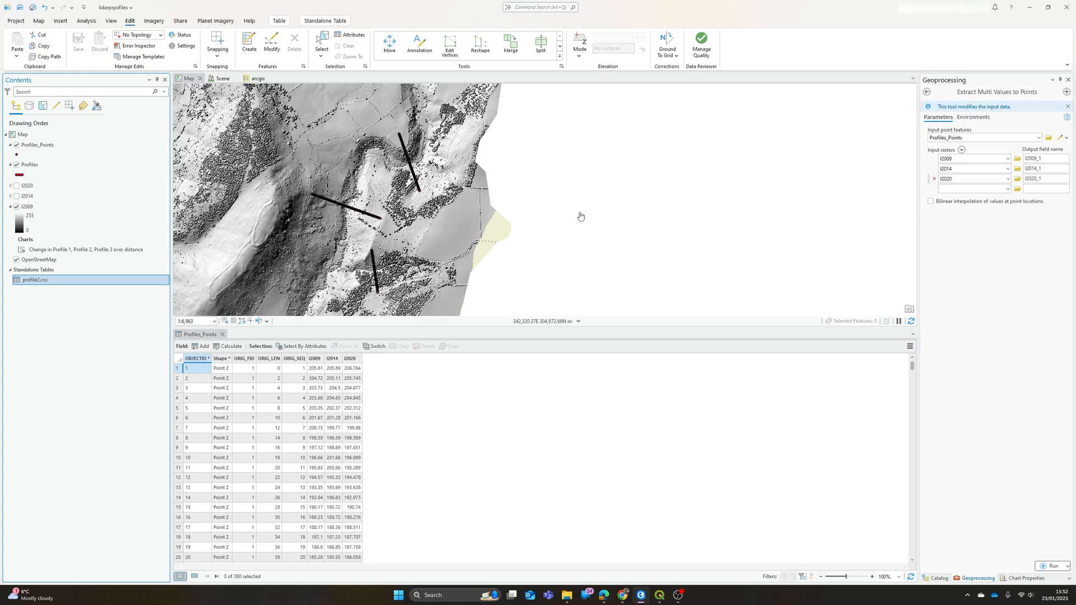
mouse_move(560, 235)
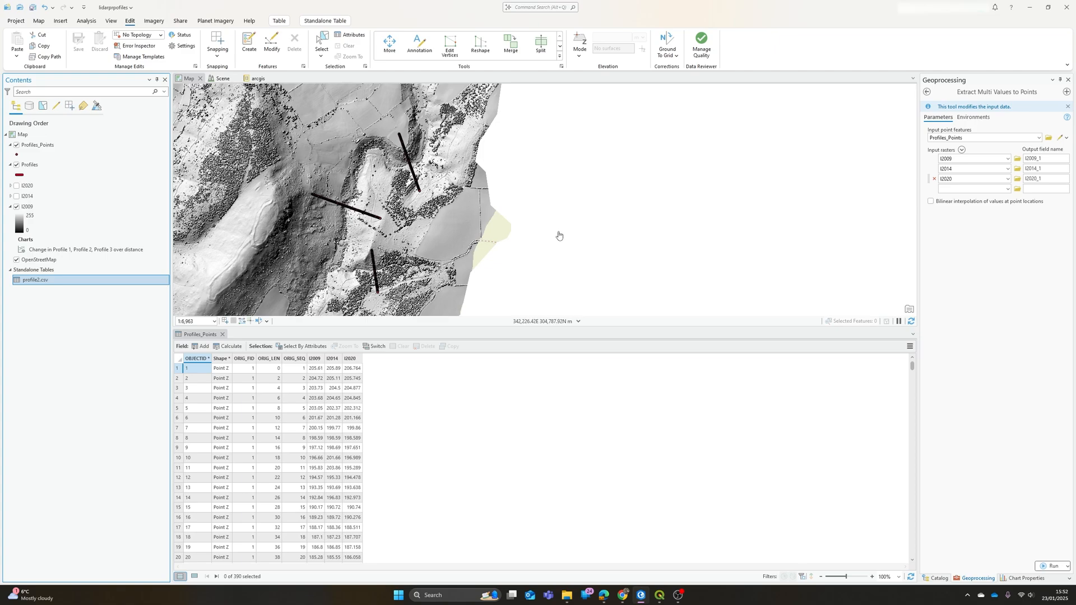